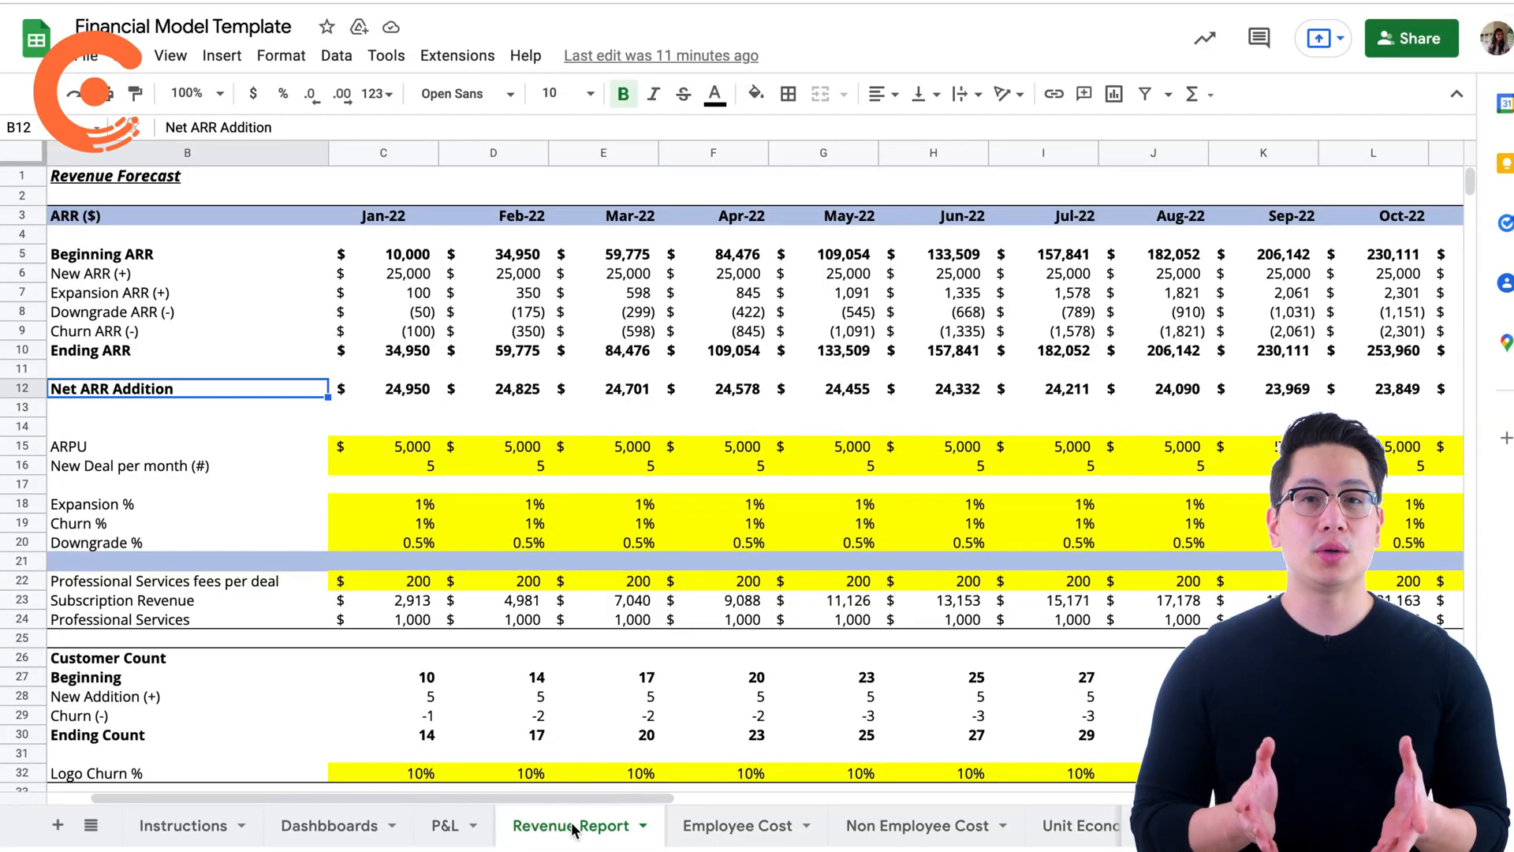
# Review the Revenue Forecast's Net ARR Addition rows and the January Downgrade ARR formula.
pyautogui.click(111, 215)
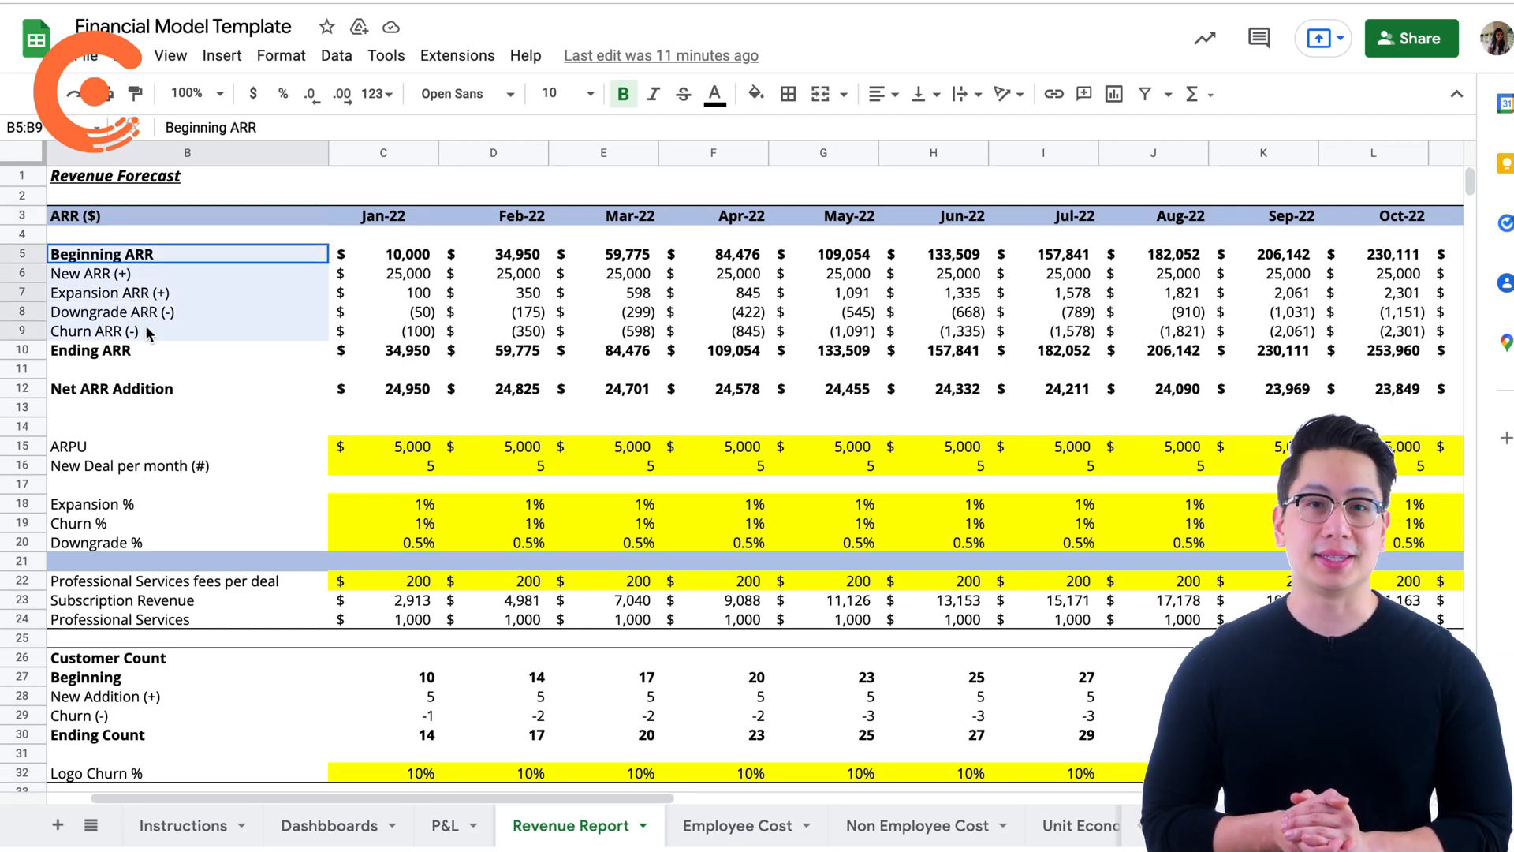
pyautogui.click(405, 254)
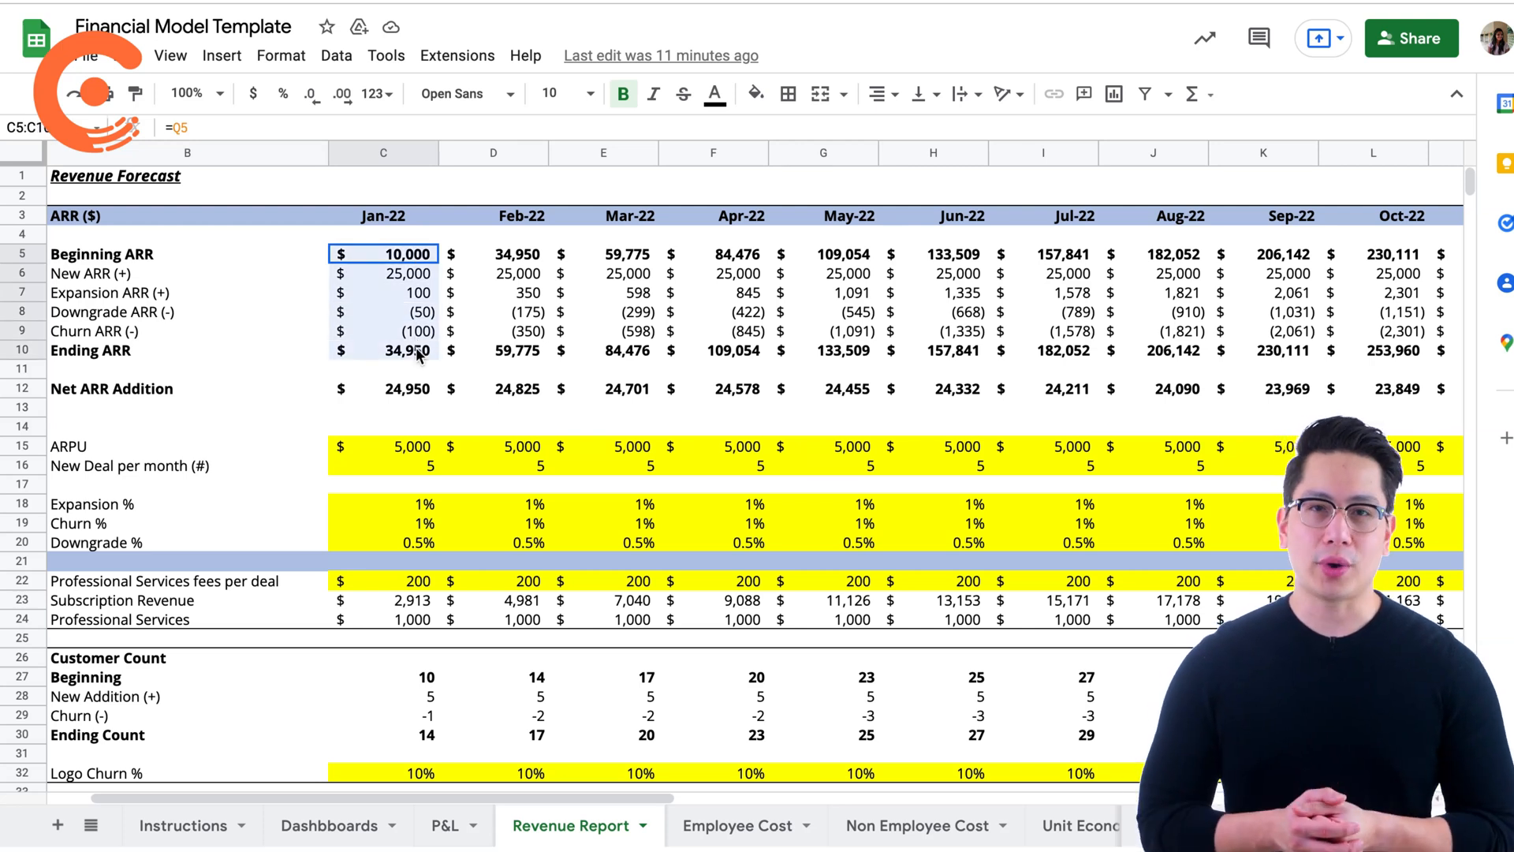
pyautogui.click(111, 388)
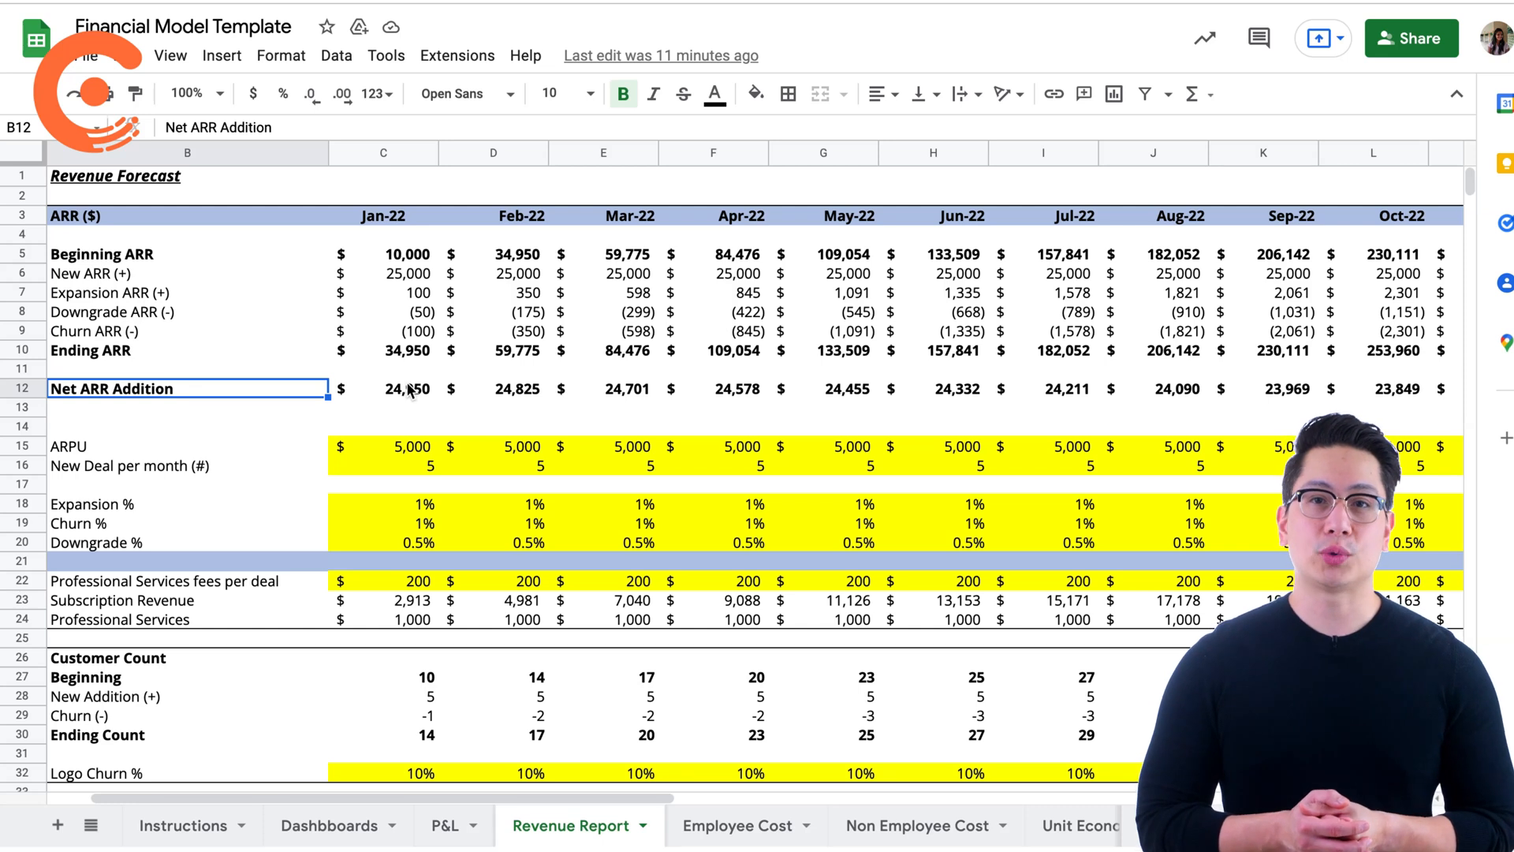
pyautogui.click(396, 389)
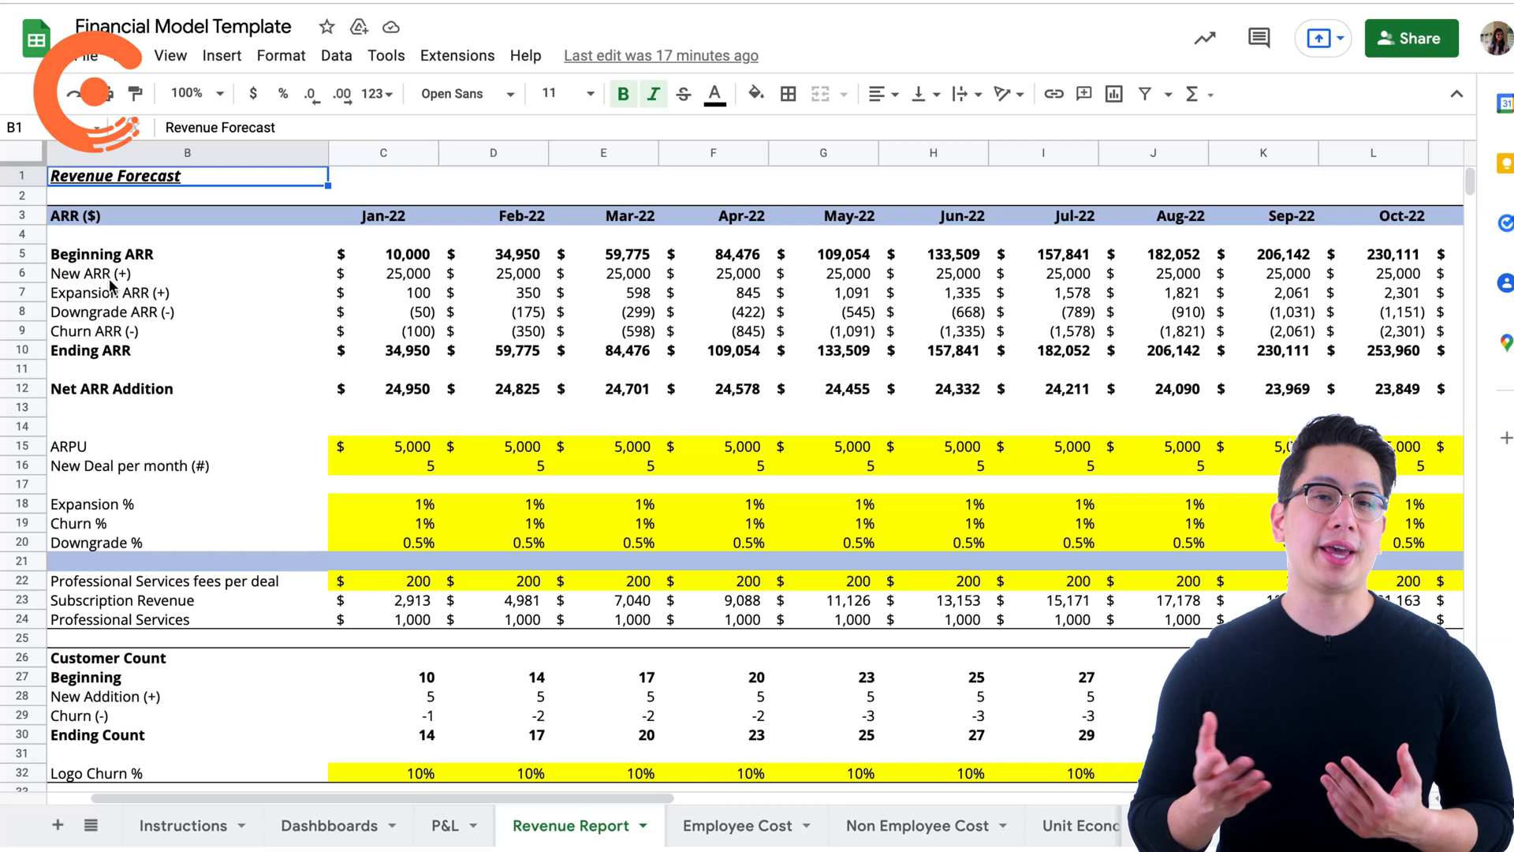
pyautogui.click(394, 311)
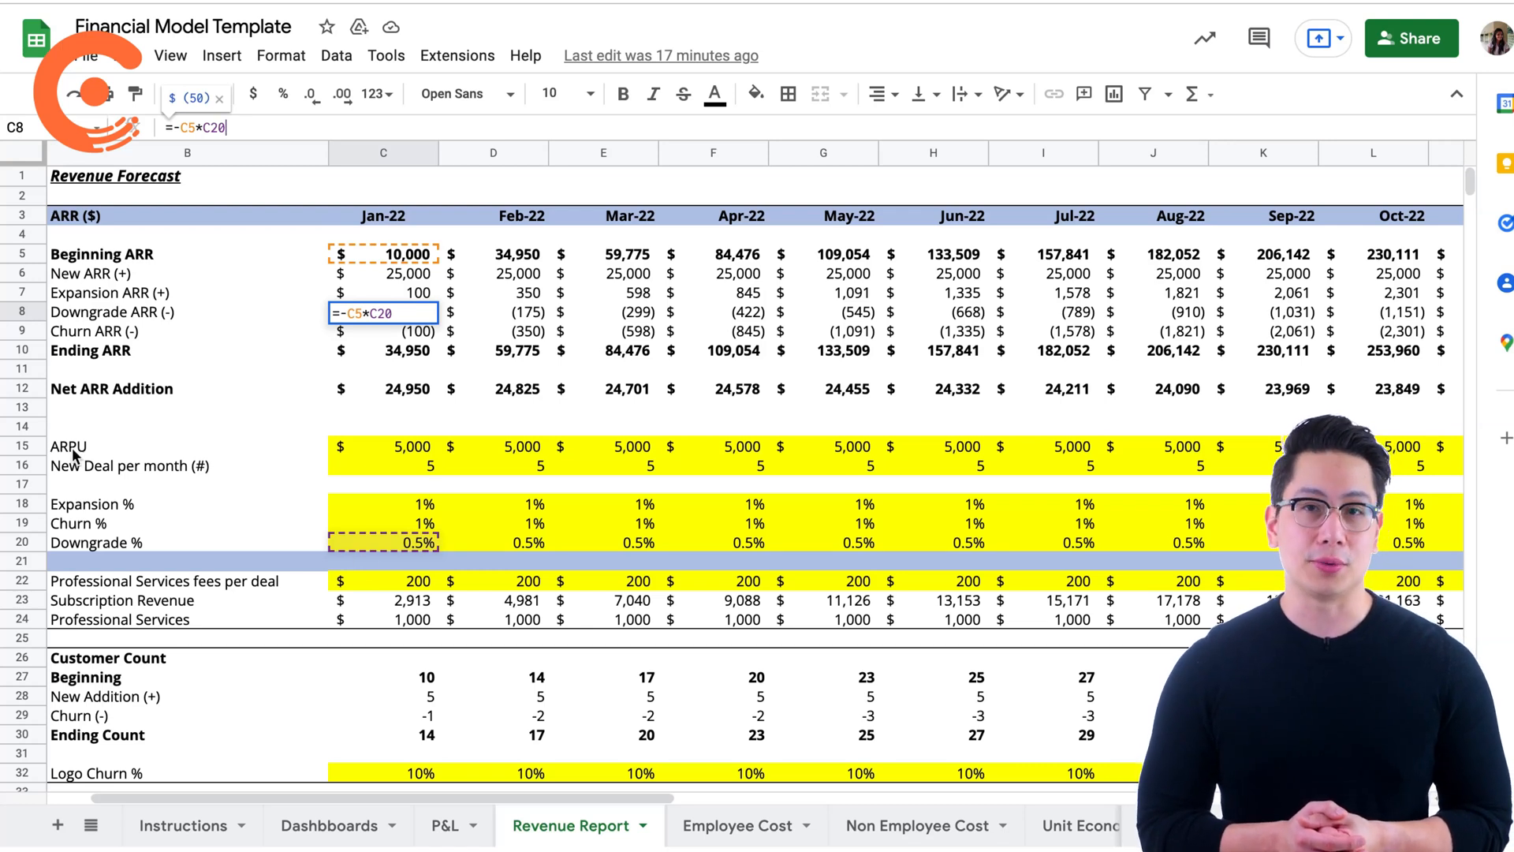
pyautogui.click(397, 448)
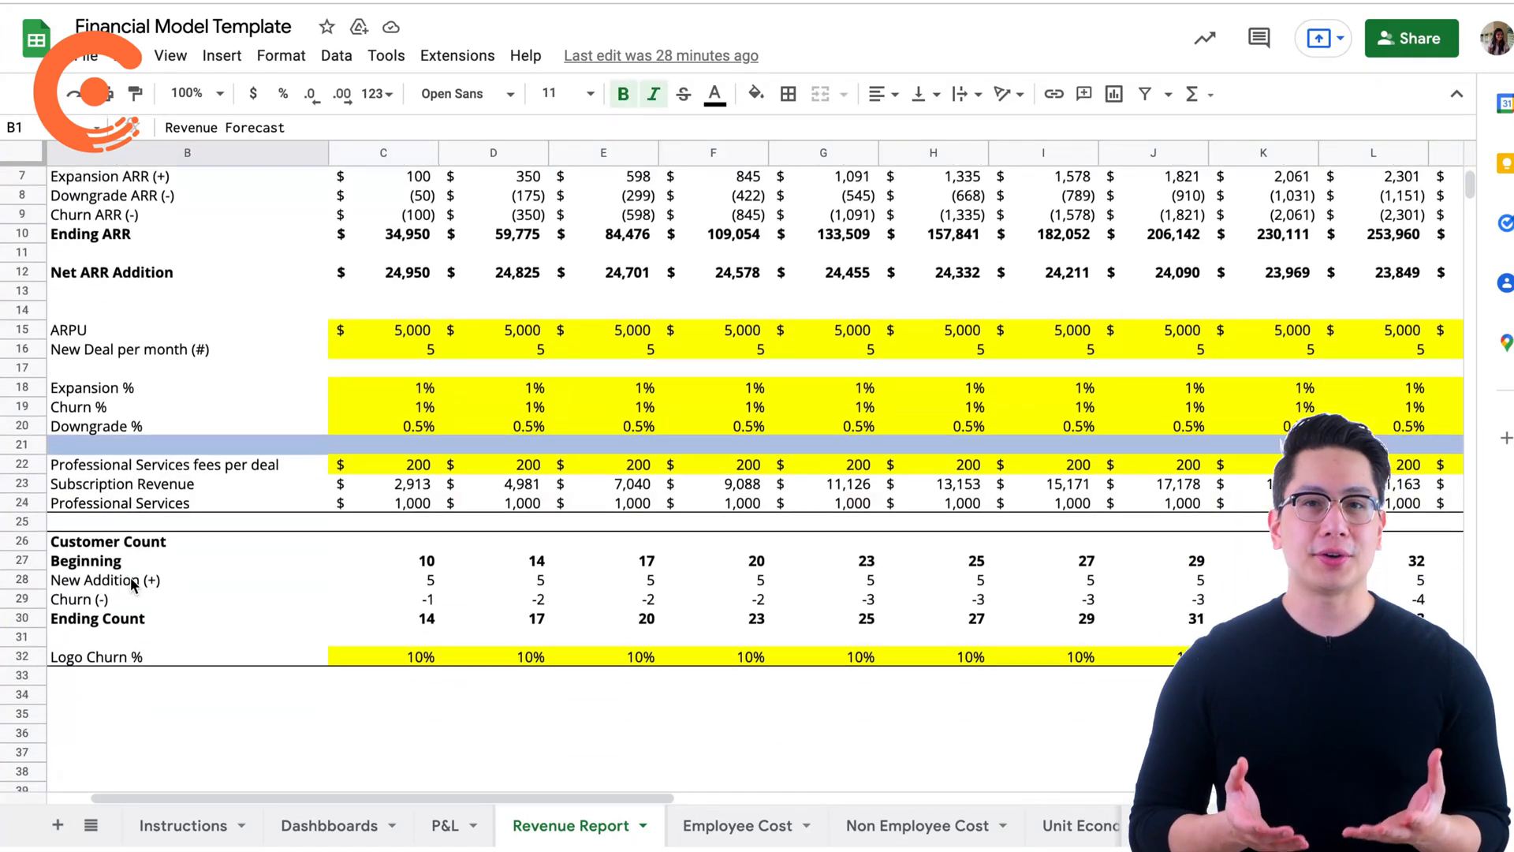
# Inspect the New Deal, Professional Services, Subscription Revenue and Customer New Addition formulas.
pyautogui.scroll(-3)
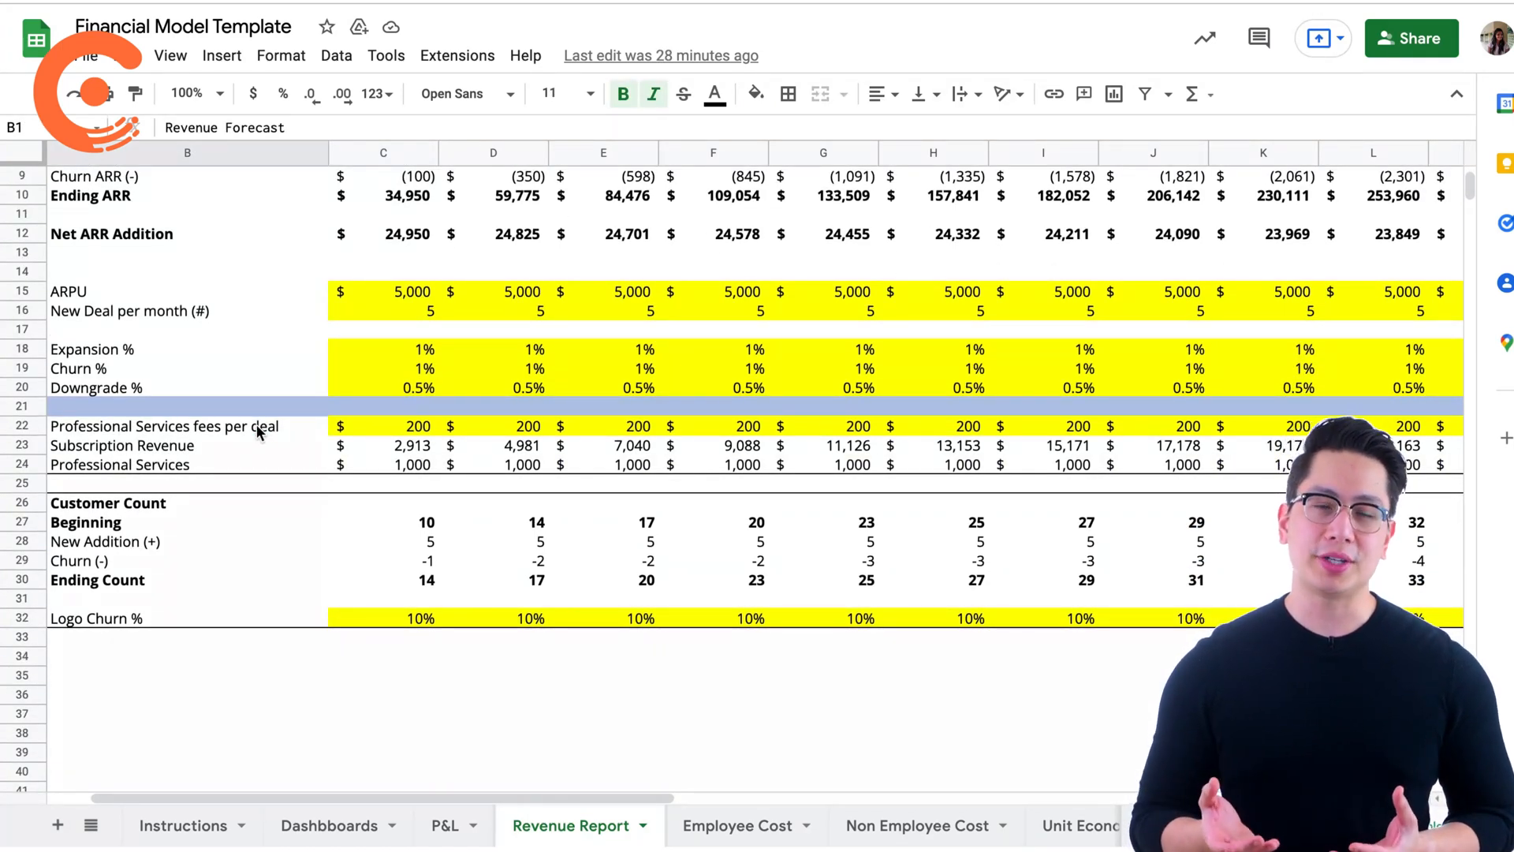
pyautogui.click(383, 426)
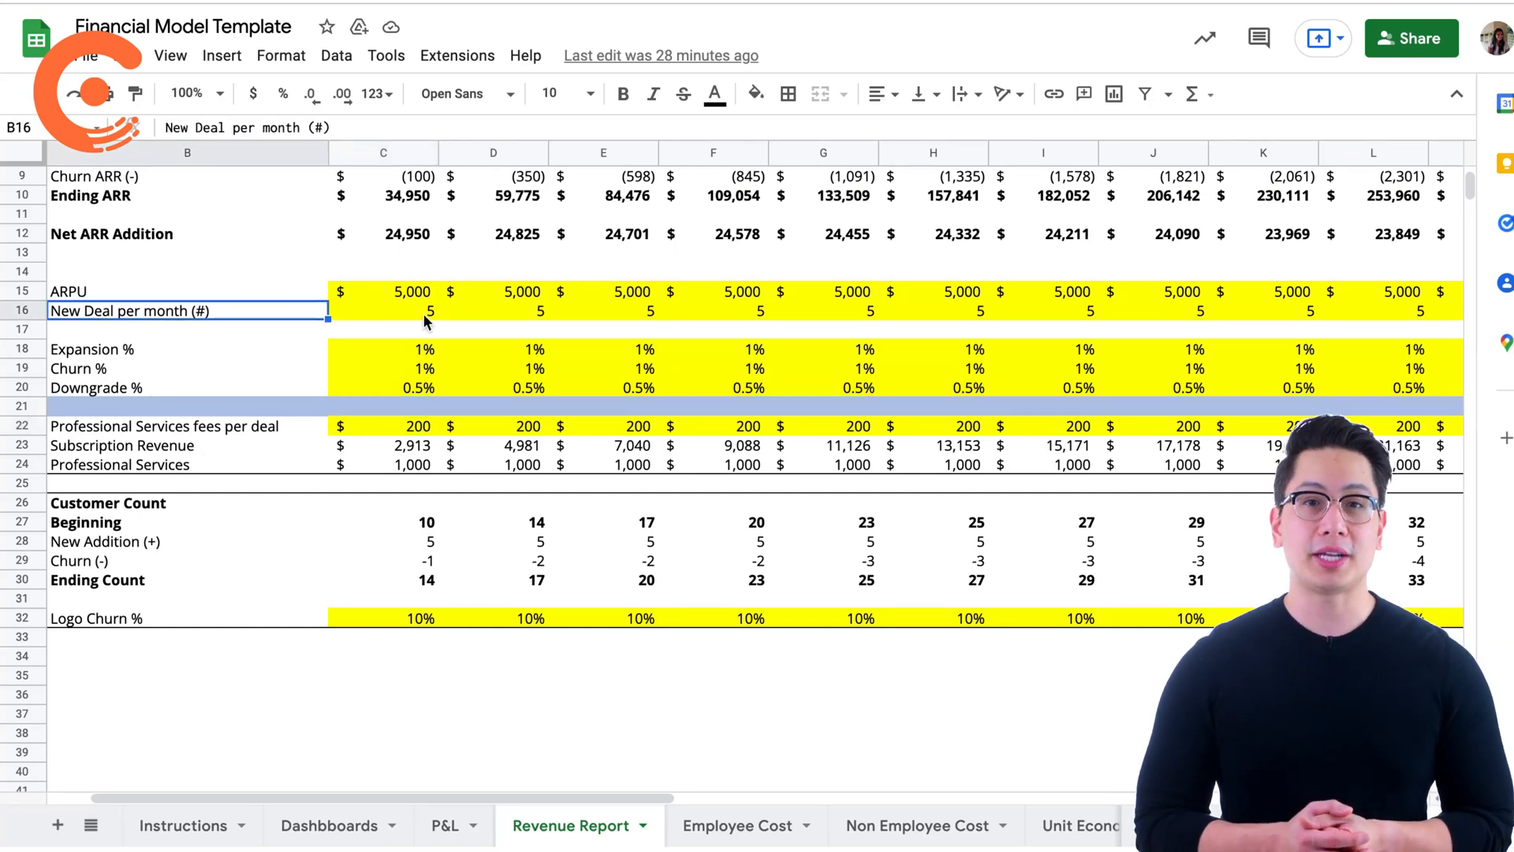
pyautogui.click(405, 464)
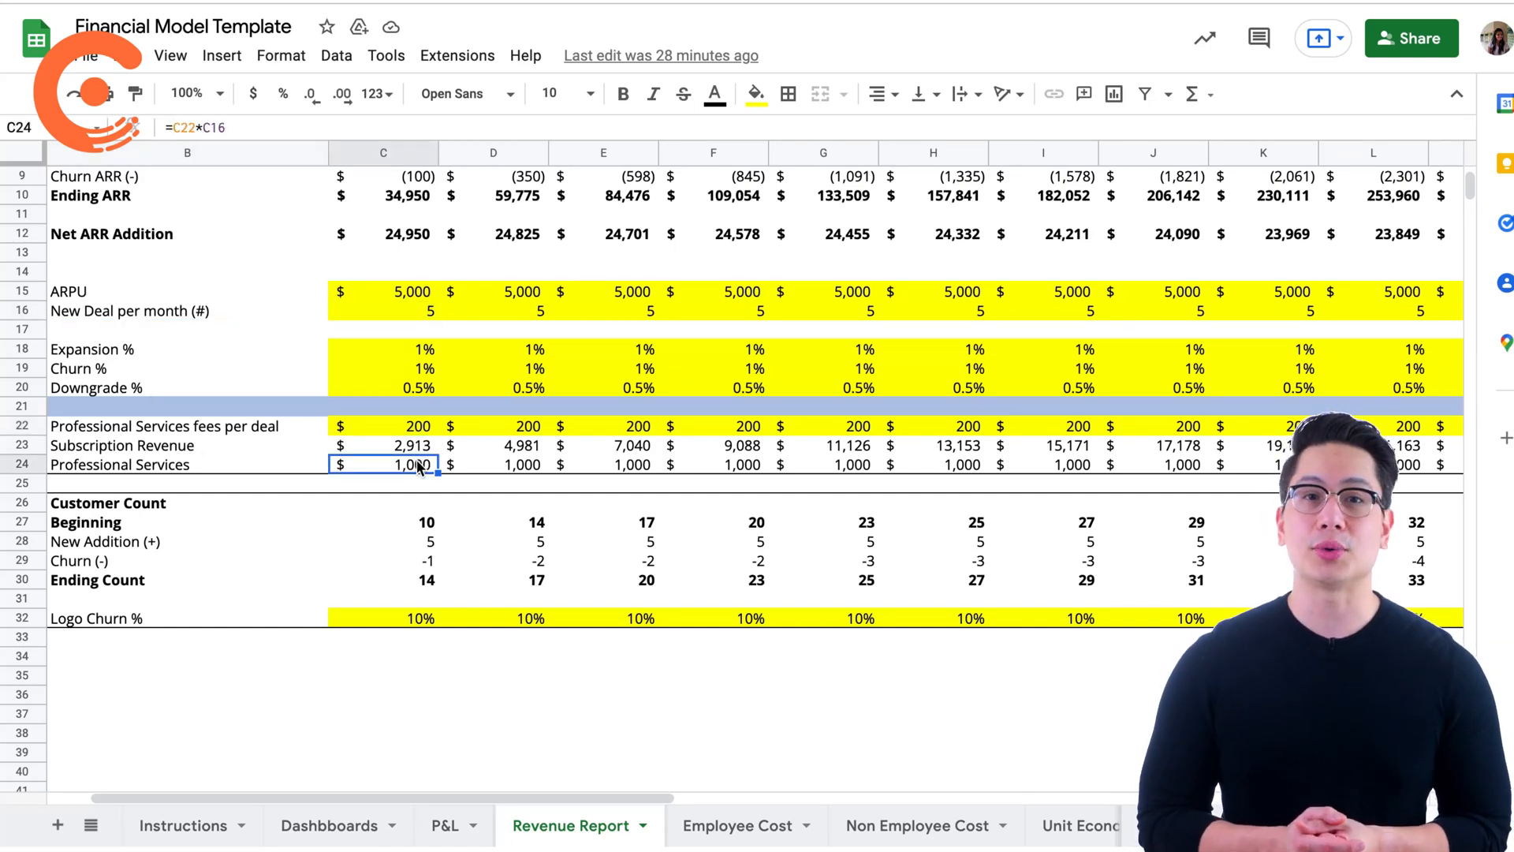
pyautogui.doubleClick(389, 464)
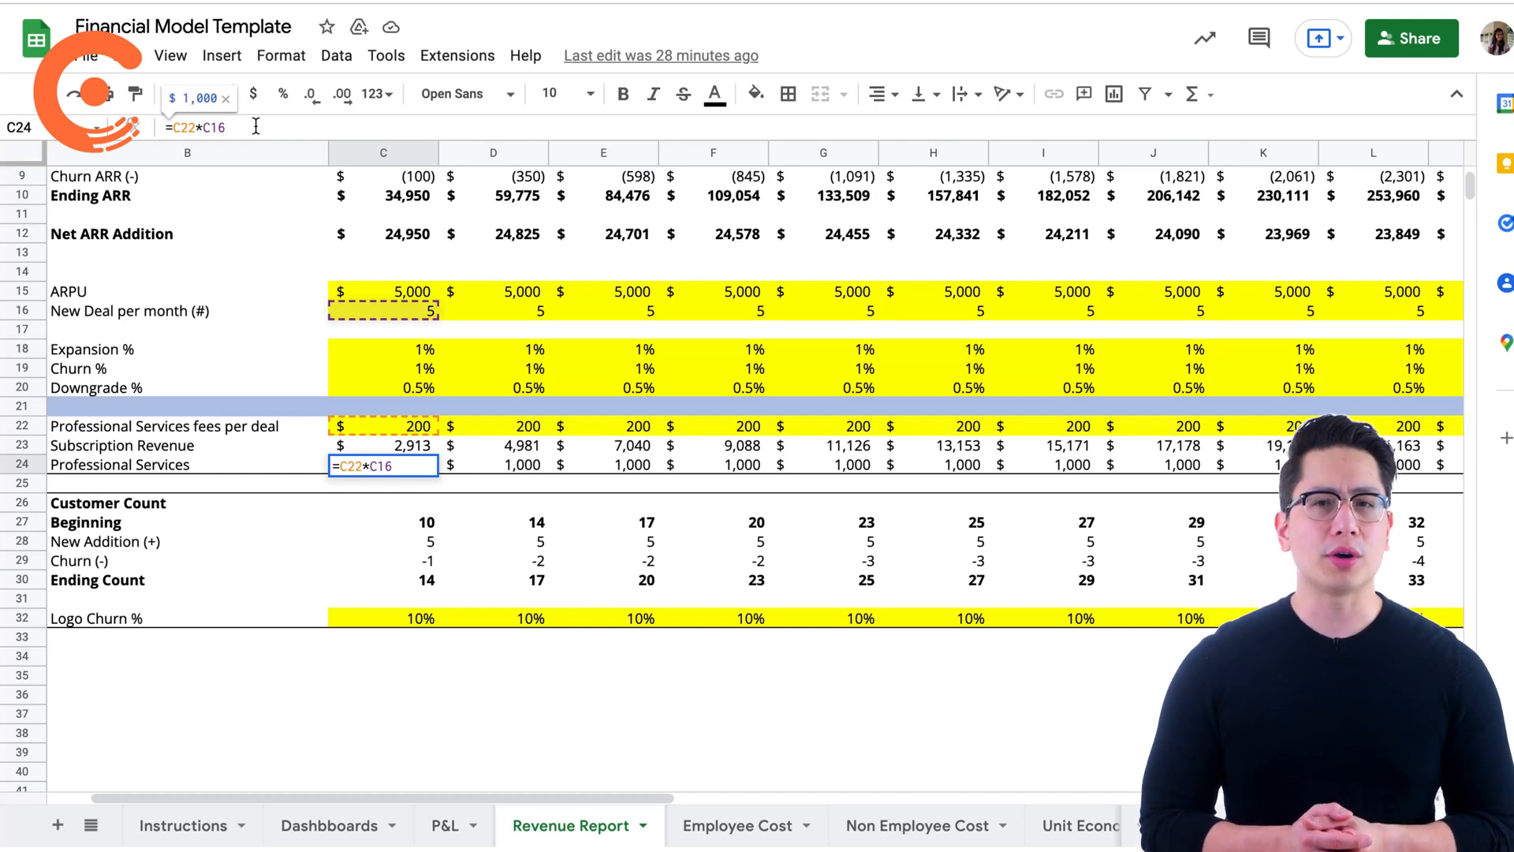
pyautogui.click(181, 445)
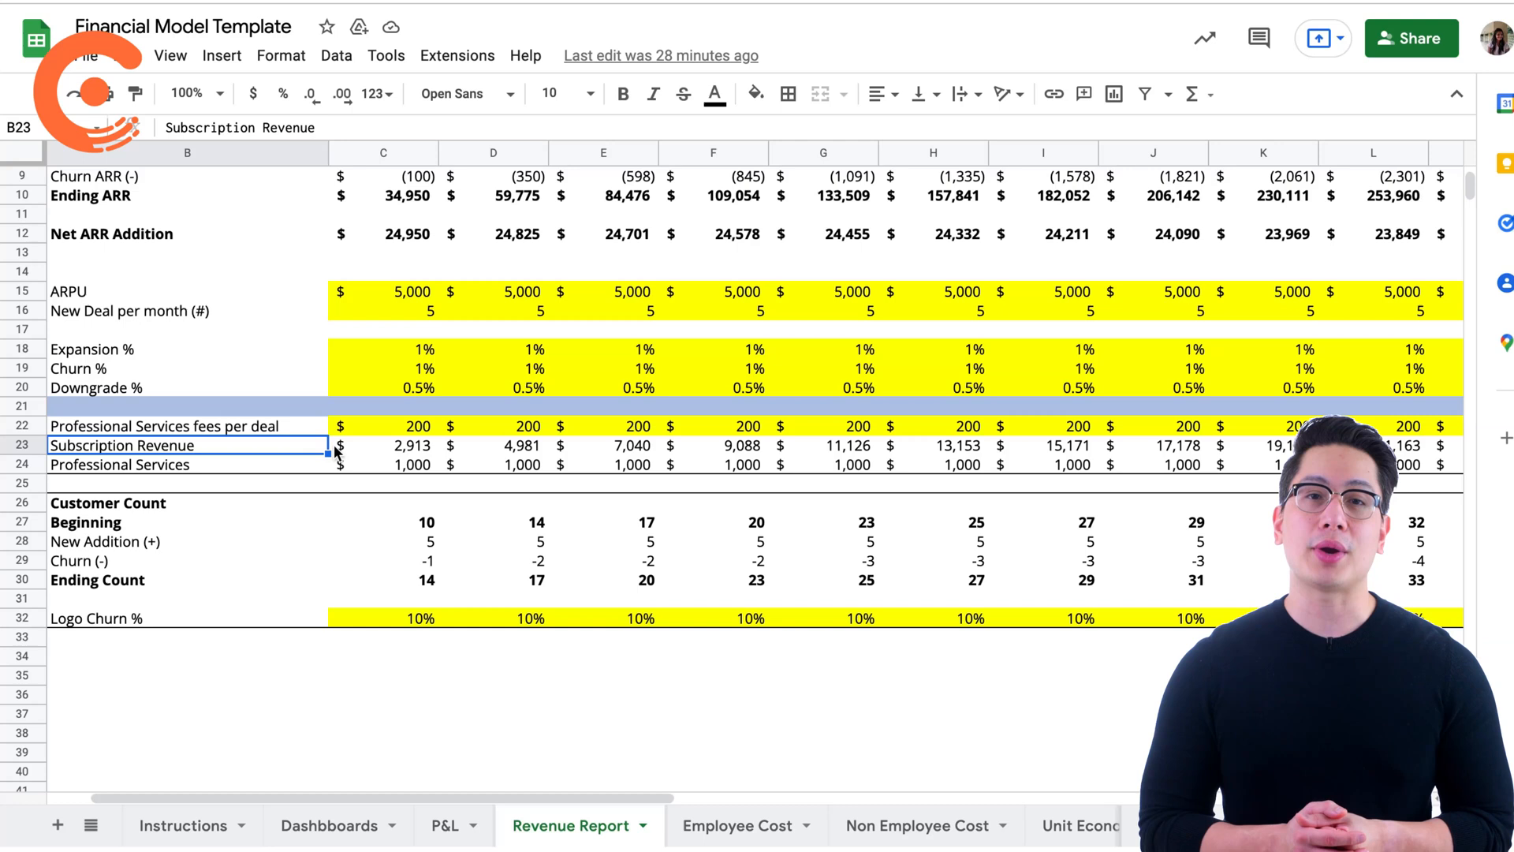
pyautogui.click(394, 444)
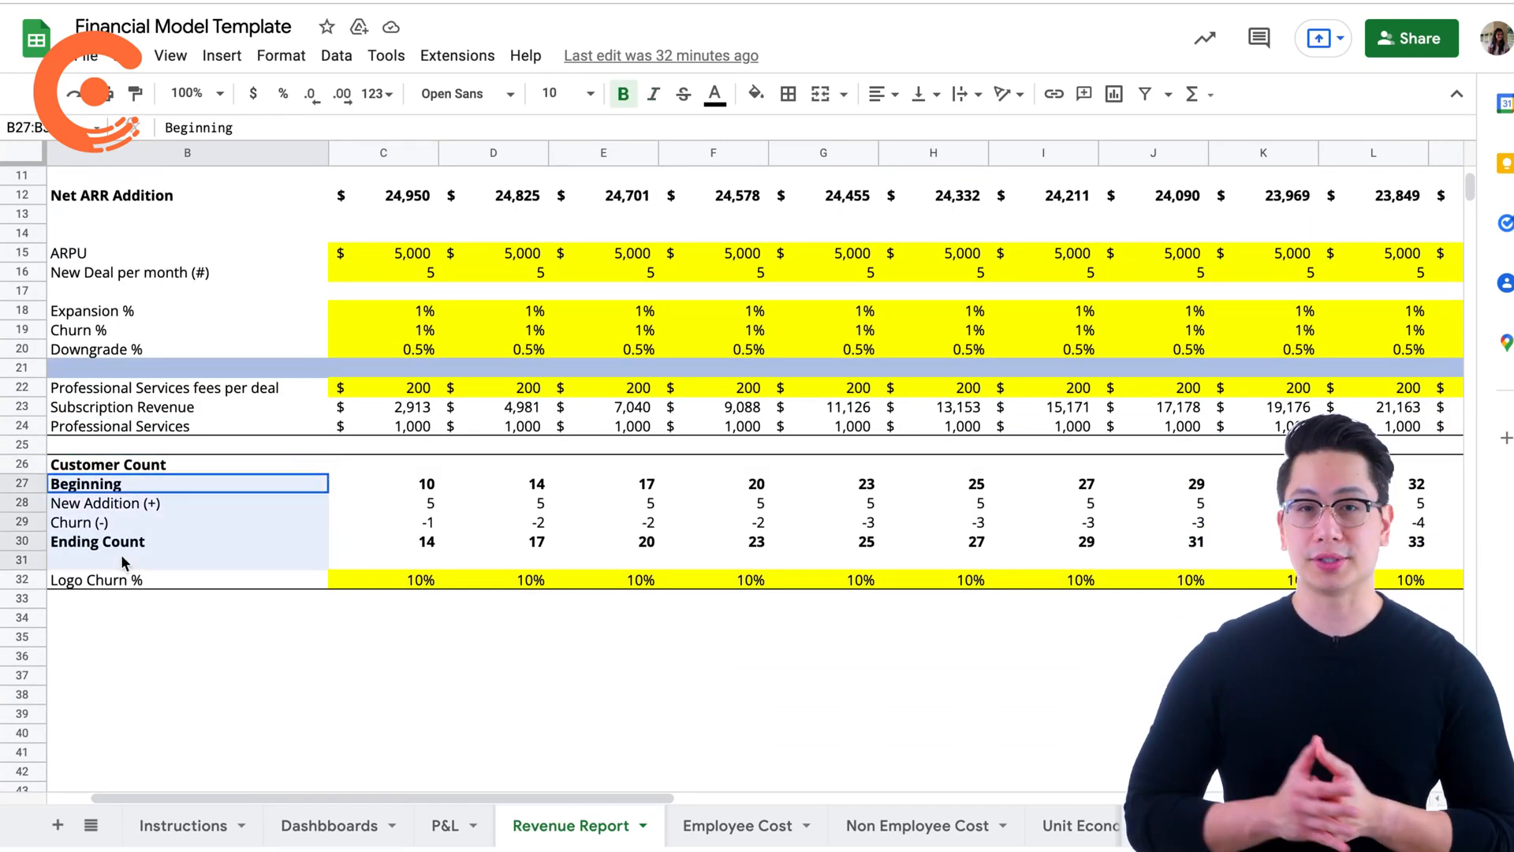
pyautogui.click(409, 503)
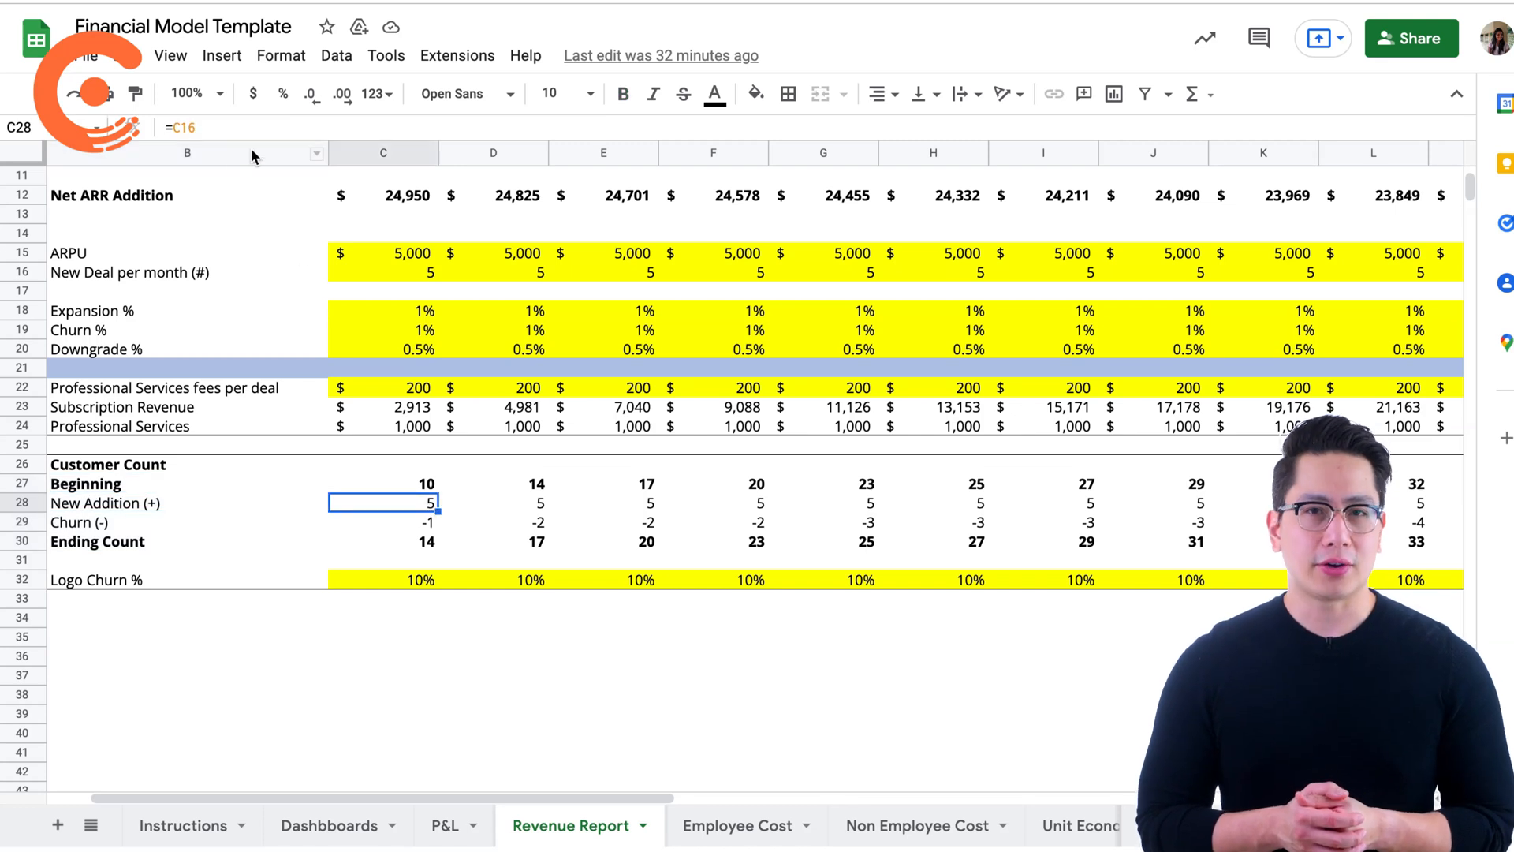
pyautogui.doubleClick(383, 503)
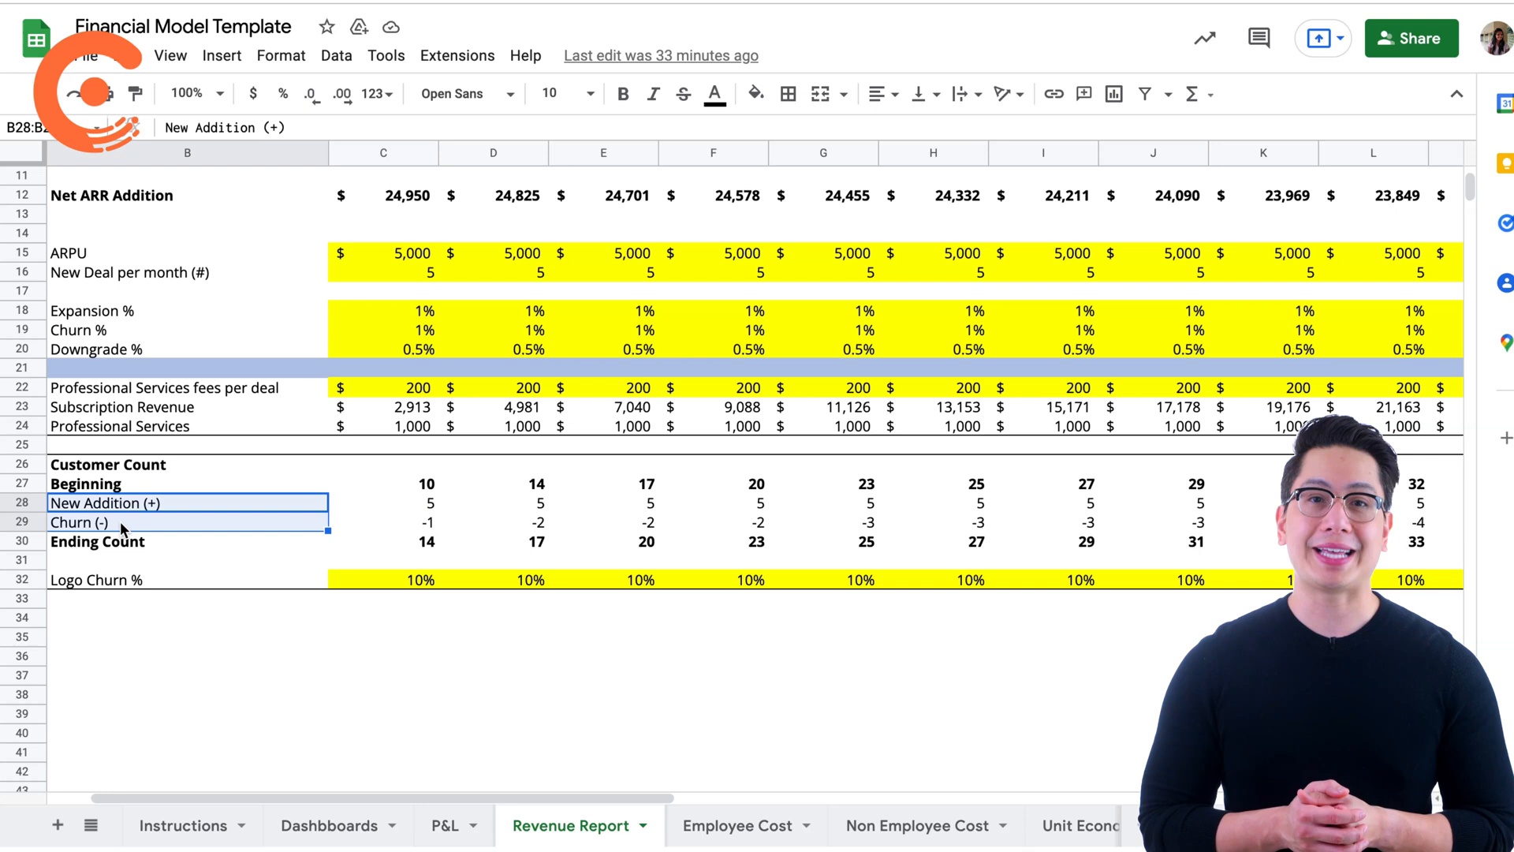
pyautogui.click(405, 580)
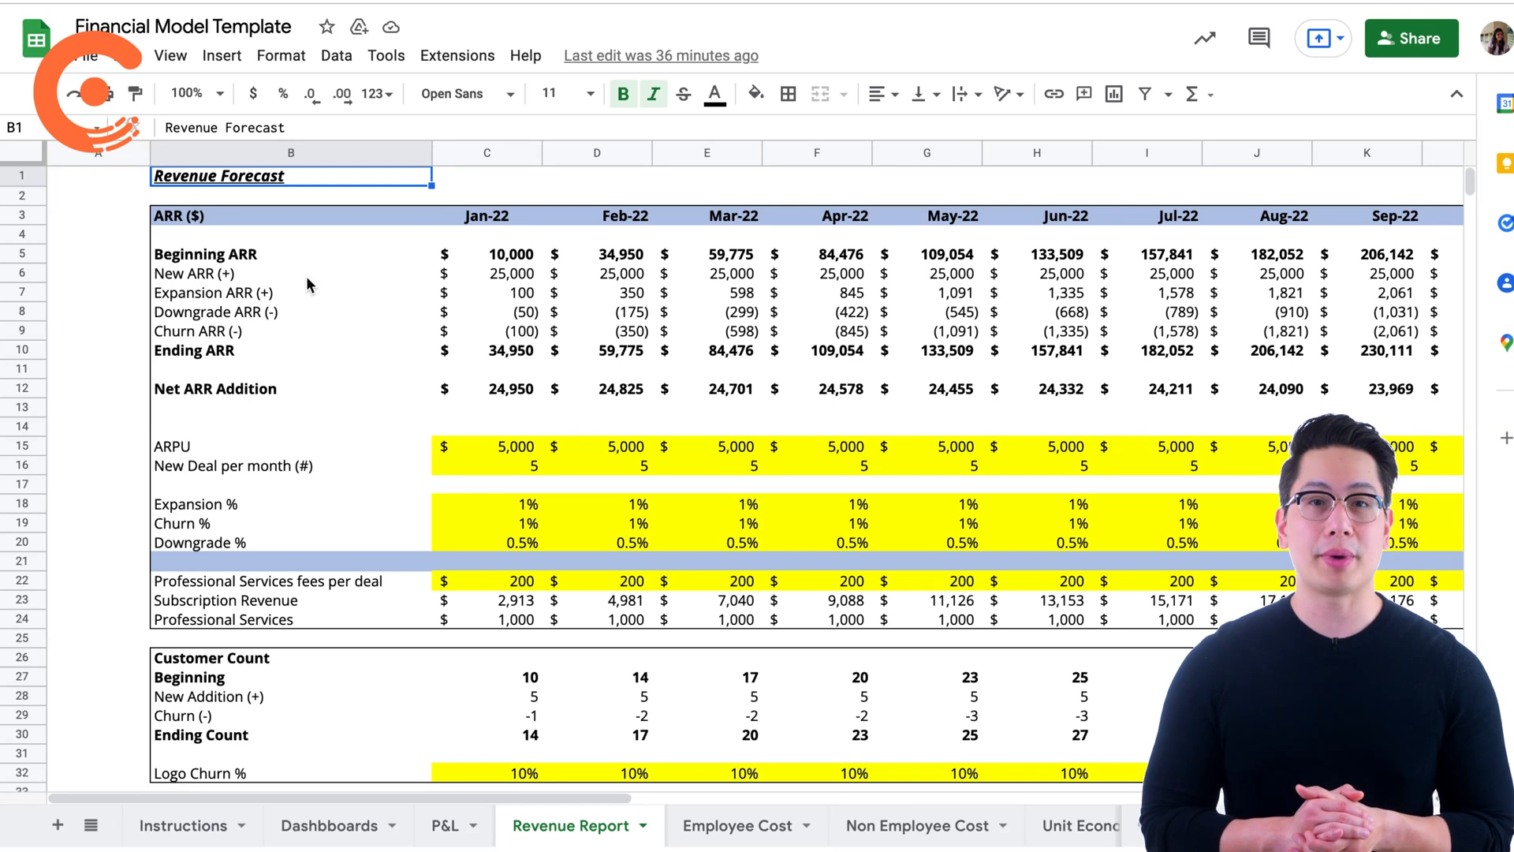
# Check the January New ARR formula and the ARR values across the months.
pyautogui.hscroll(3)
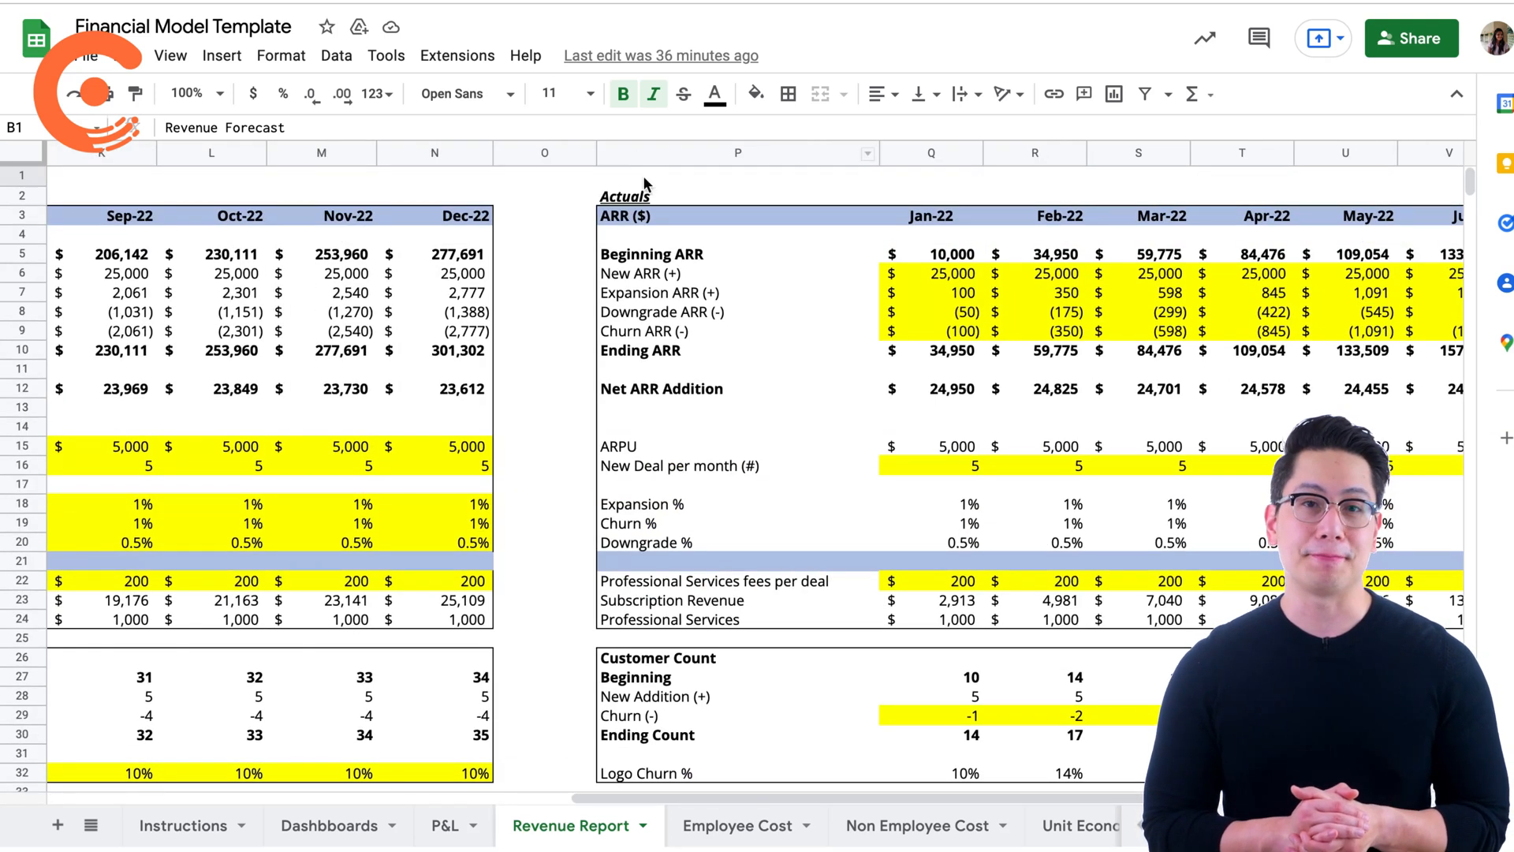
pyautogui.click(625, 196)
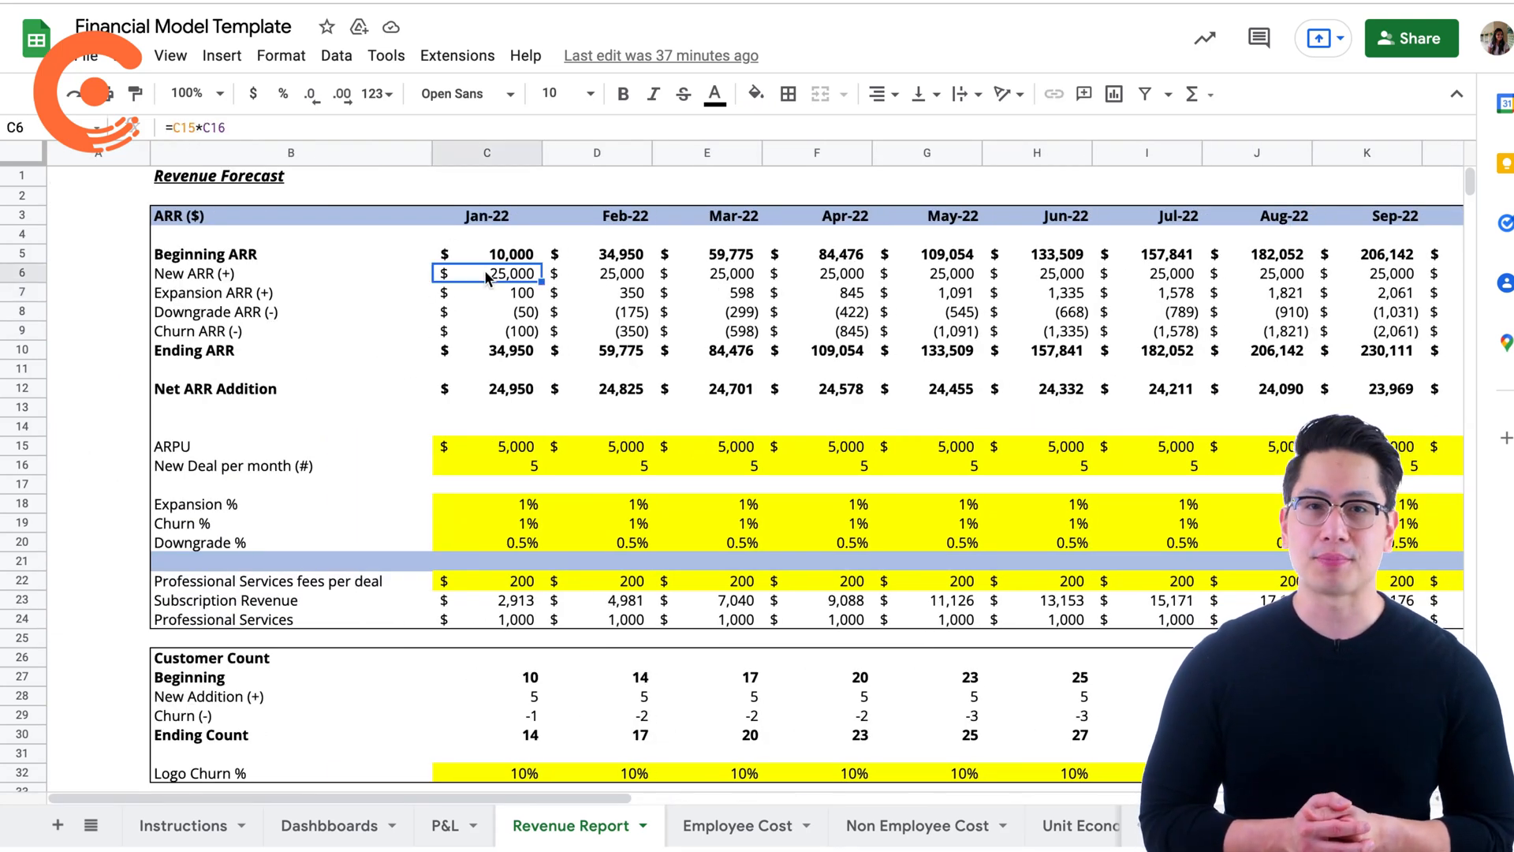
pyautogui.moveTo(487, 273); pyautogui.dragTo(1257, 331)
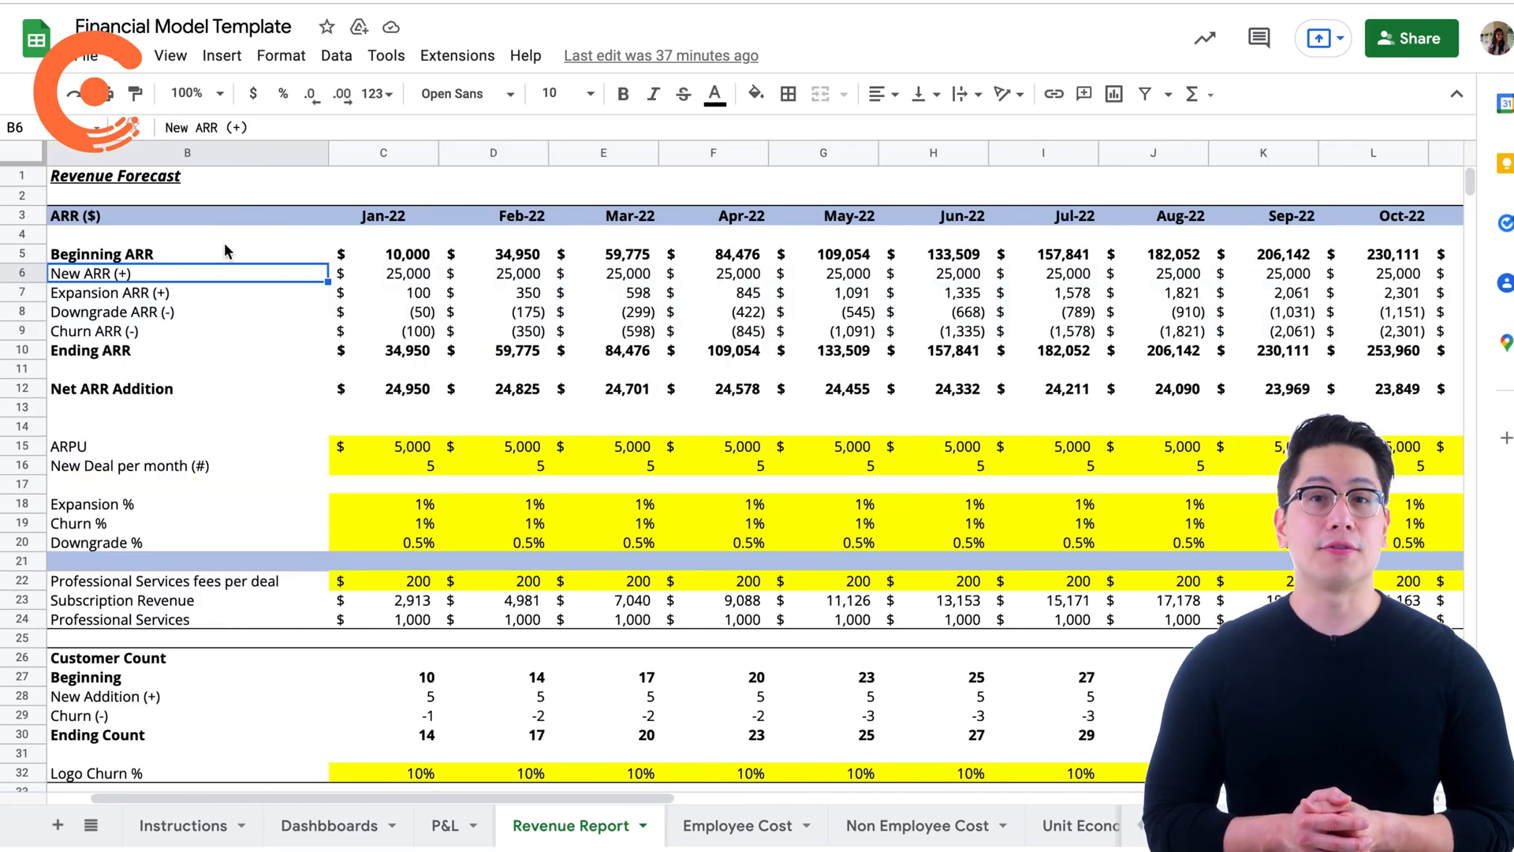
pyautogui.moveTo(662, 563)
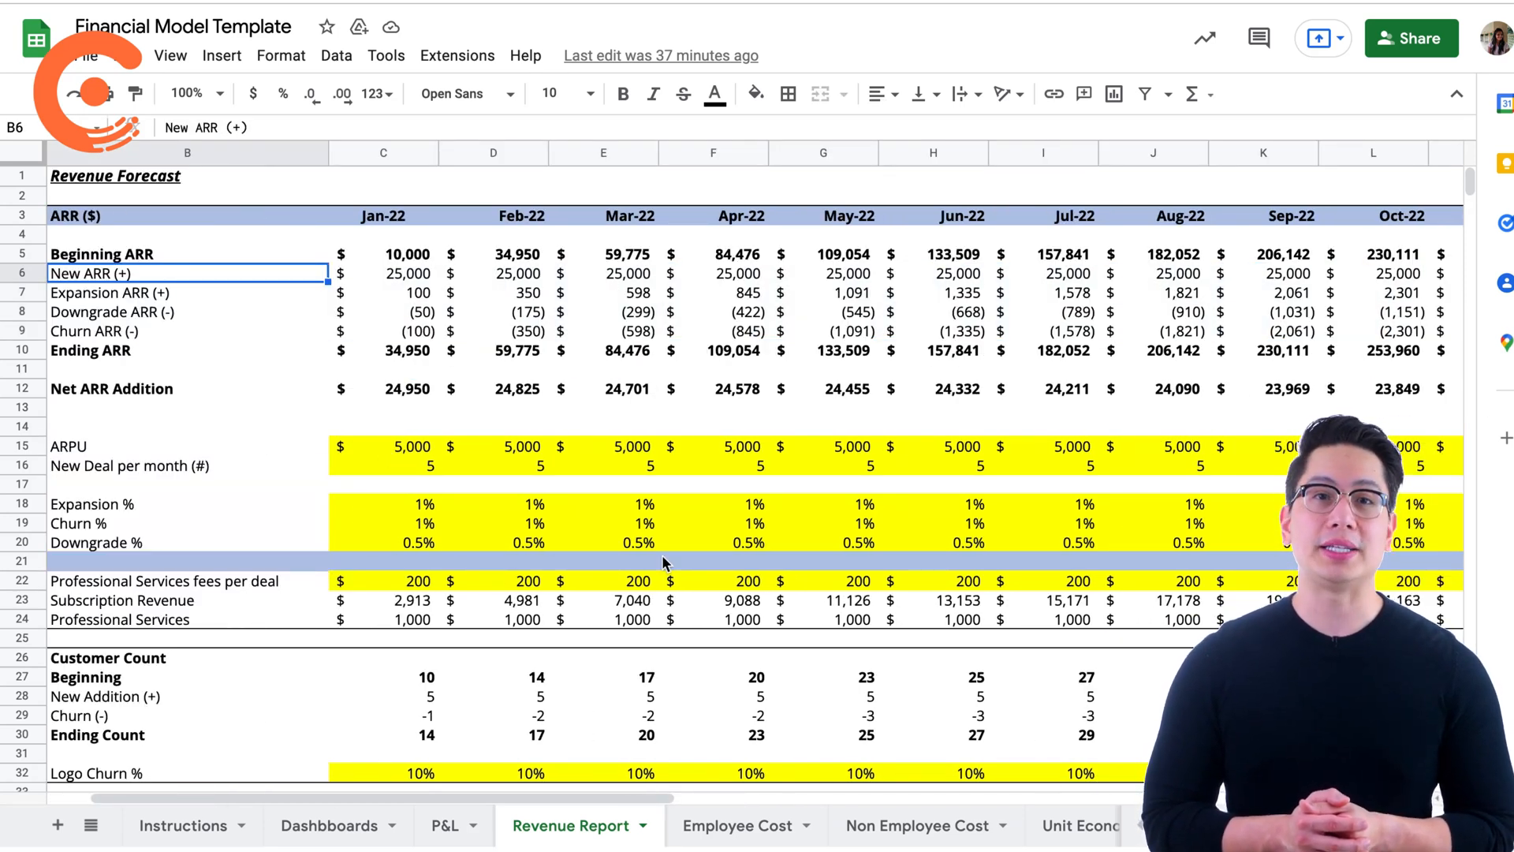
pyautogui.hscroll(3)
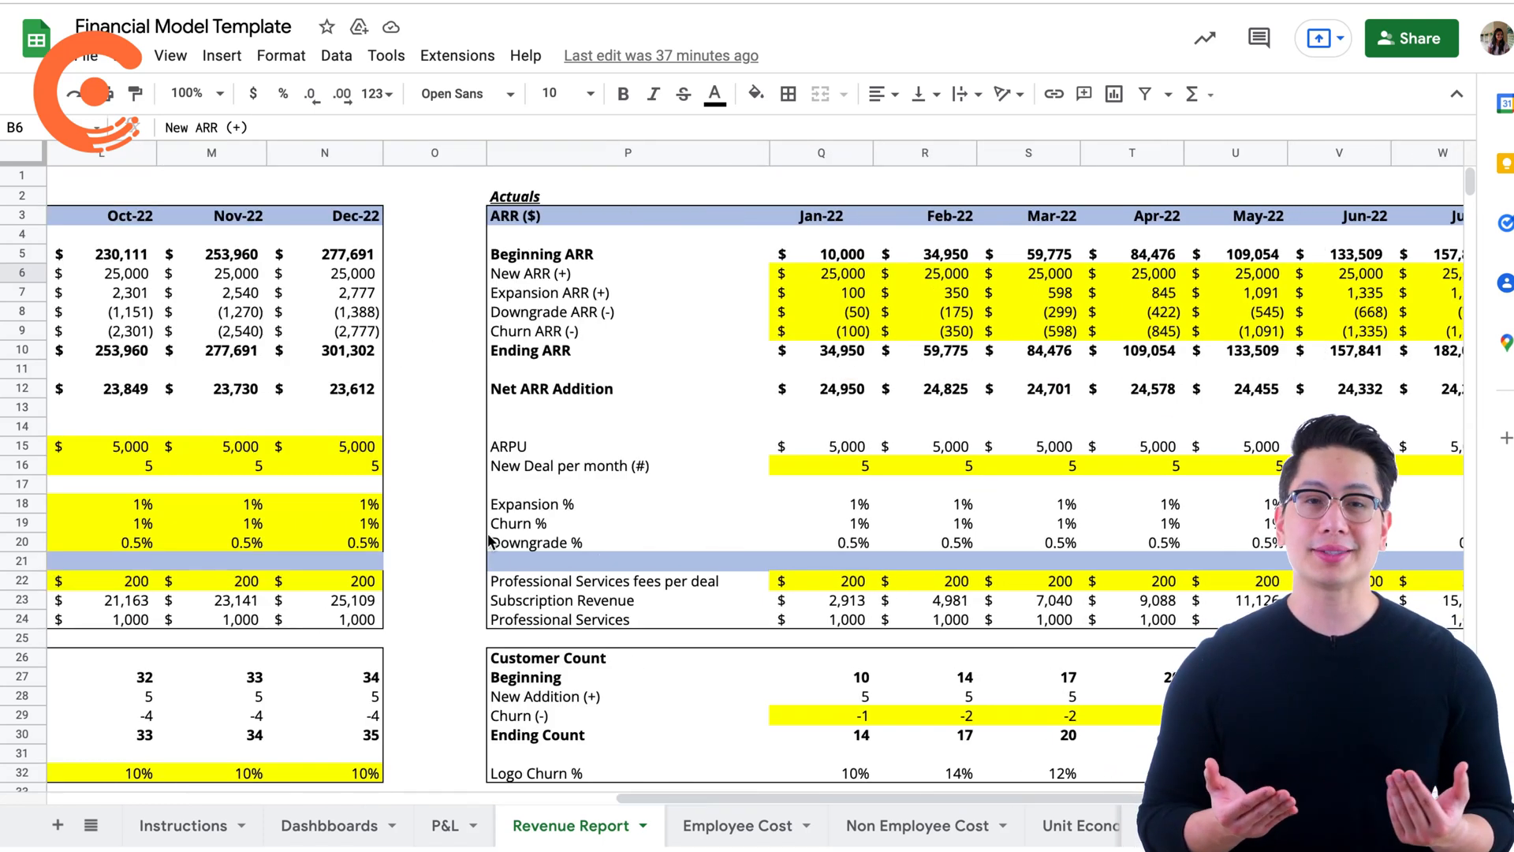
pyautogui.hscroll(-3)
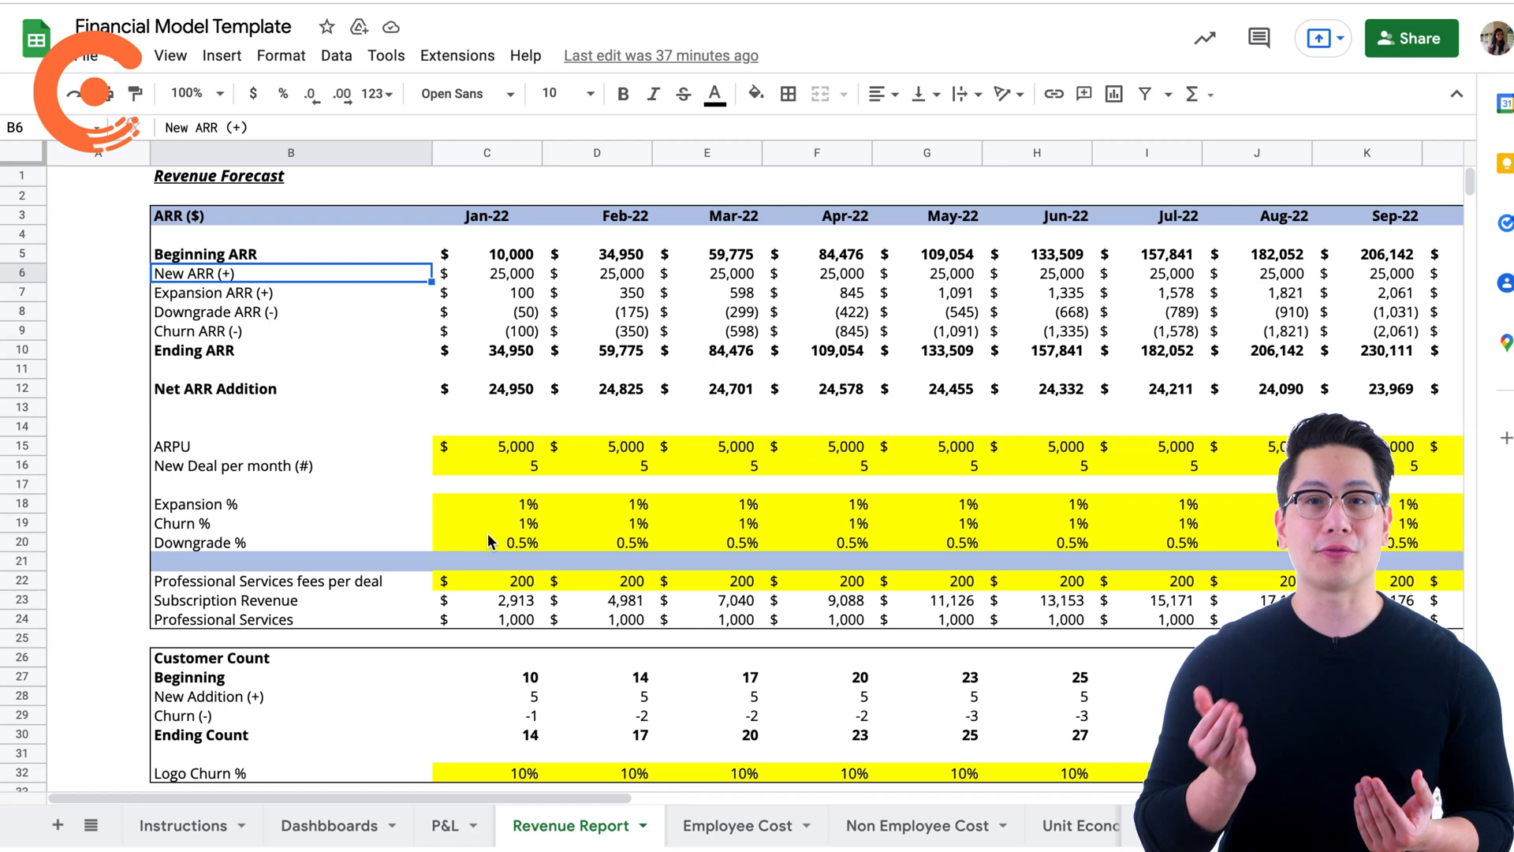
# Switch to the P&L sheet and move across its monthly columns.
pyautogui.click(448, 825)
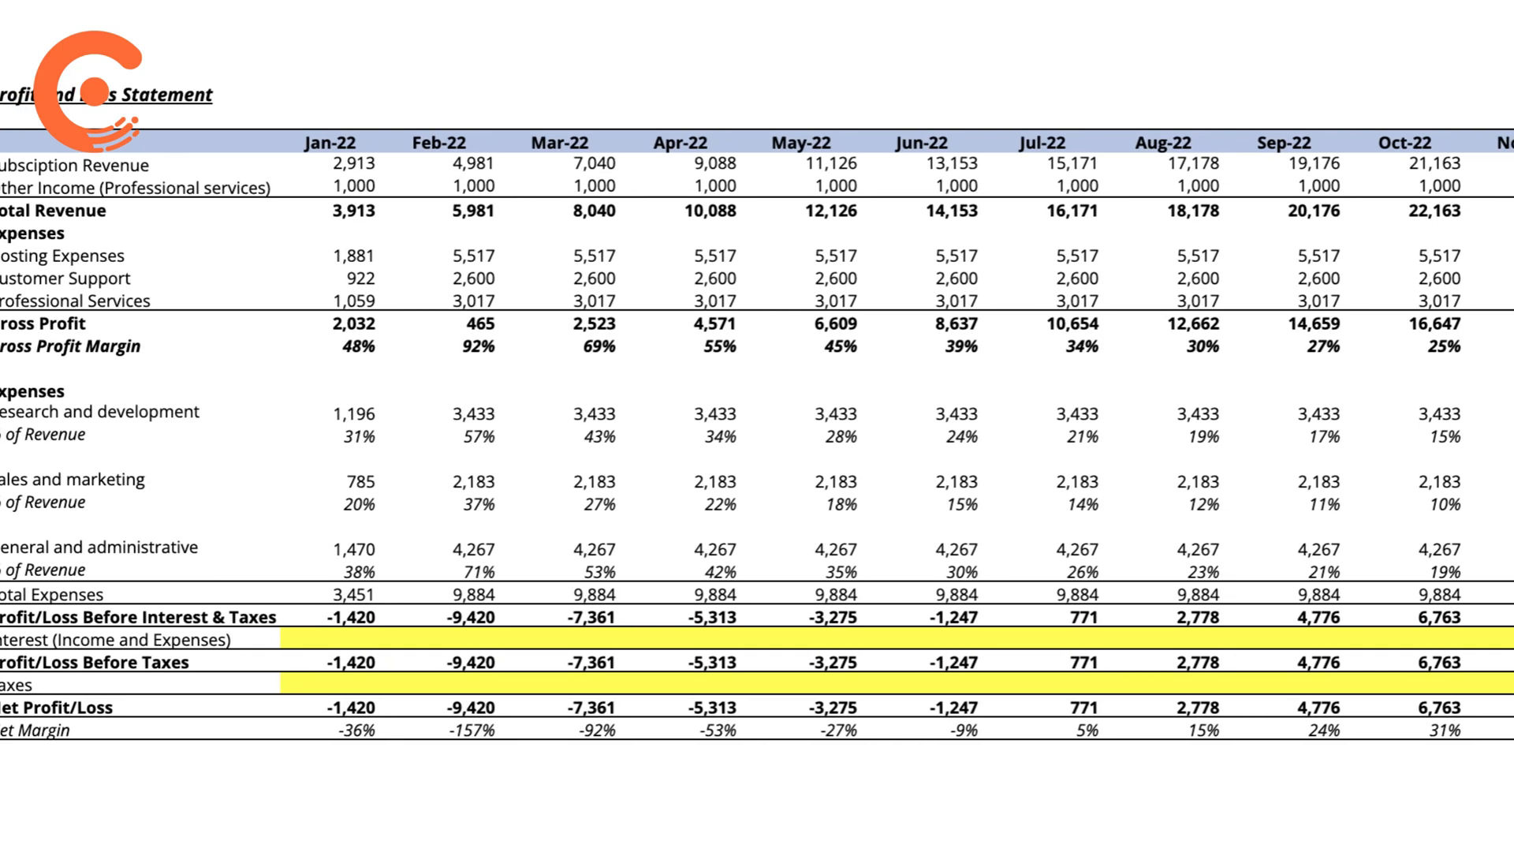
pyautogui.hscroll(3)
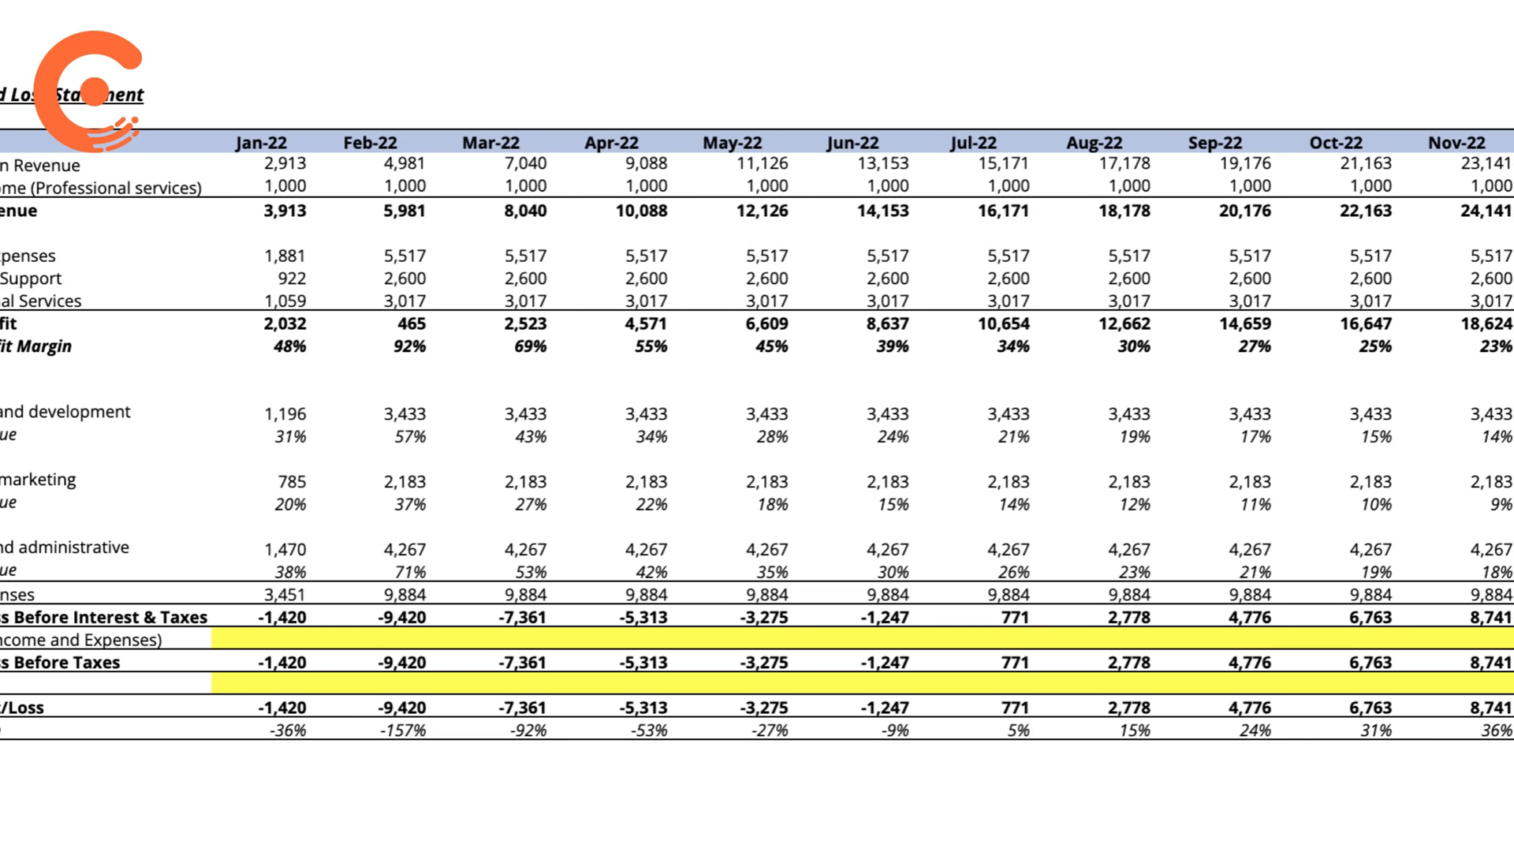
pyautogui.hscroll(3)
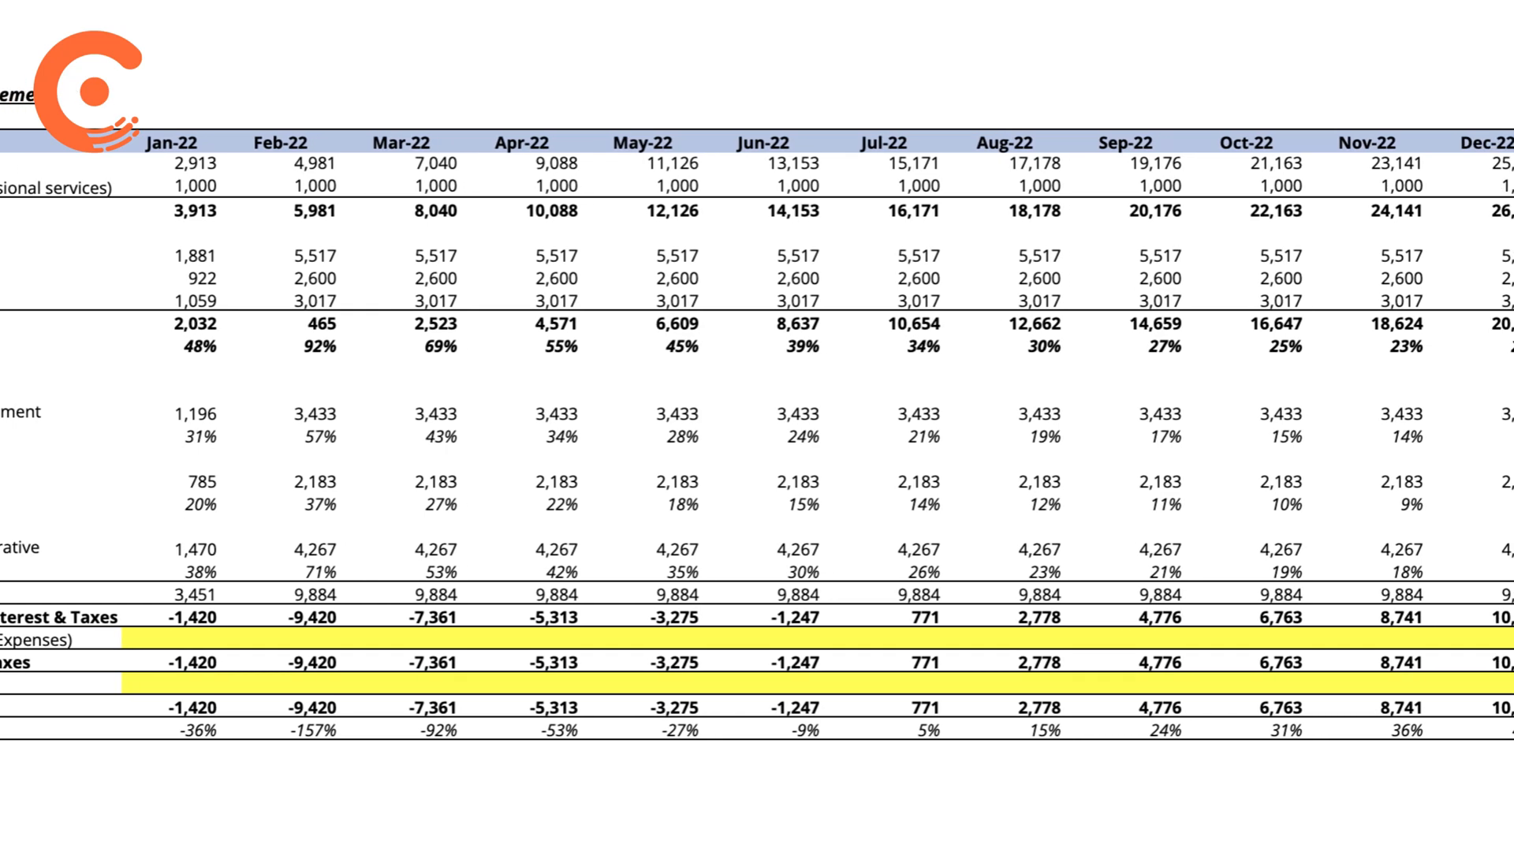
pyautogui.hscroll(3)
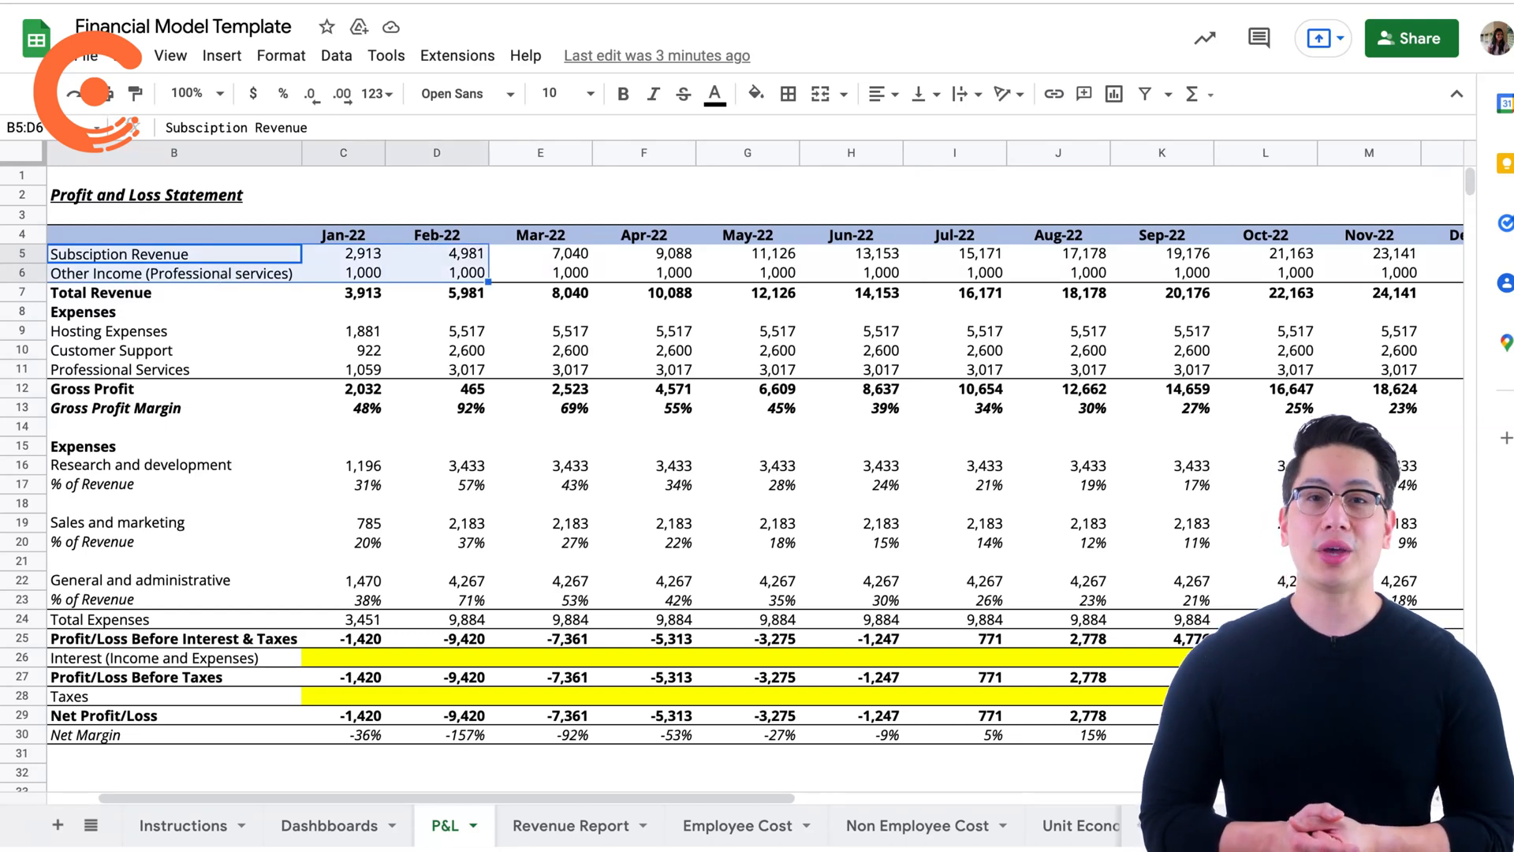
# Review the Total Revenue, subscription revenue and other income rows on the P&L.
pyautogui.click(101, 294)
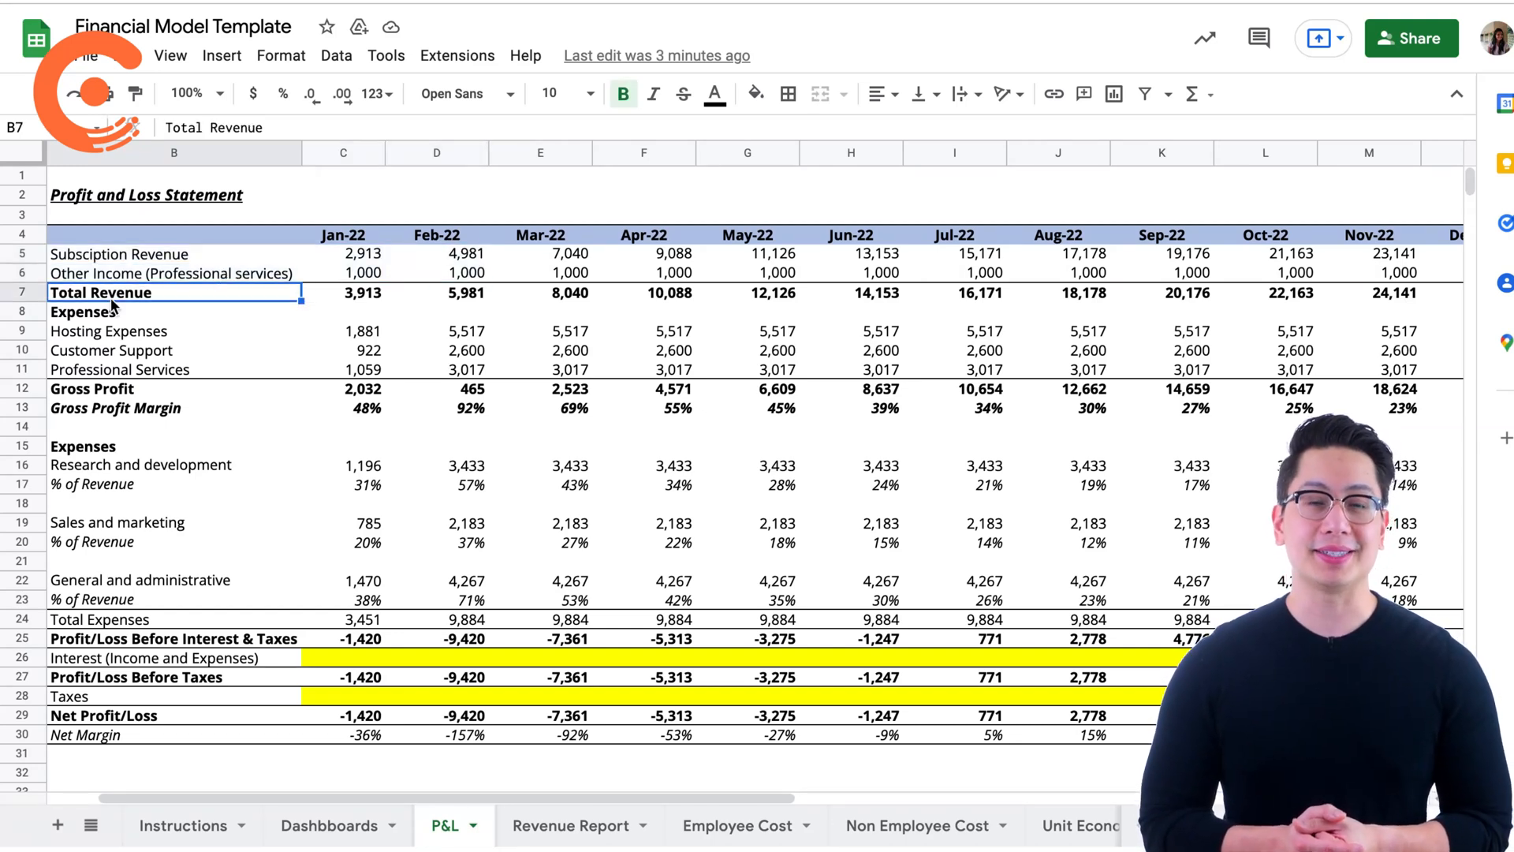
pyautogui.moveTo(174, 292); pyautogui.dragTo(435, 292)
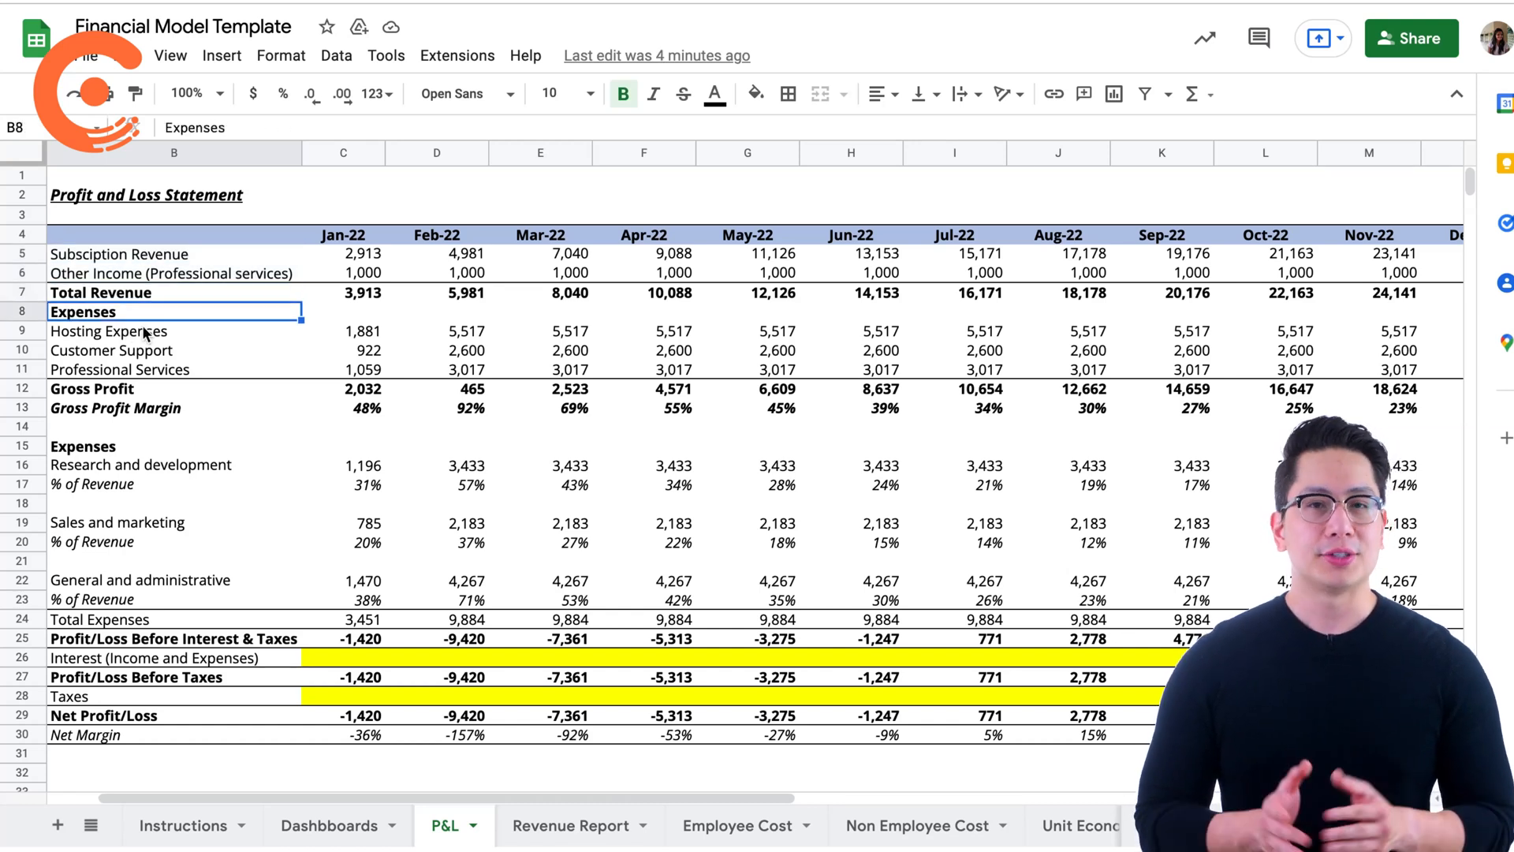
pyautogui.moveTo(173, 330); pyautogui.dragTo(539, 369)
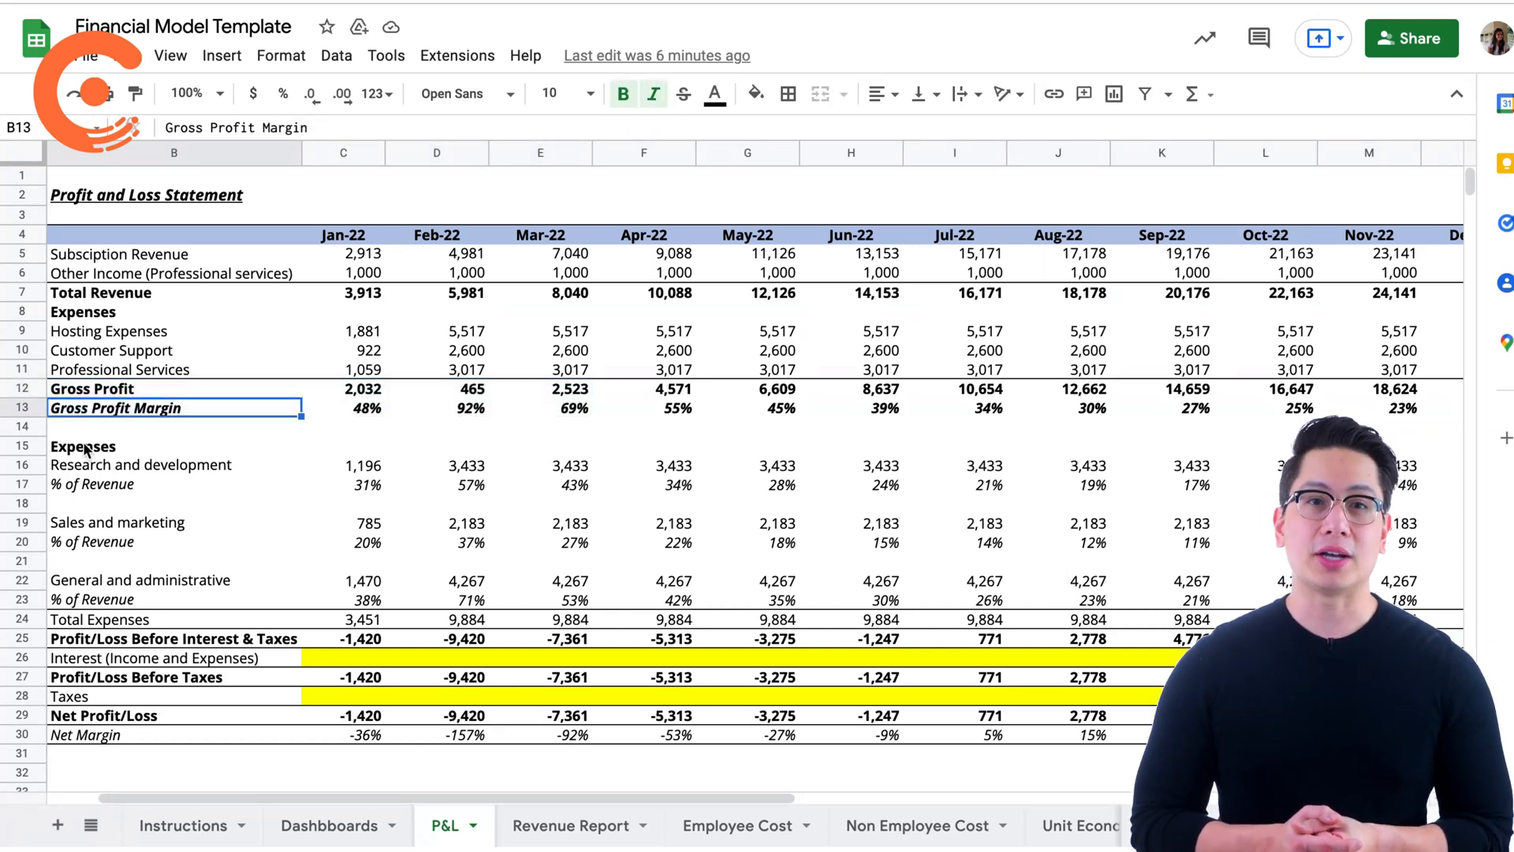
# Review the R&D, Sales and marketing and Total Expenses lines, then move to Employee Cost.
pyautogui.click(142, 463)
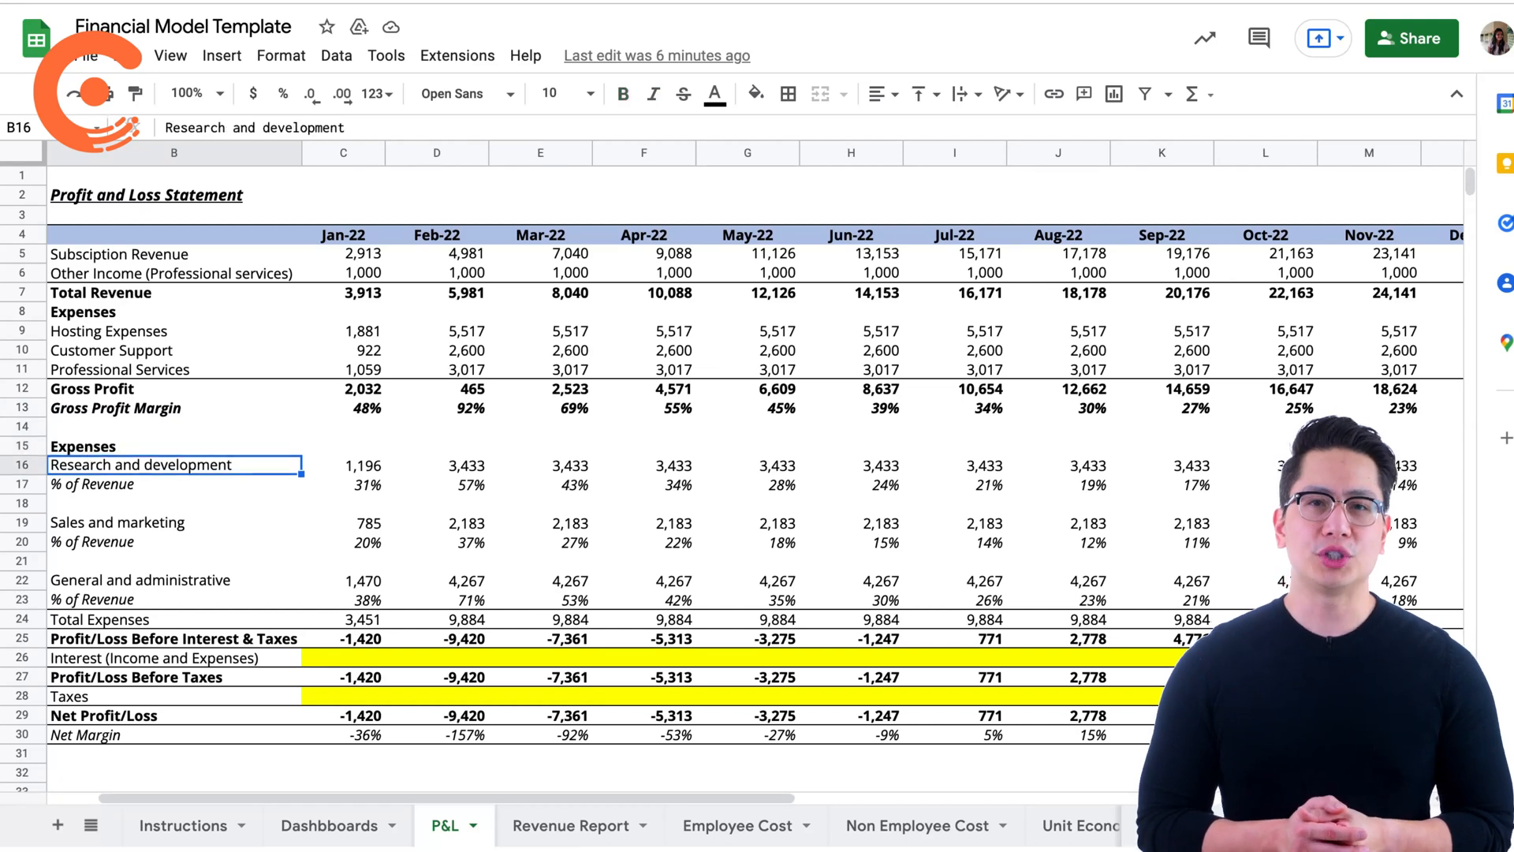
pyautogui.moveTo(174, 464); pyautogui.dragTo(539, 599)
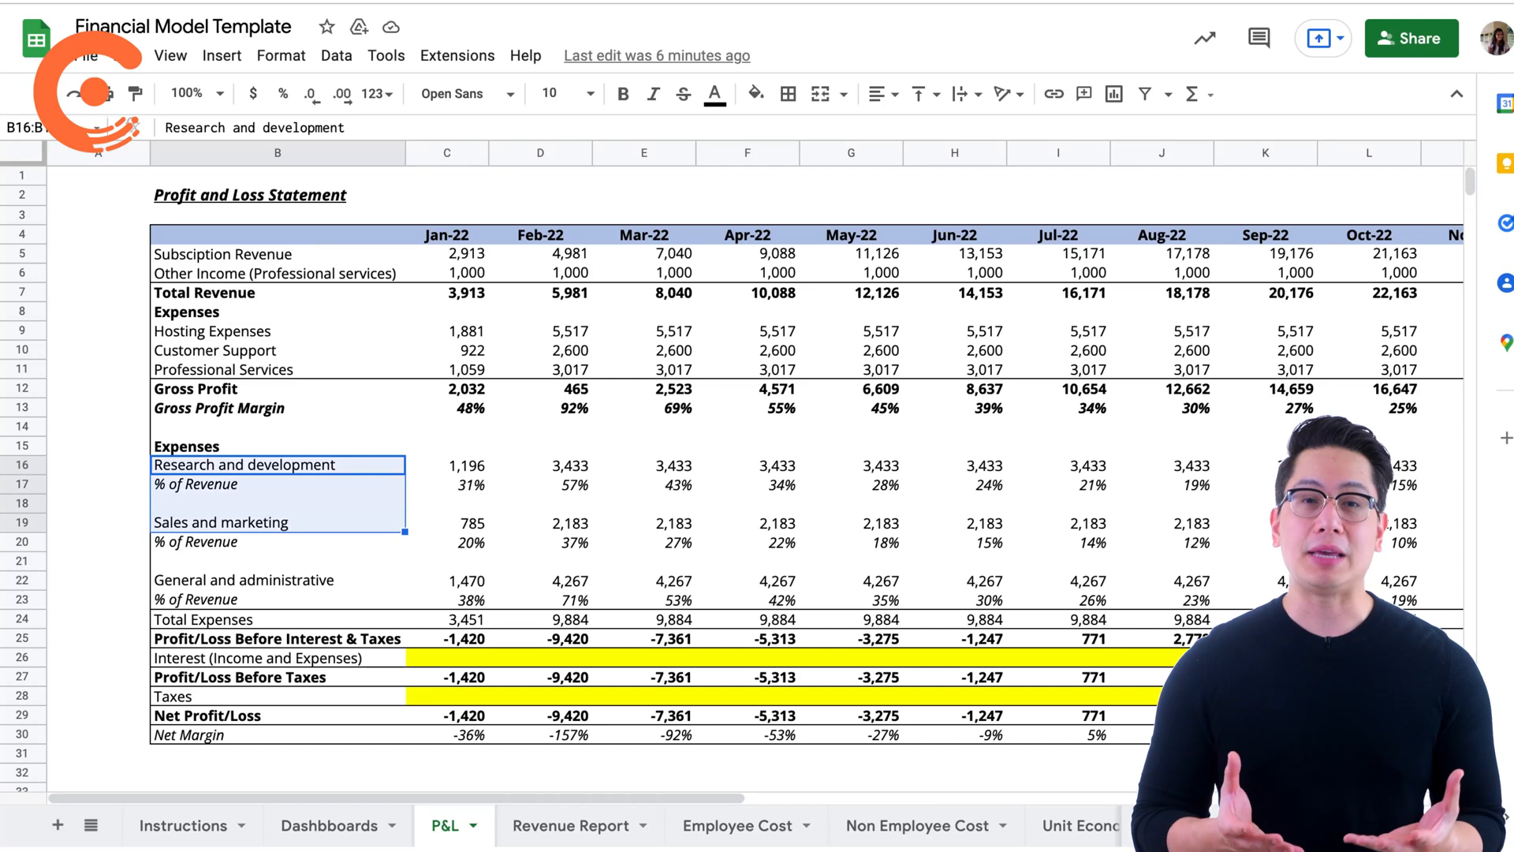
pyautogui.click(204, 618)
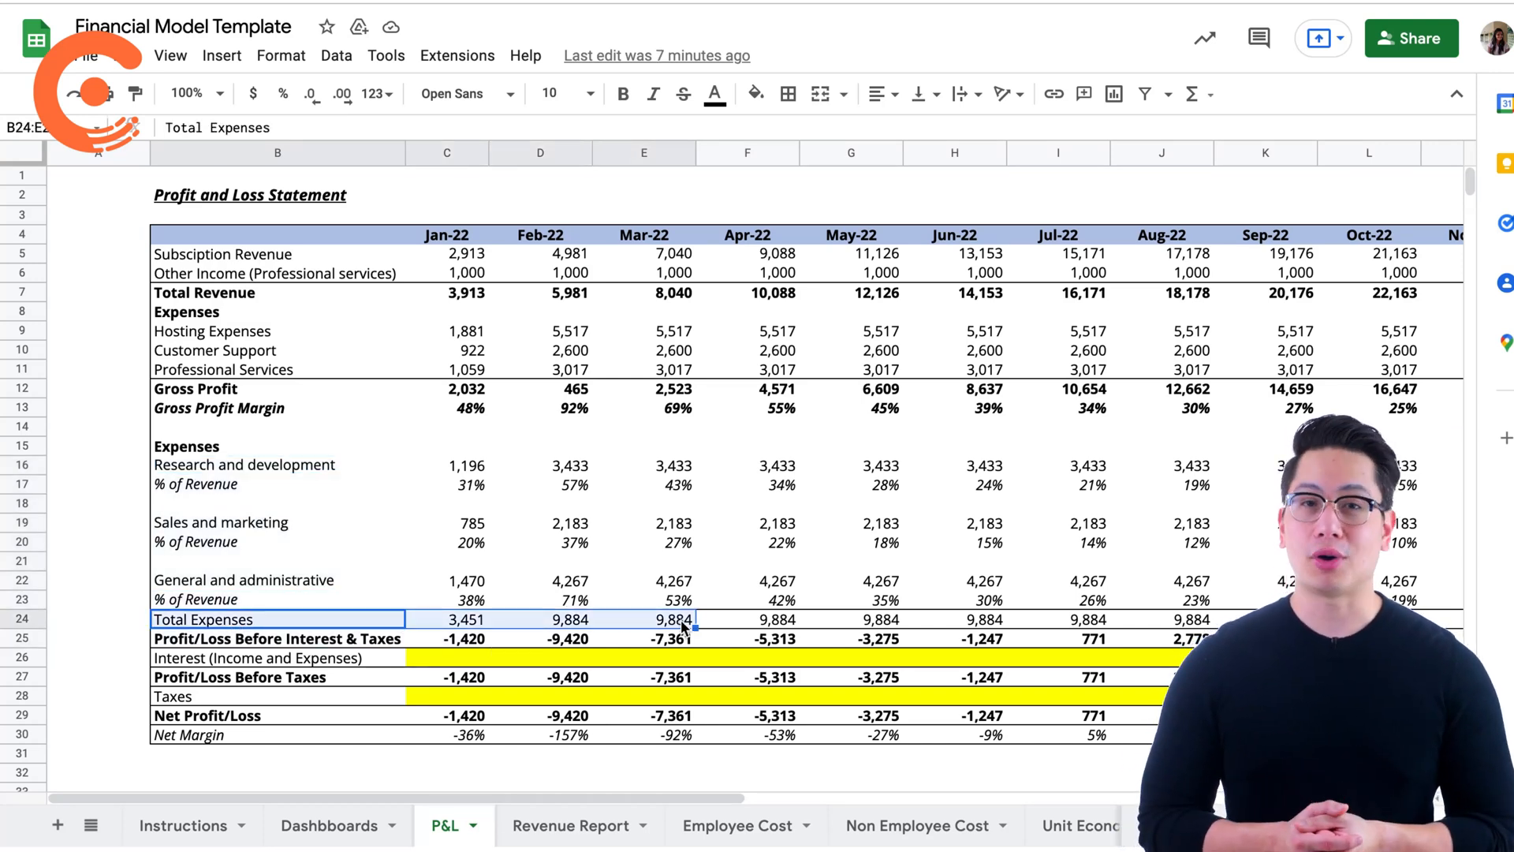
pyautogui.click(244, 464)
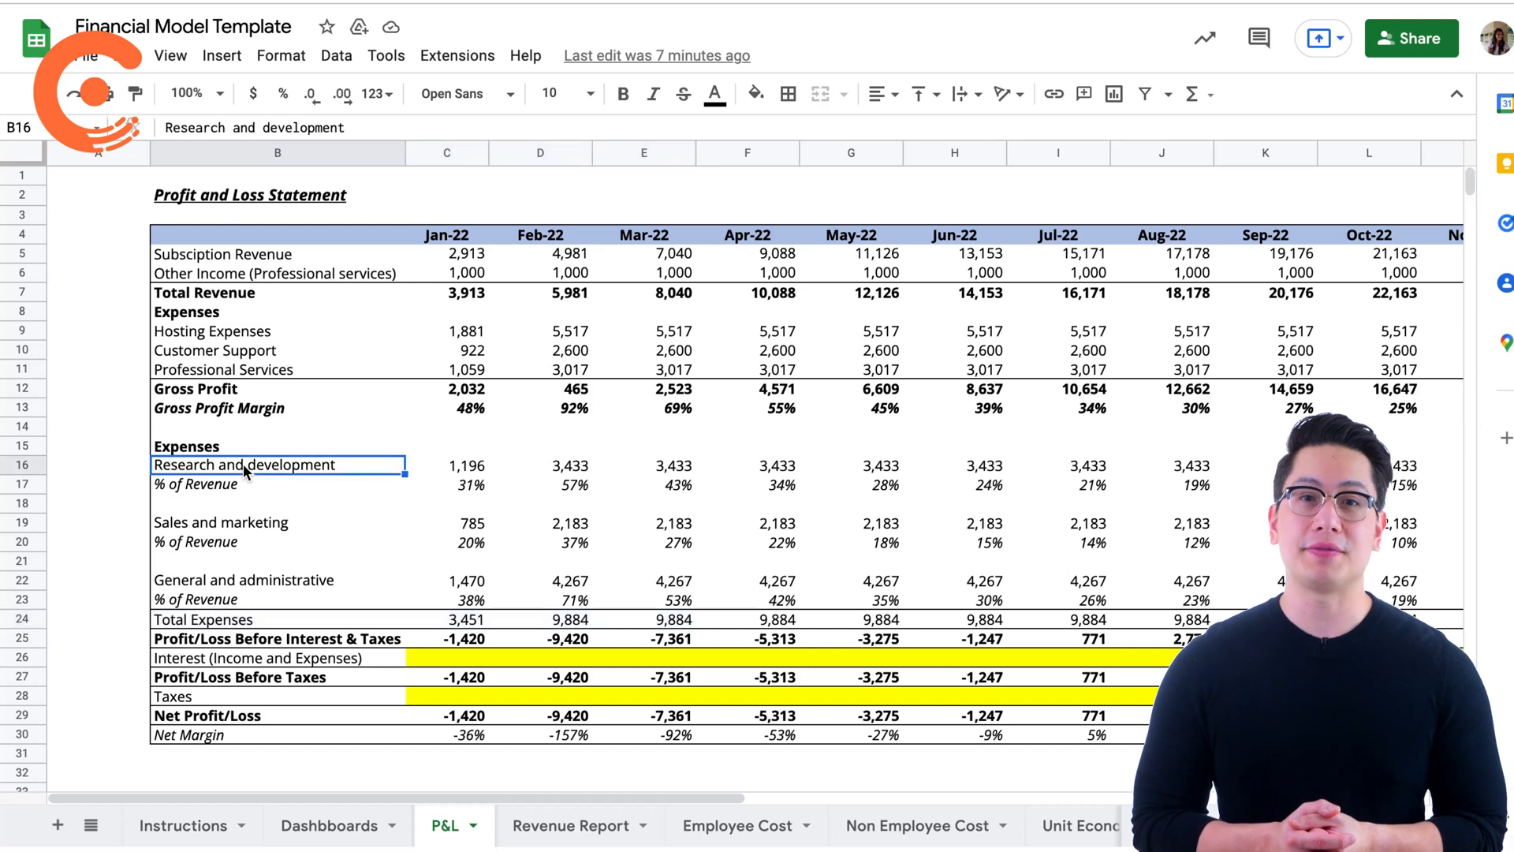
pyautogui.click(197, 618)
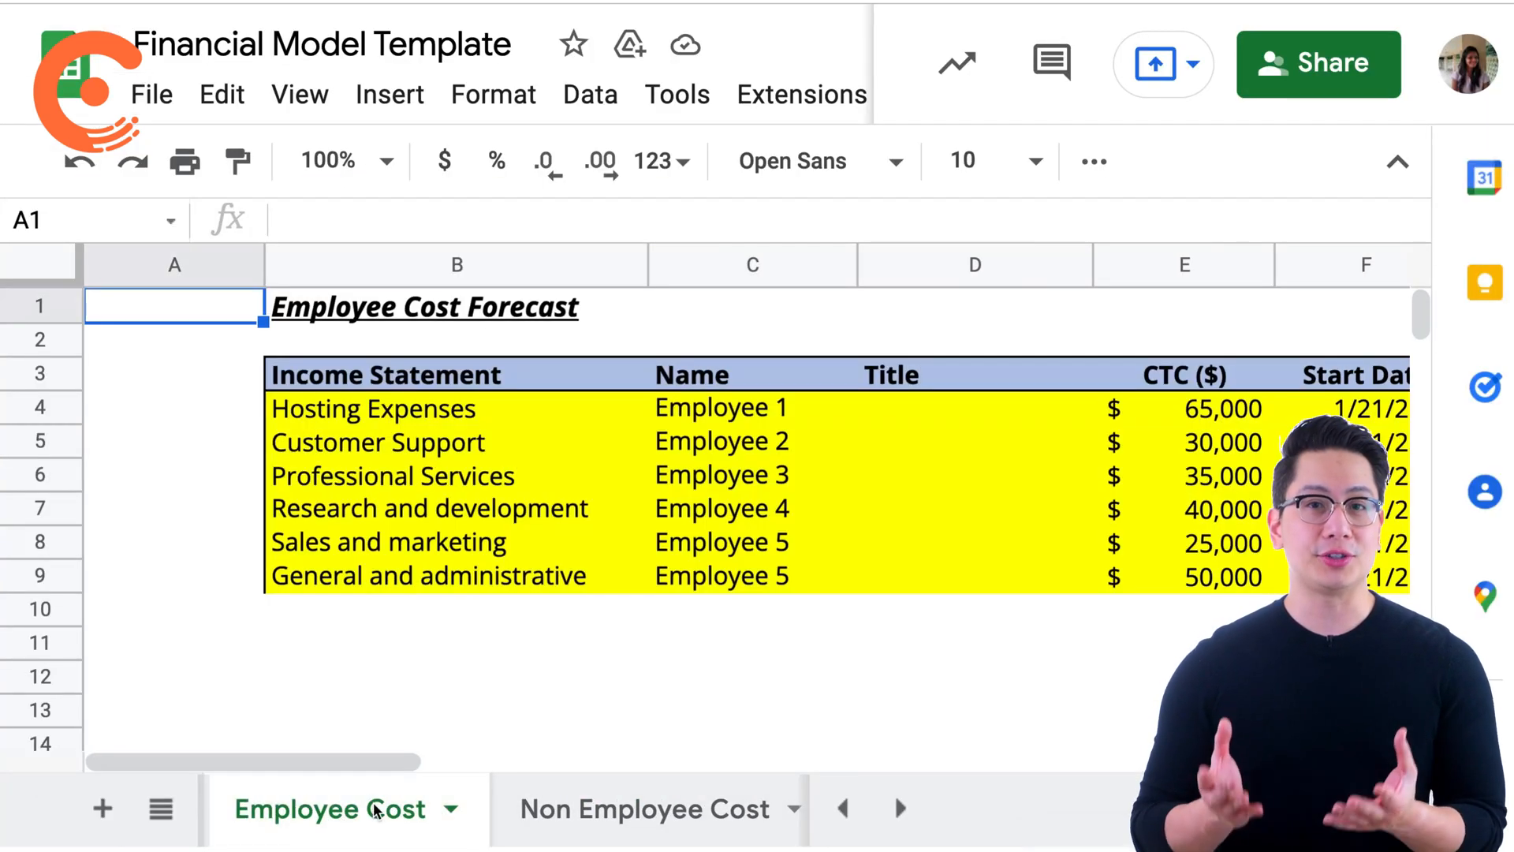
pyautogui.click(644, 808)
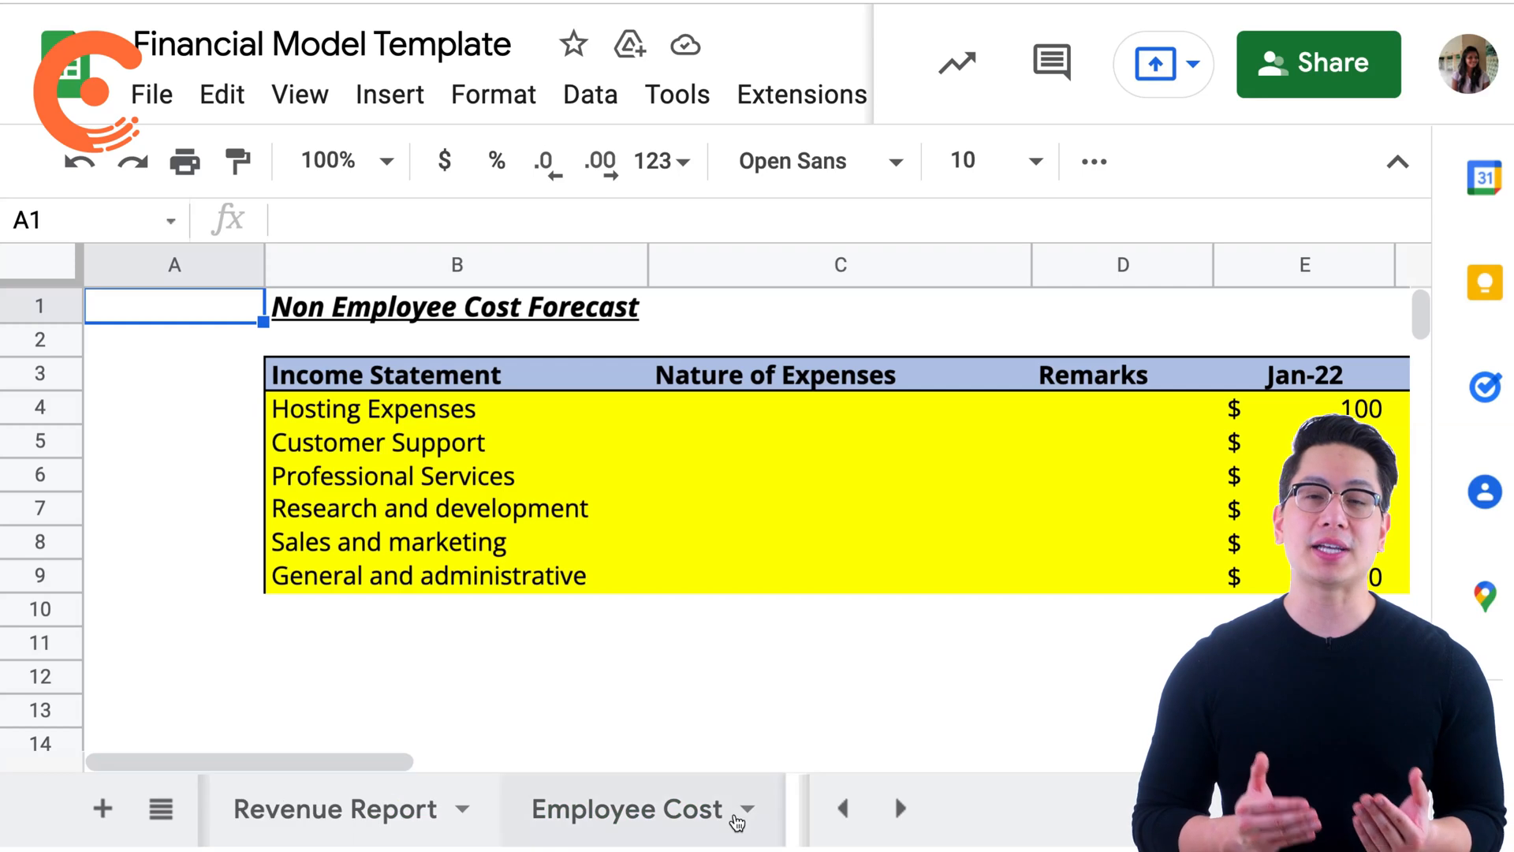
pyautogui.click(628, 809)
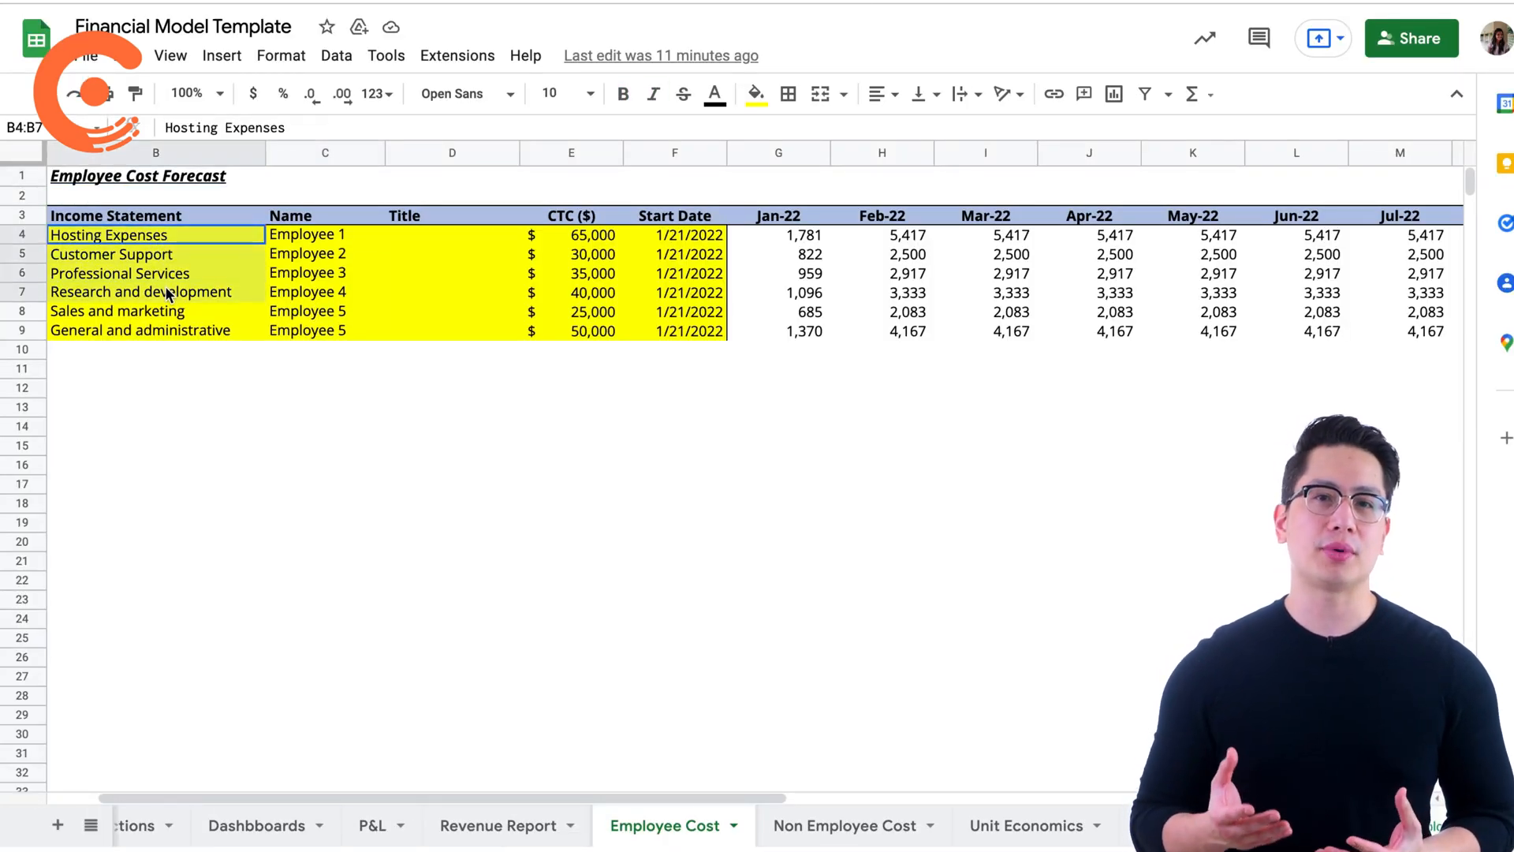
pyautogui.click(325, 234)
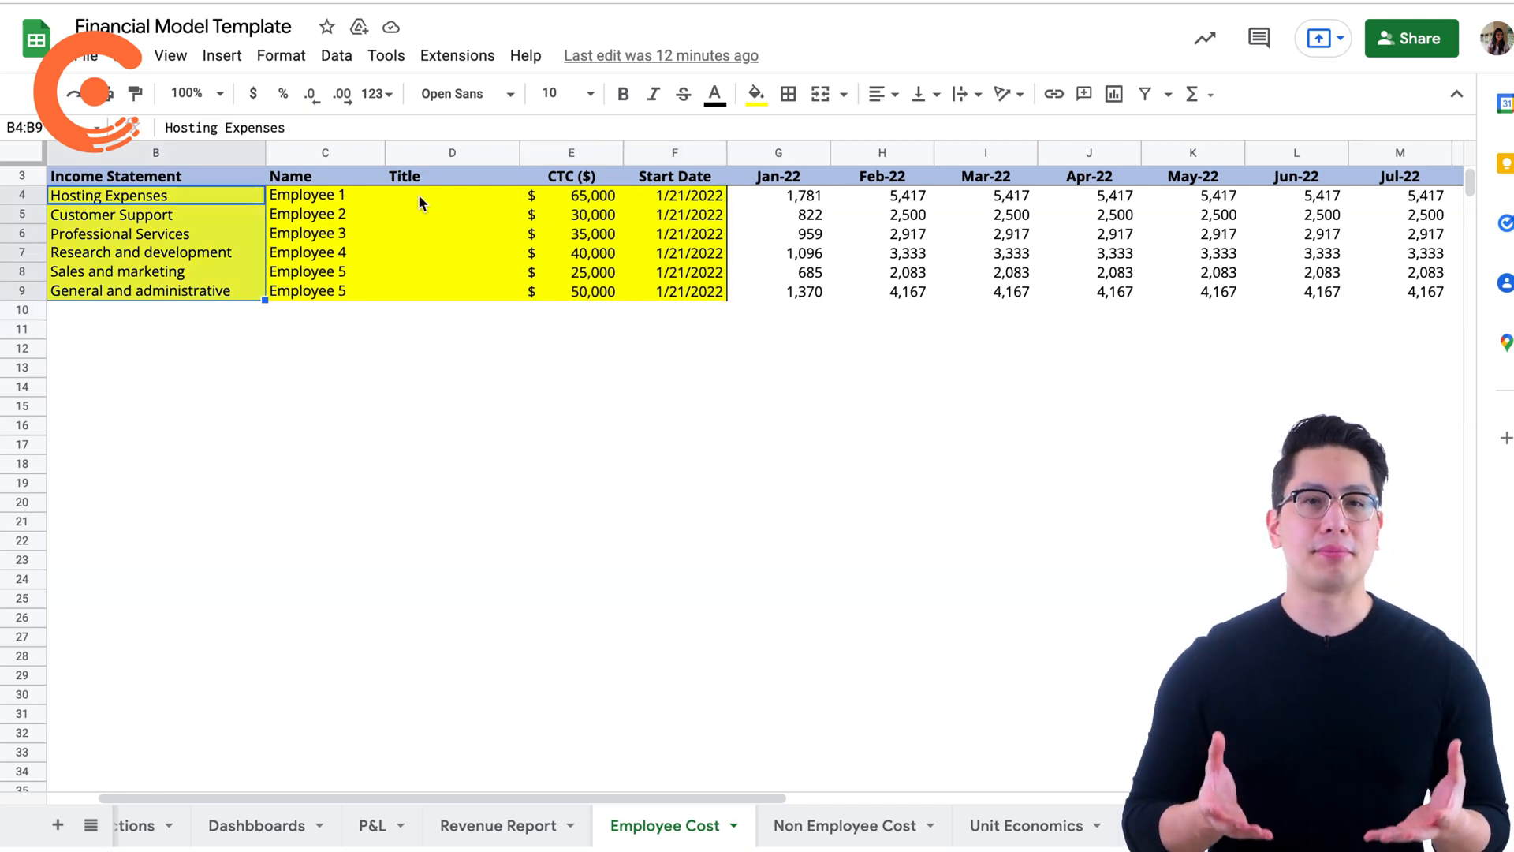
pyautogui.click(882, 196)
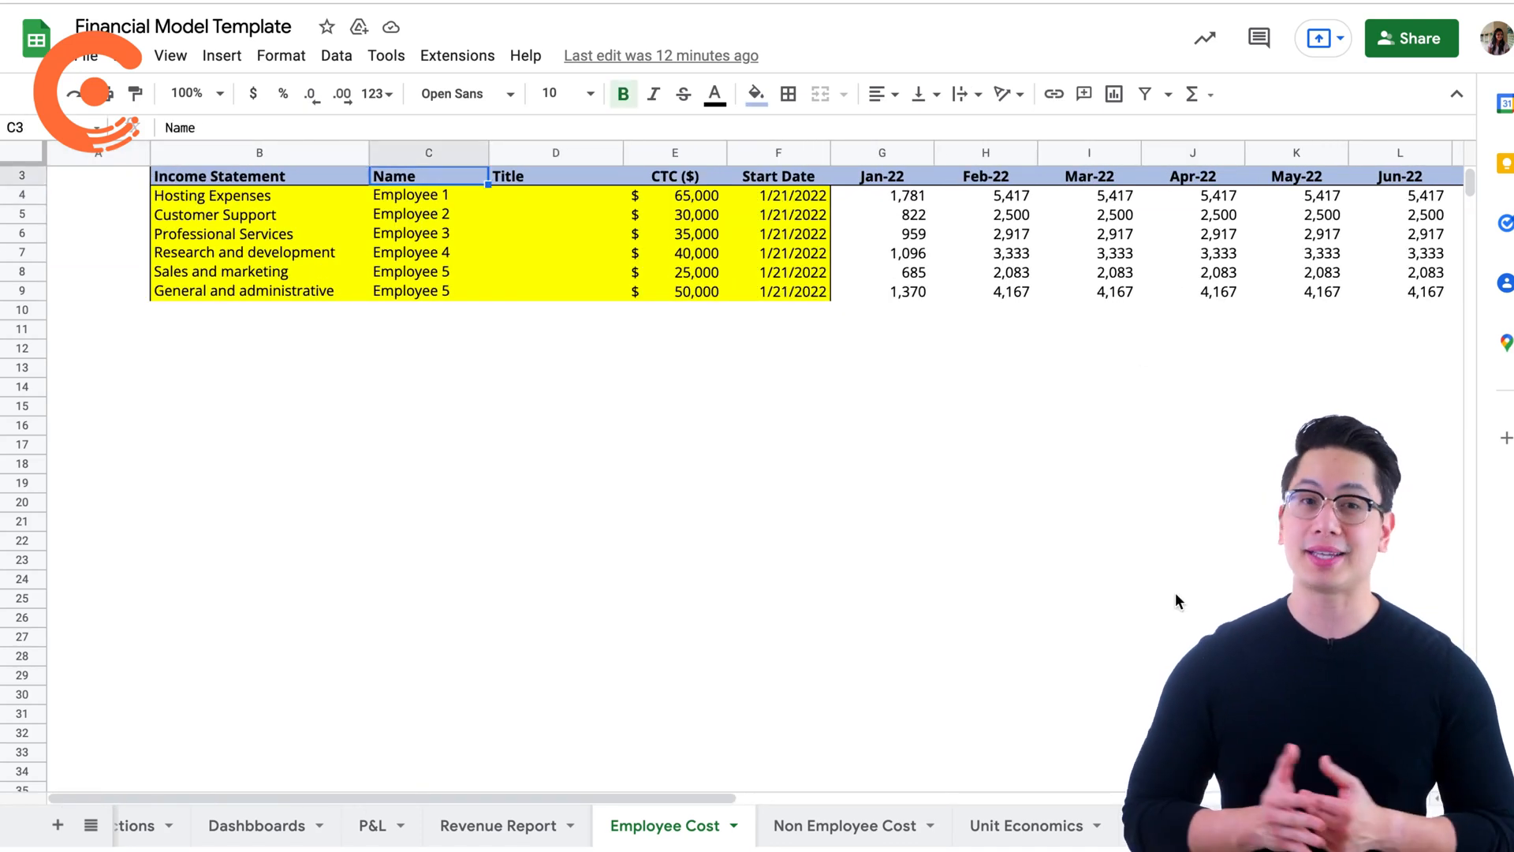
# Review the Non Employee Cost sheet's Nature of Expenses cells, category labels and $100 monthly figures.
pyautogui.click(836, 826)
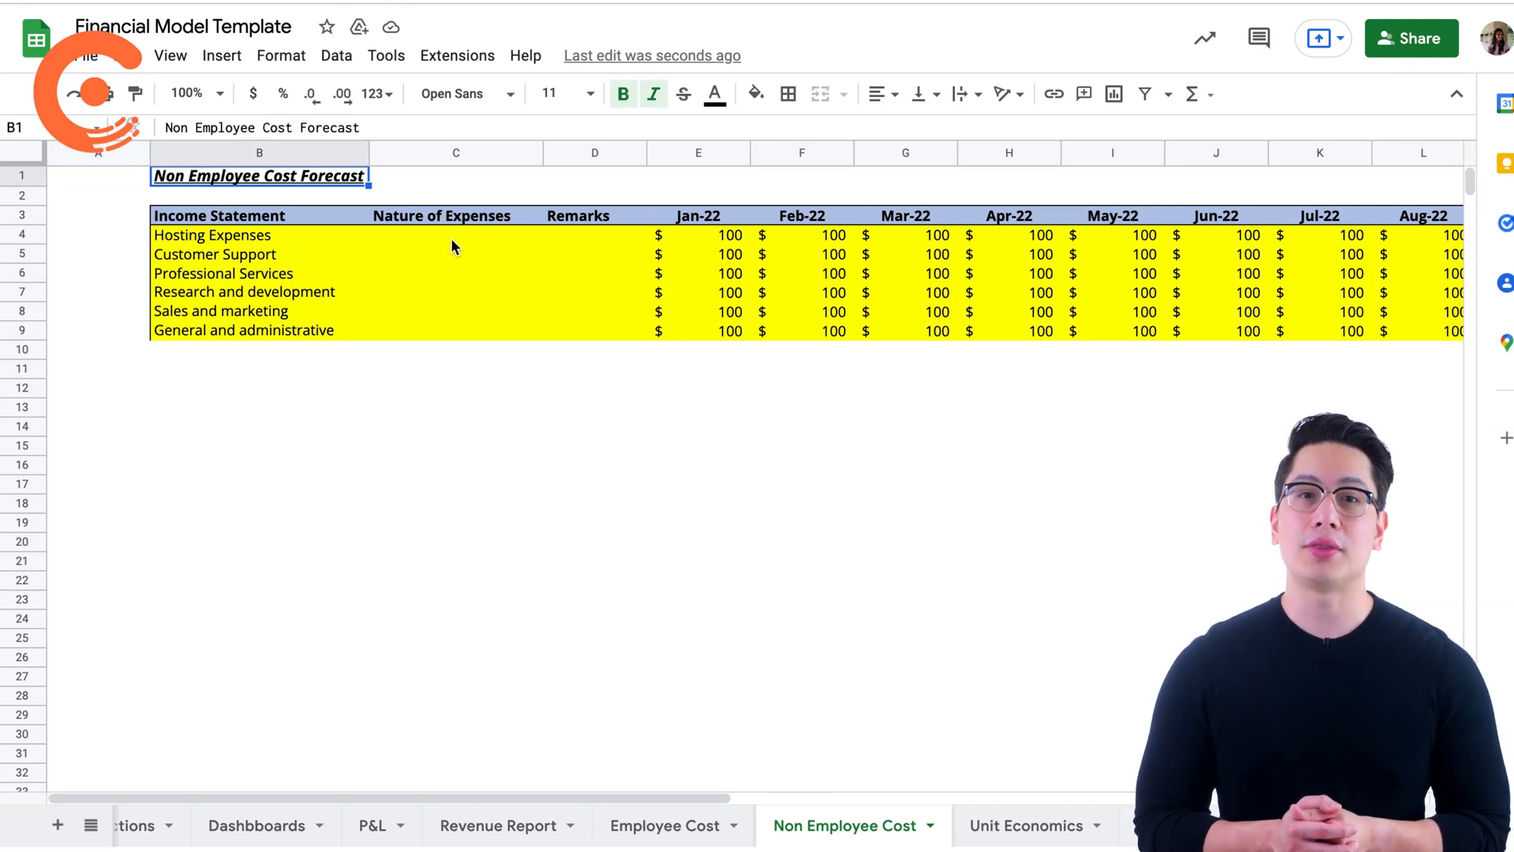
pyautogui.moveTo(454, 234); pyautogui.dragTo(455, 330)
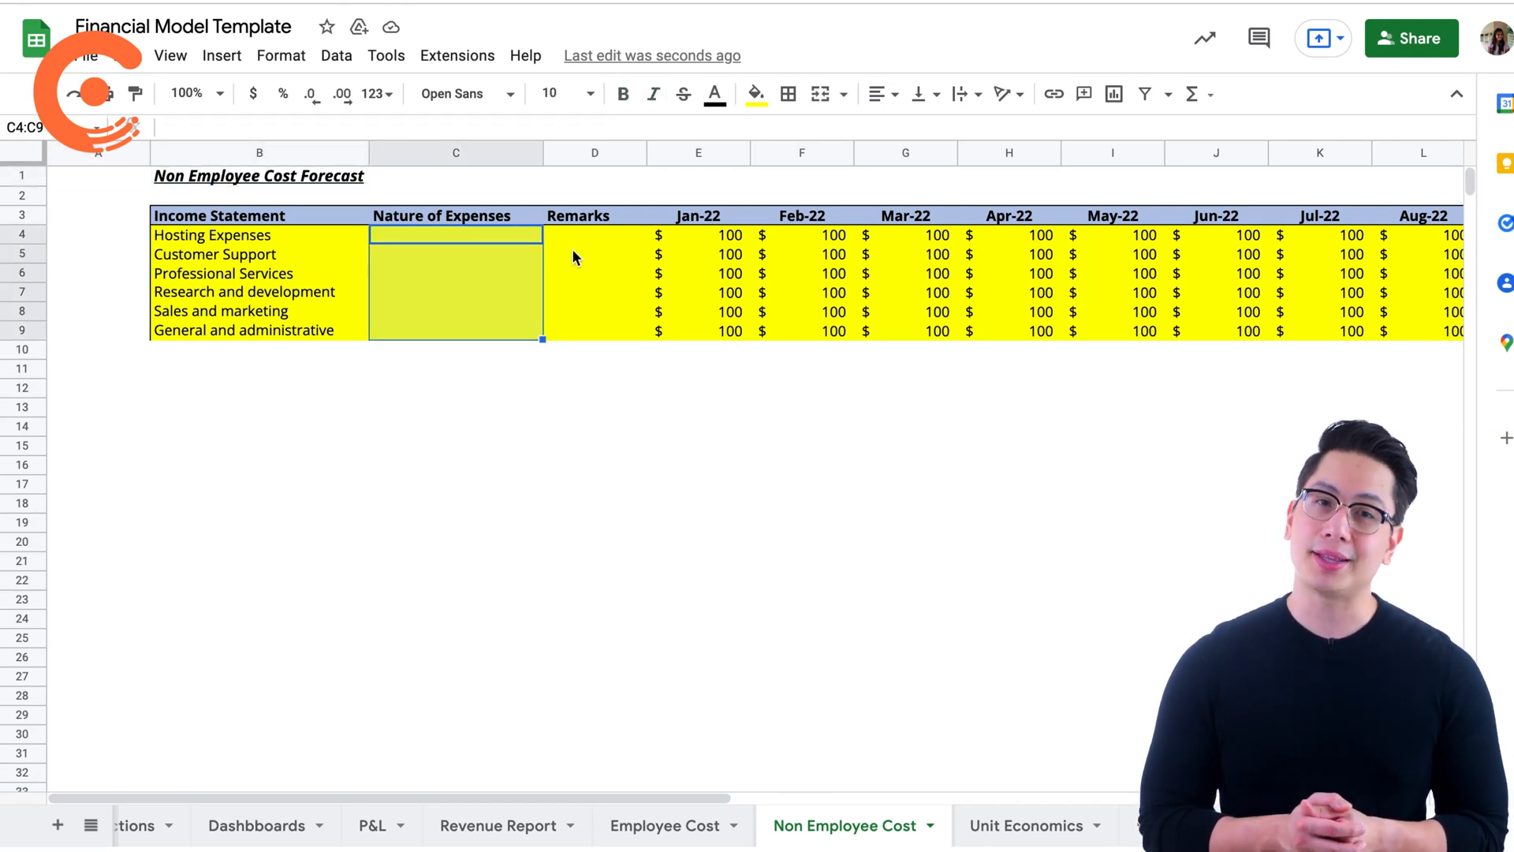
pyautogui.click(259, 214)
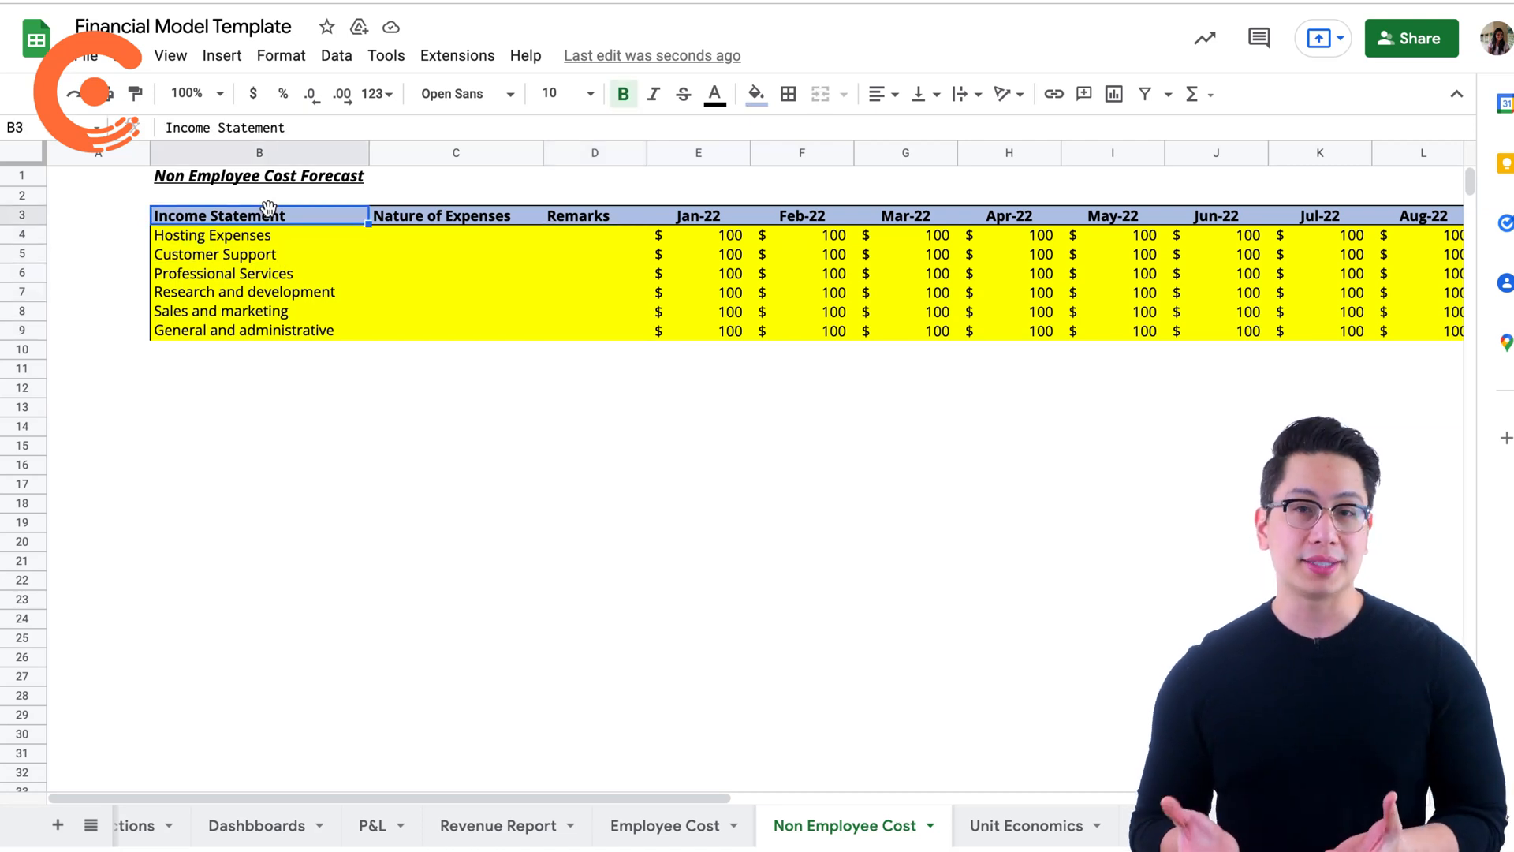
pyautogui.click(1010, 233)
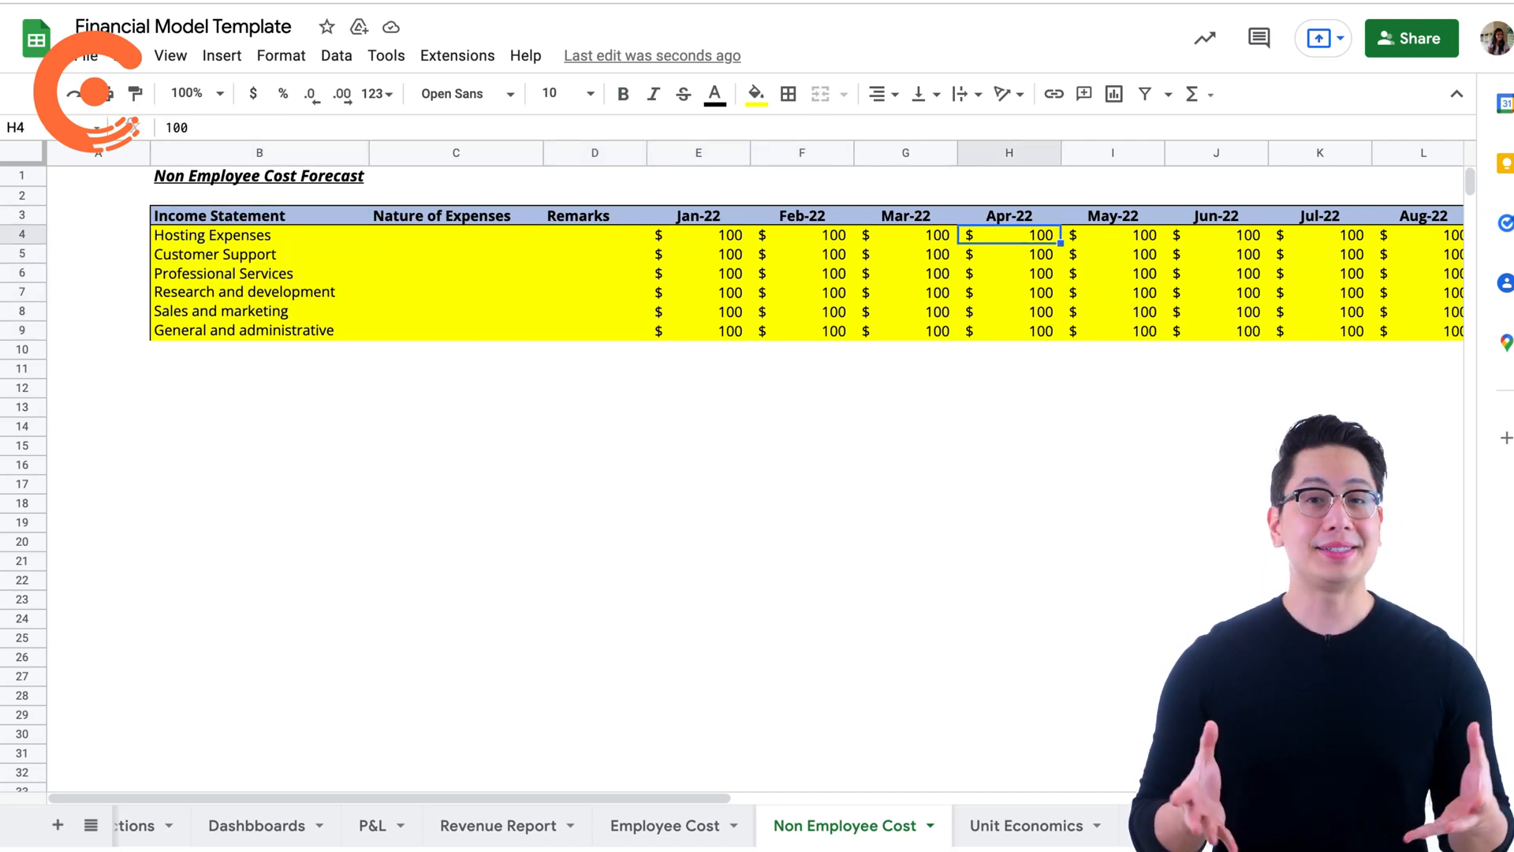
pyautogui.click(698, 235)
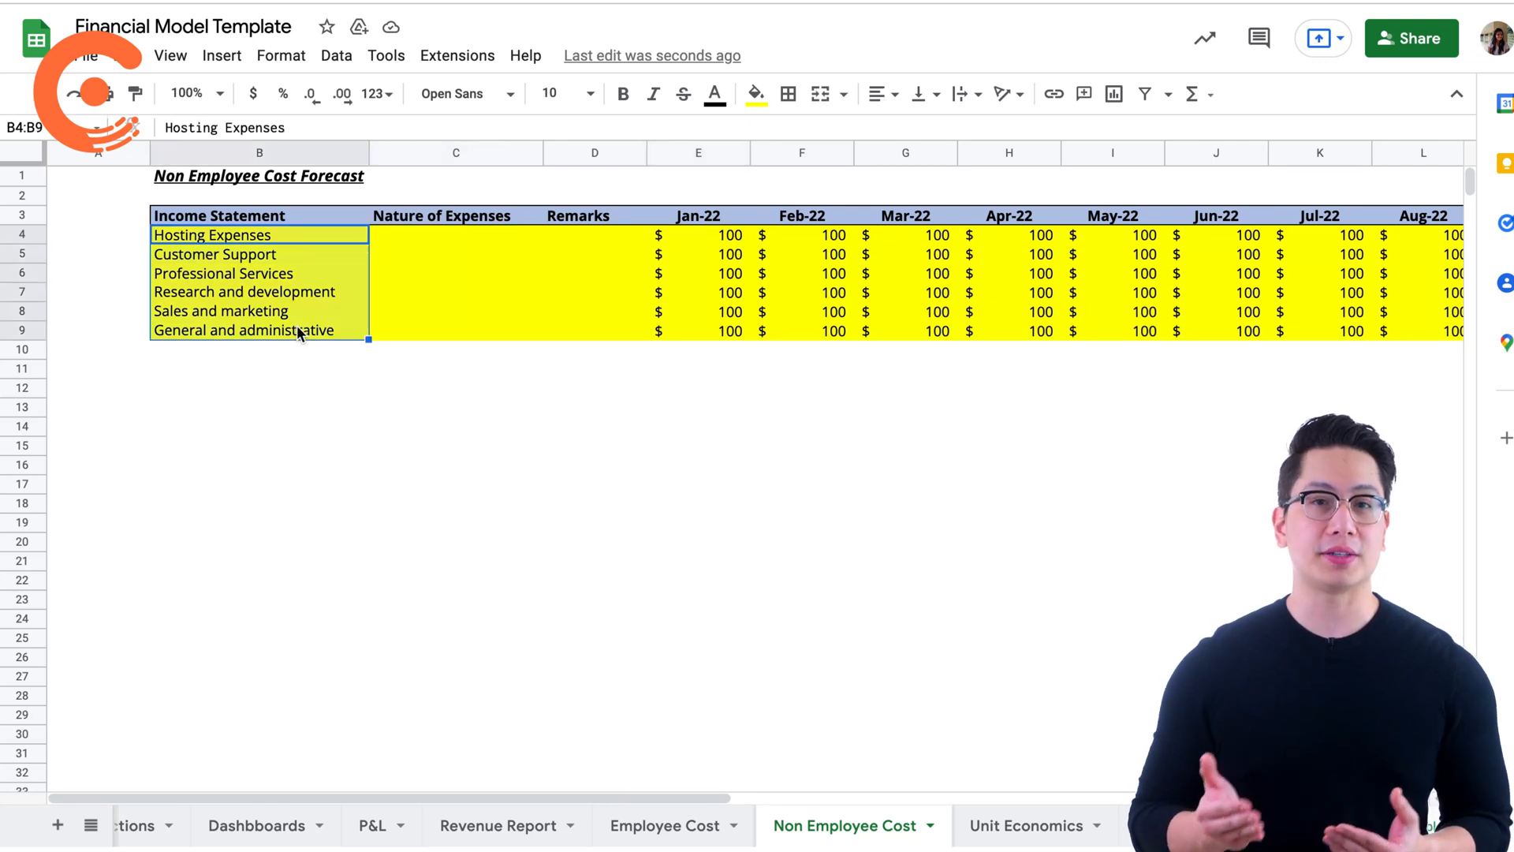
pyautogui.click(454, 235)
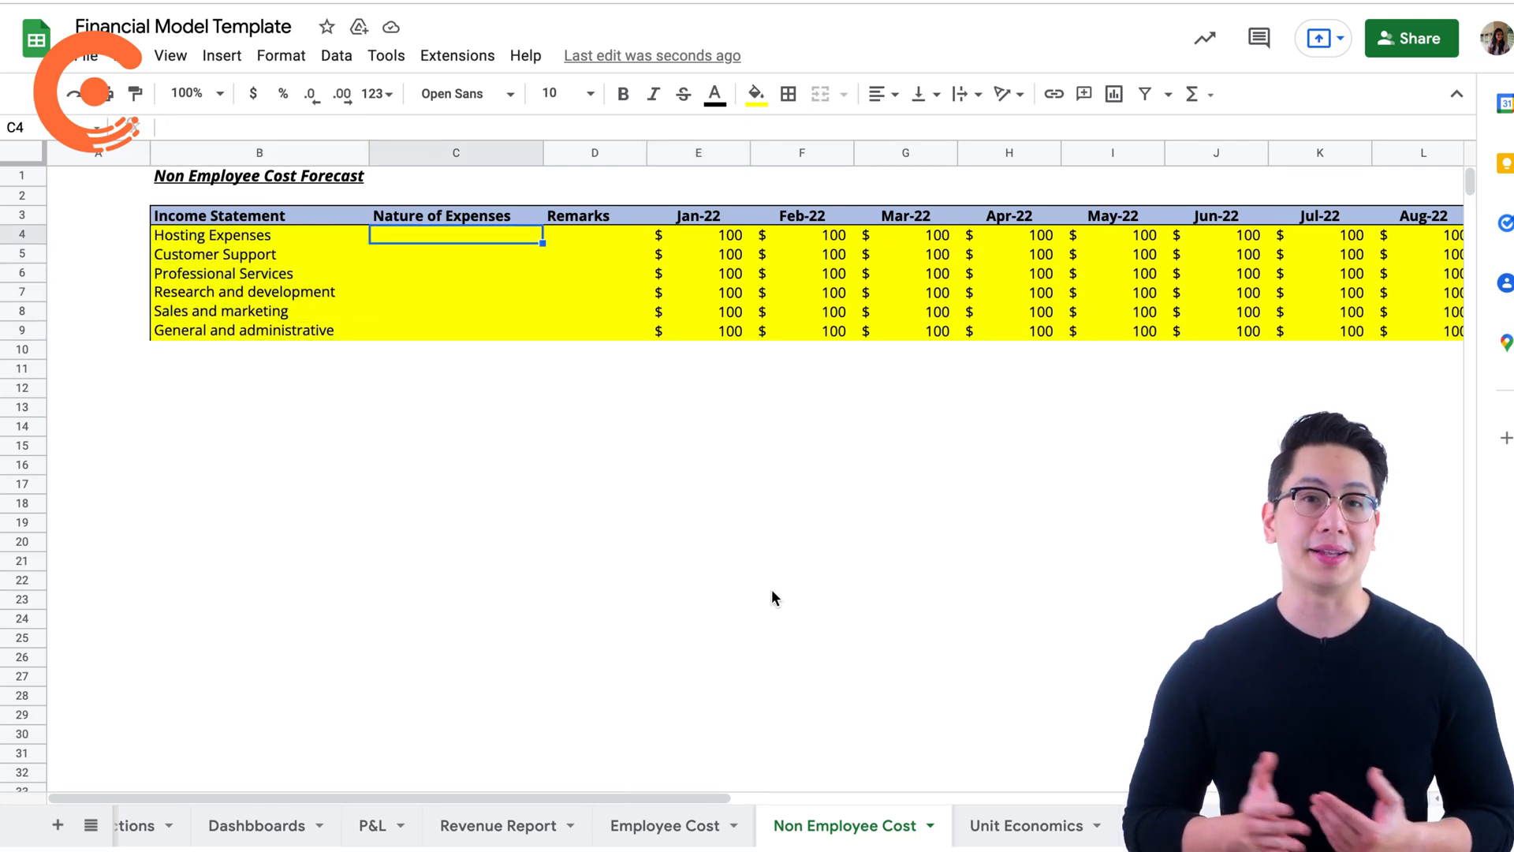
# Flip between the Employee Cost and Non Employee Cost tabs, then return to P&L.
pyautogui.click(661, 825)
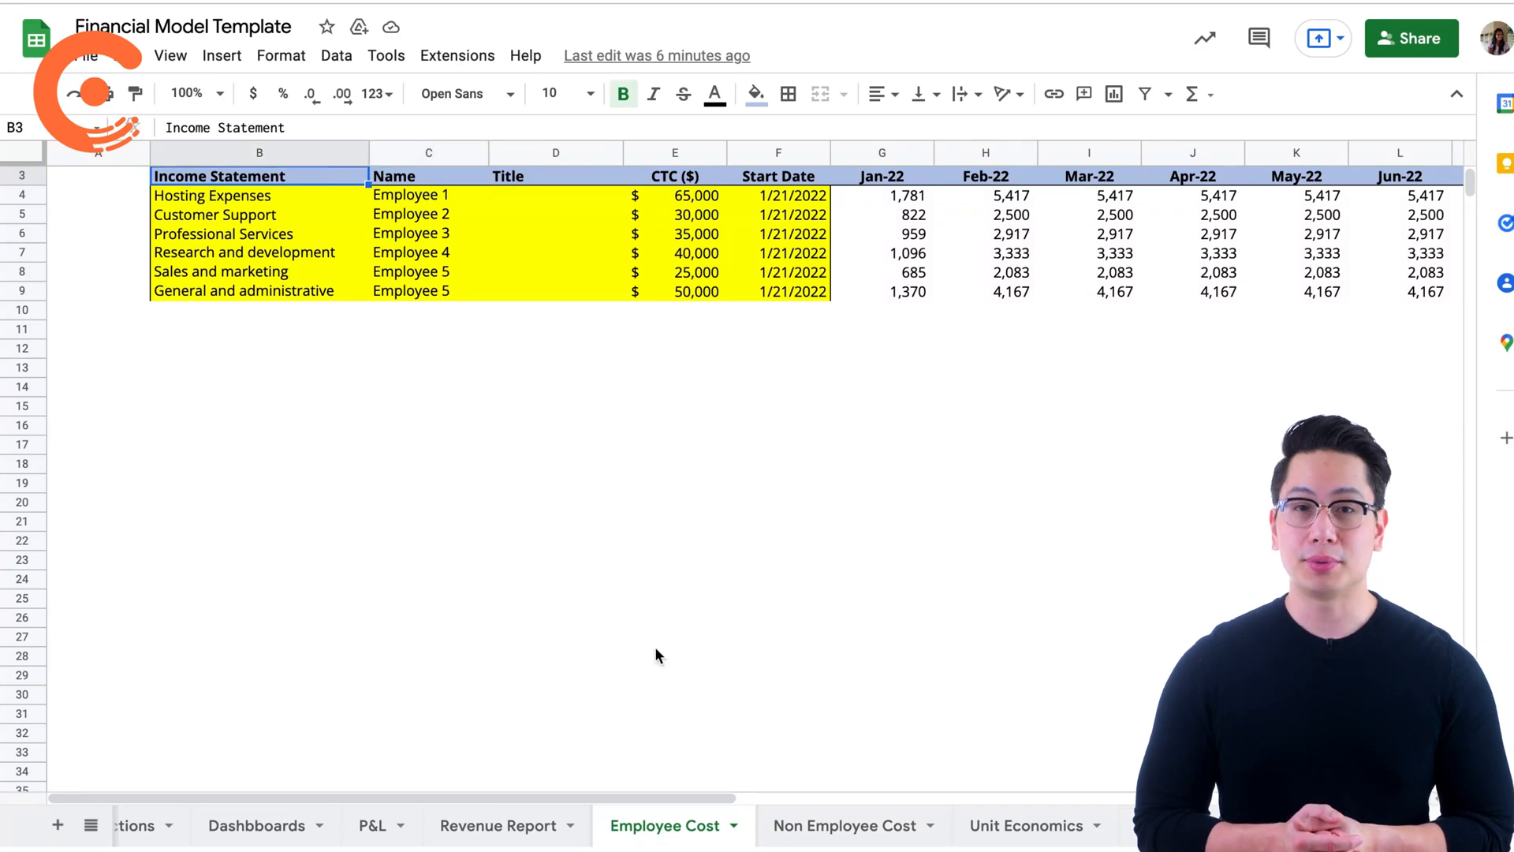
pyautogui.click(840, 847)
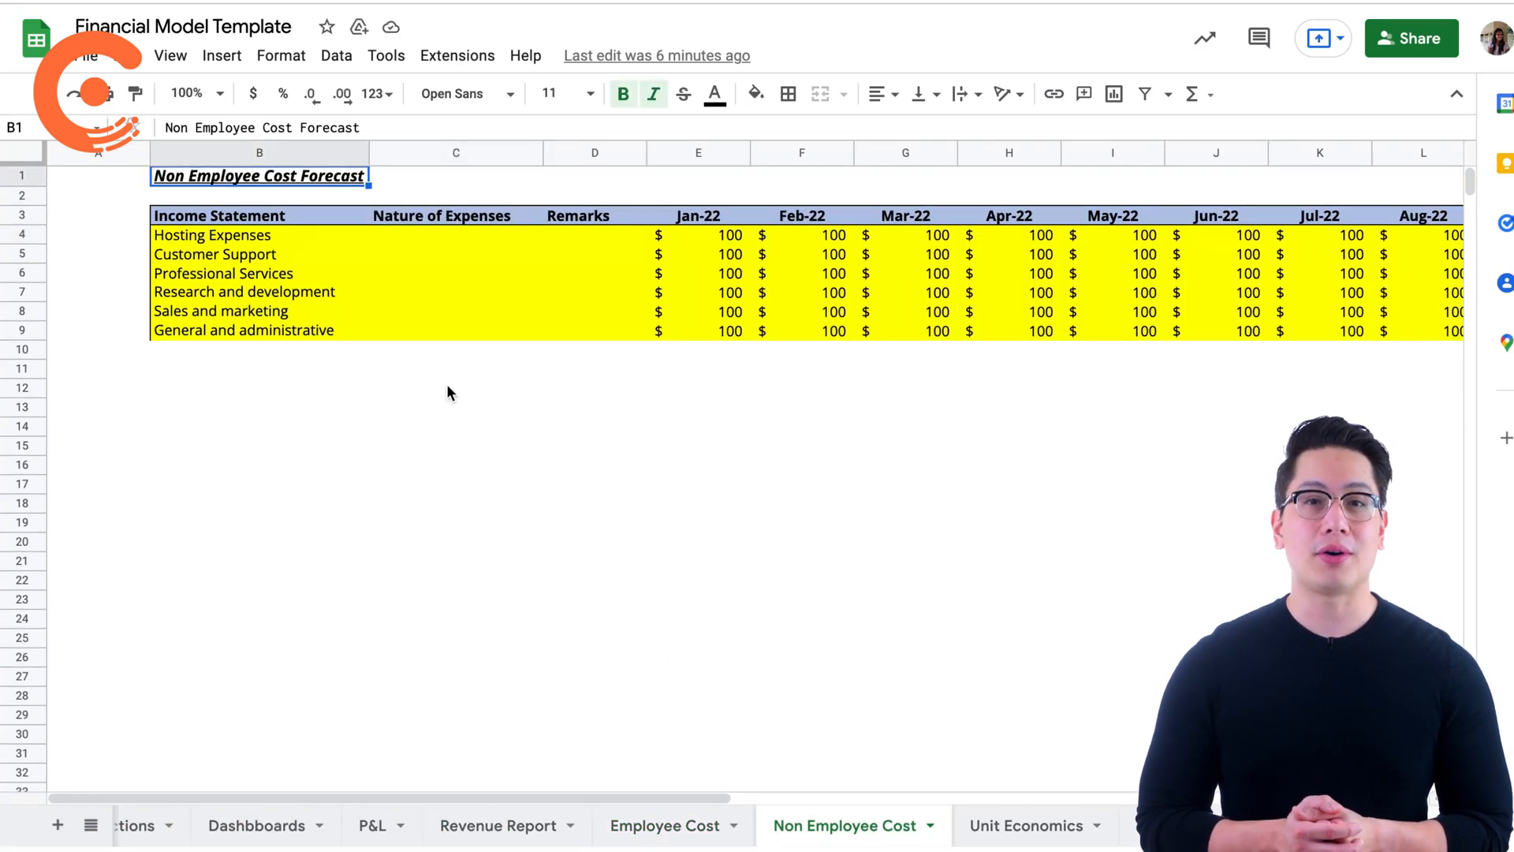
pyautogui.click(373, 826)
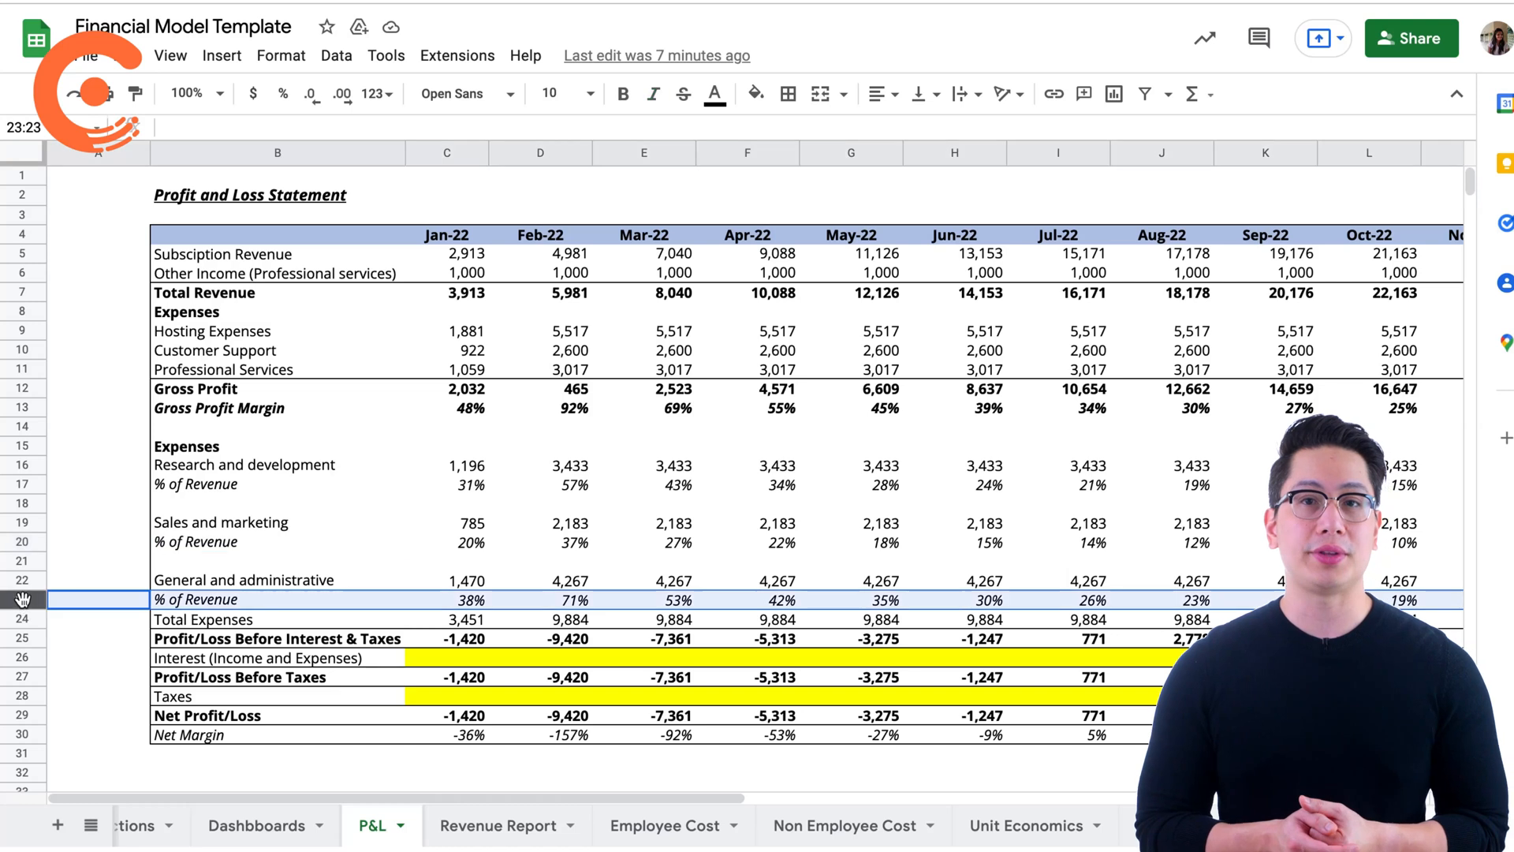
# Check the share-of-revenue, Net Profit/Loss and profit-before-interest formulas, then move to Unit Economics.
pyautogui.click(465, 599)
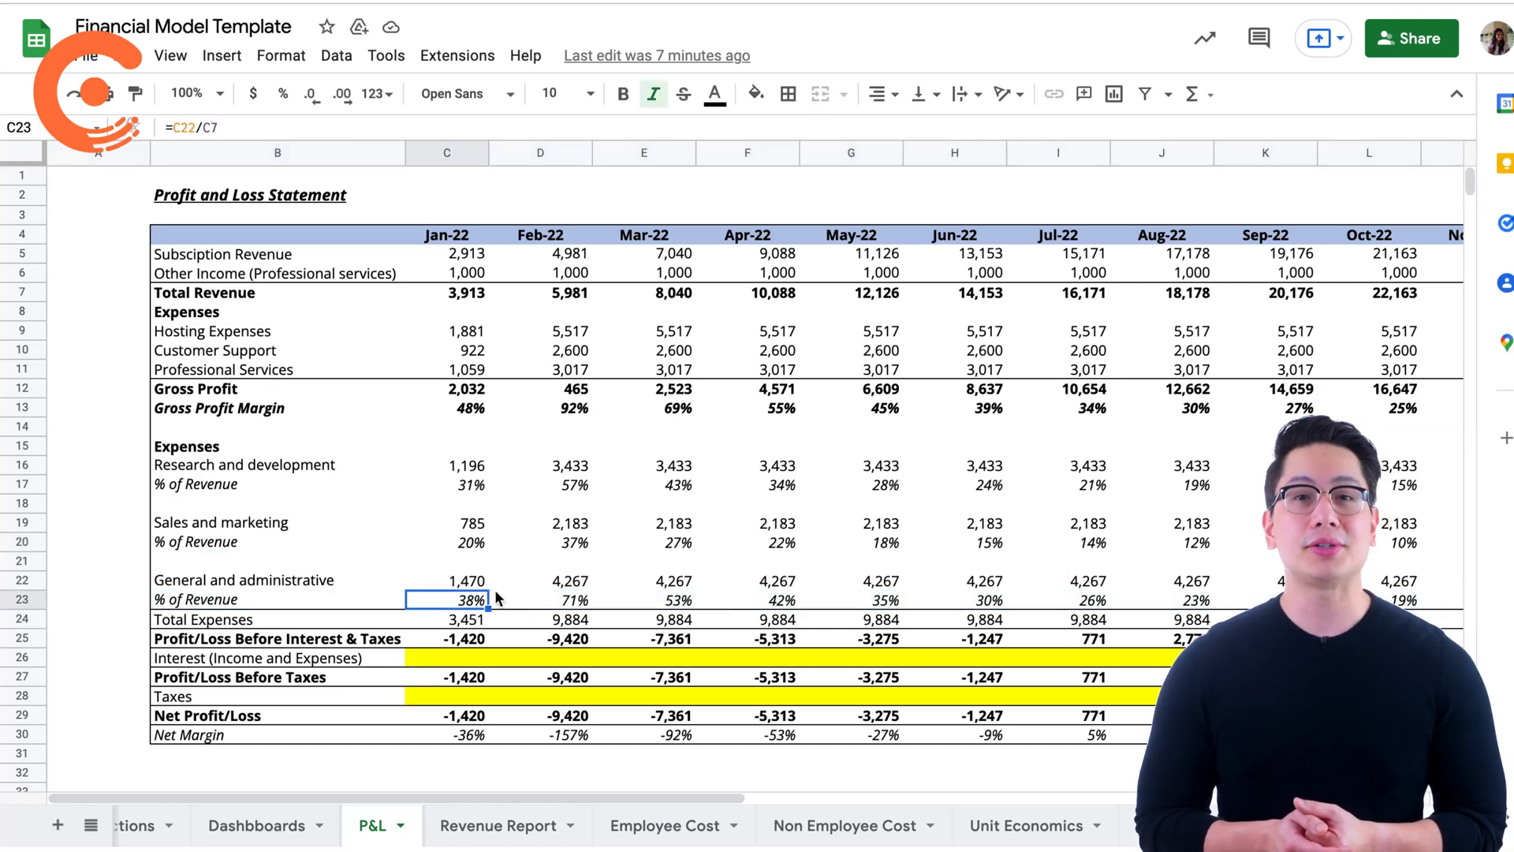
pyautogui.click(249, 196)
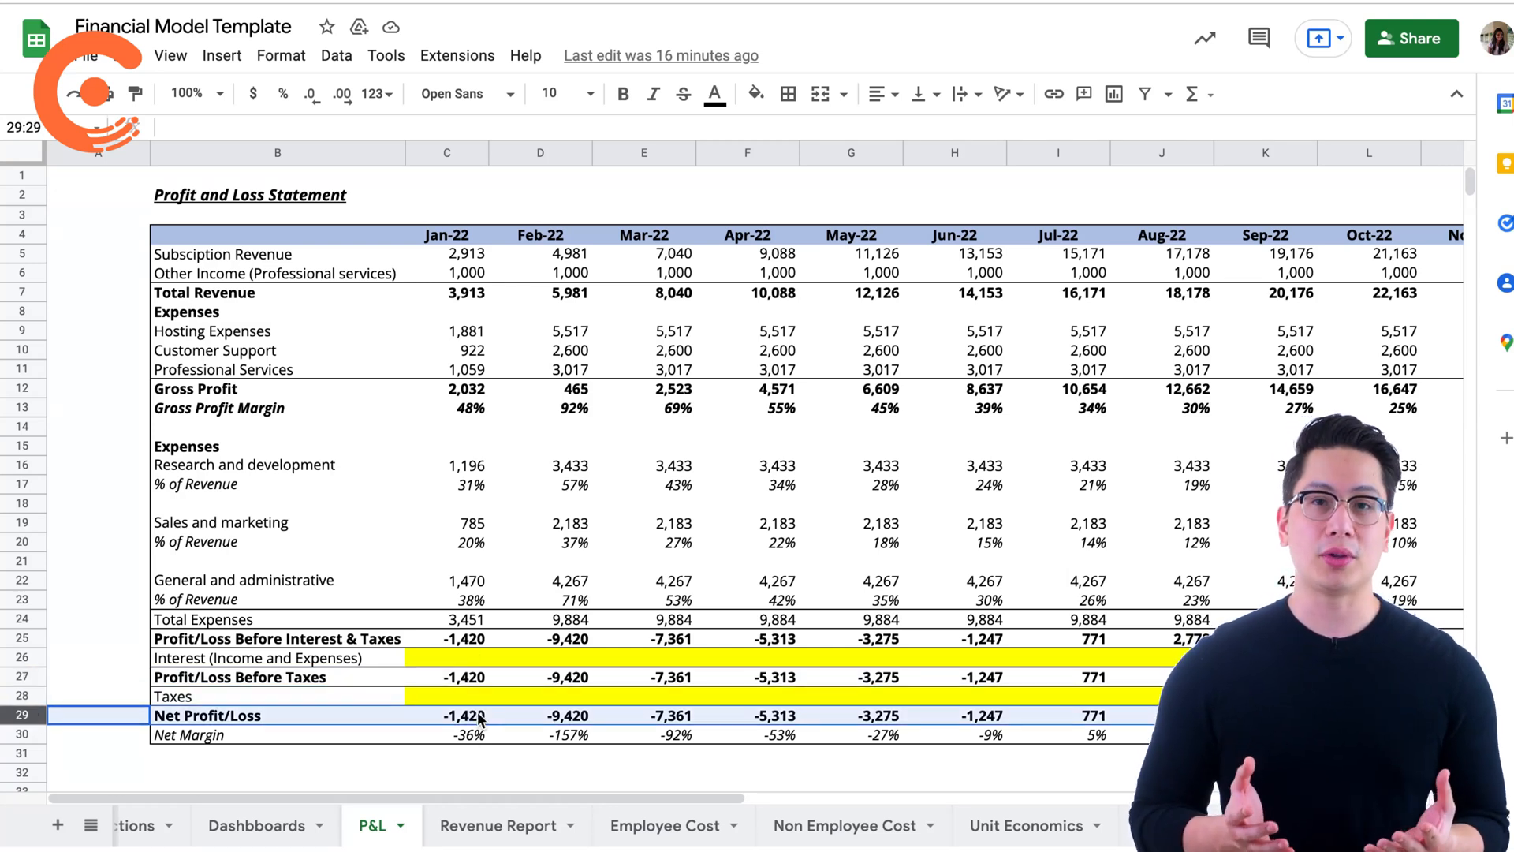
pyautogui.click(464, 639)
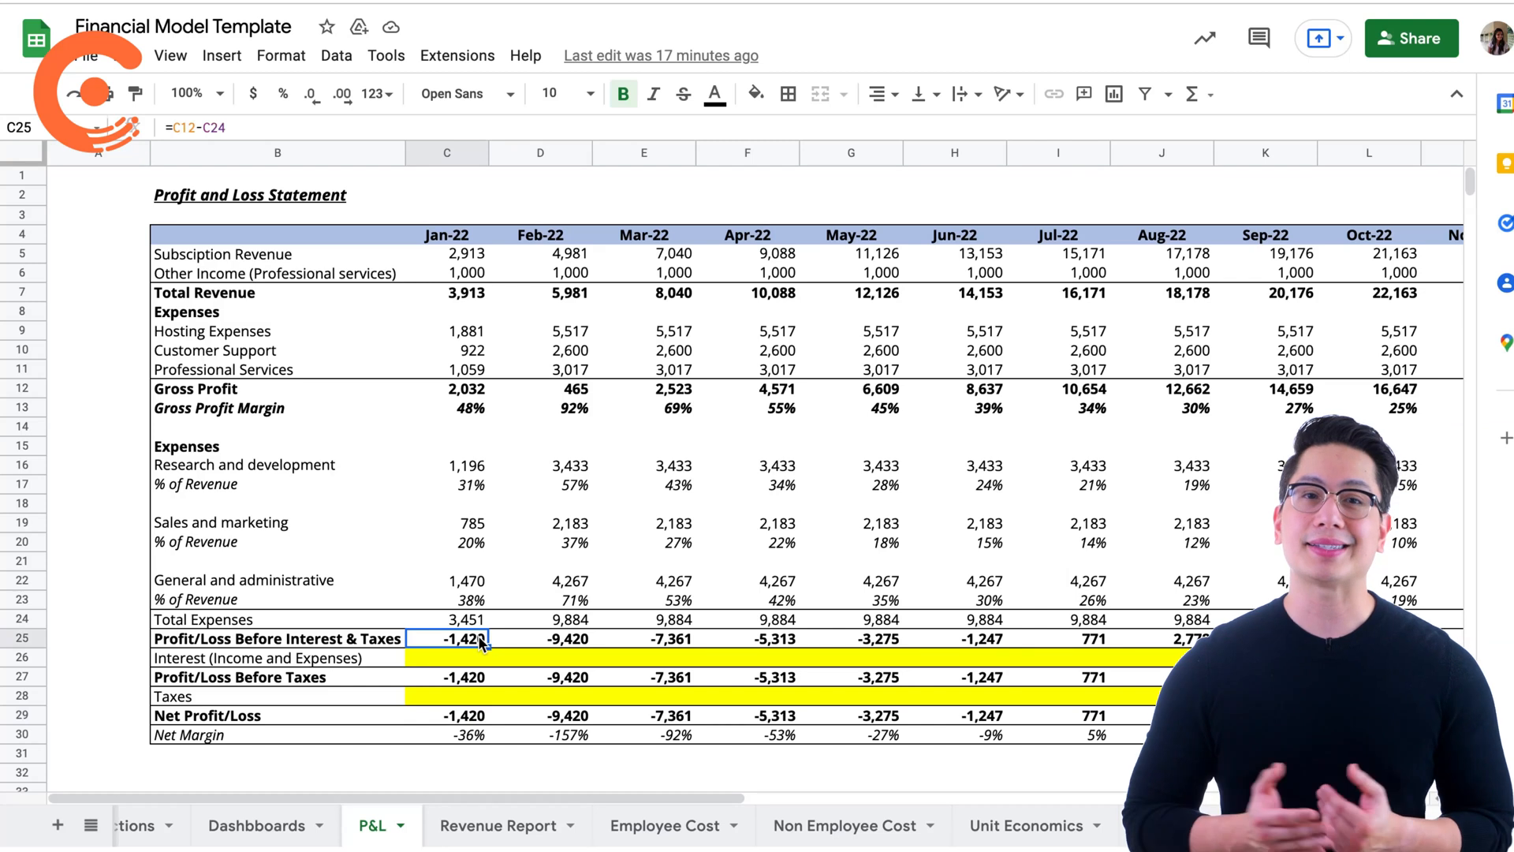
pyautogui.click(563, 637)
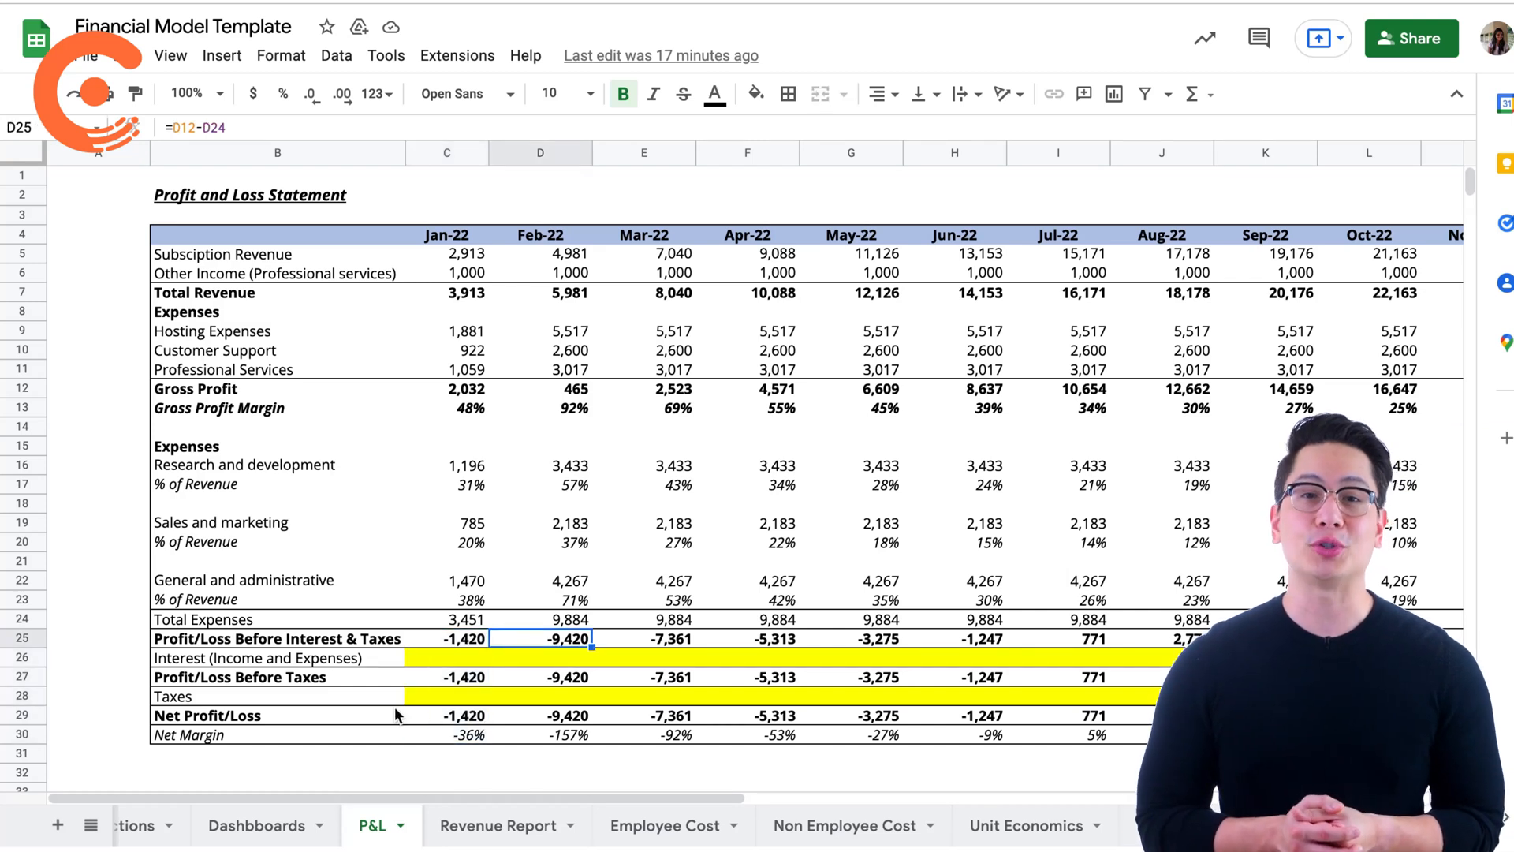
pyautogui.click(1023, 847)
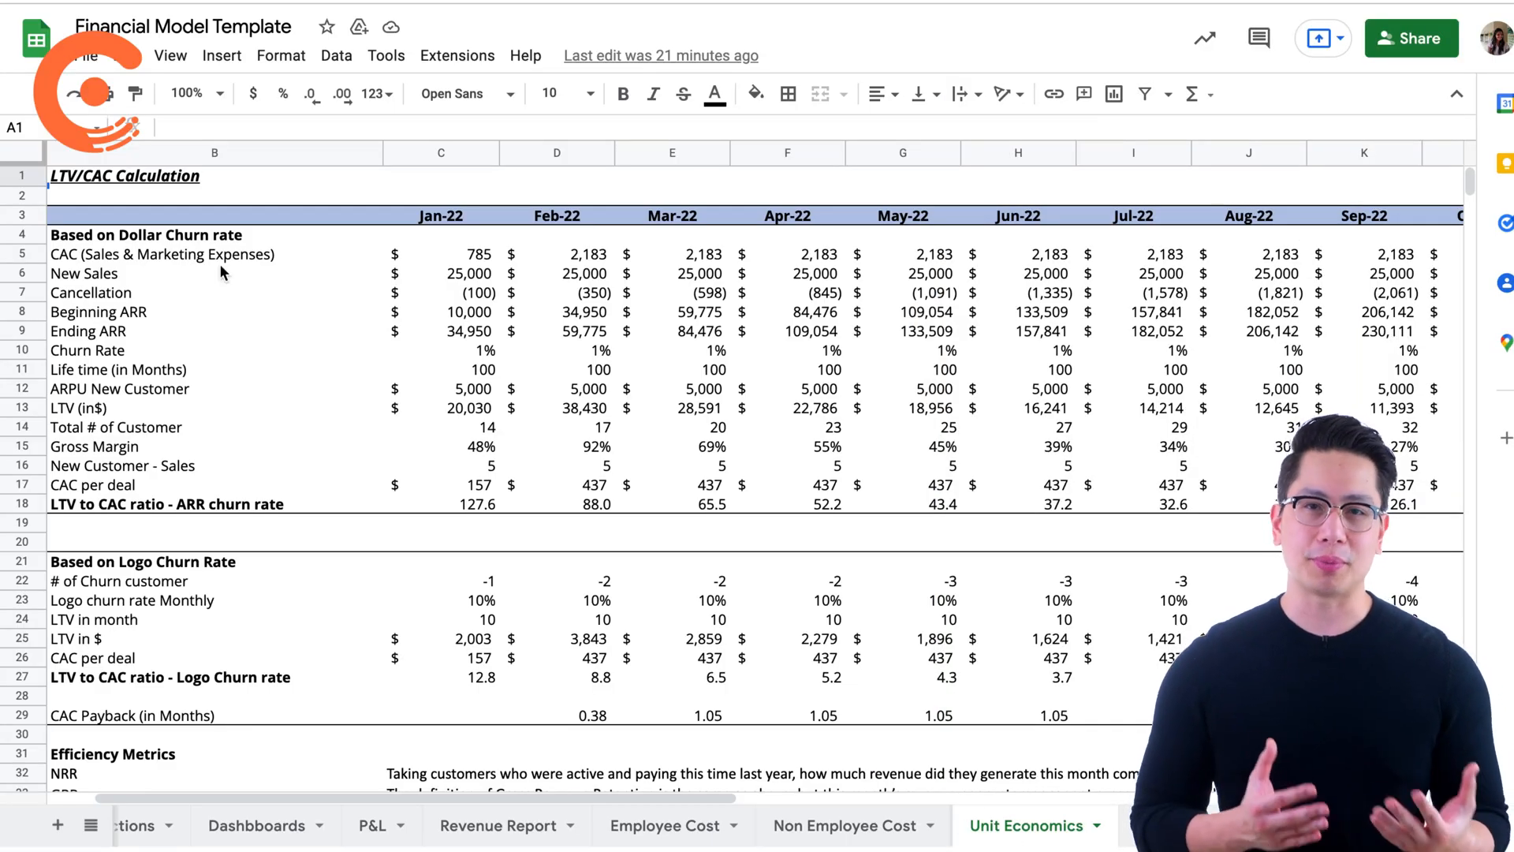
# Review the LTV/CAC Calculation block and the Efficiency Metrics list (NRR, GRR, GEI, ROSE, Recurring Profit Margin).
pyautogui.click(142, 177)
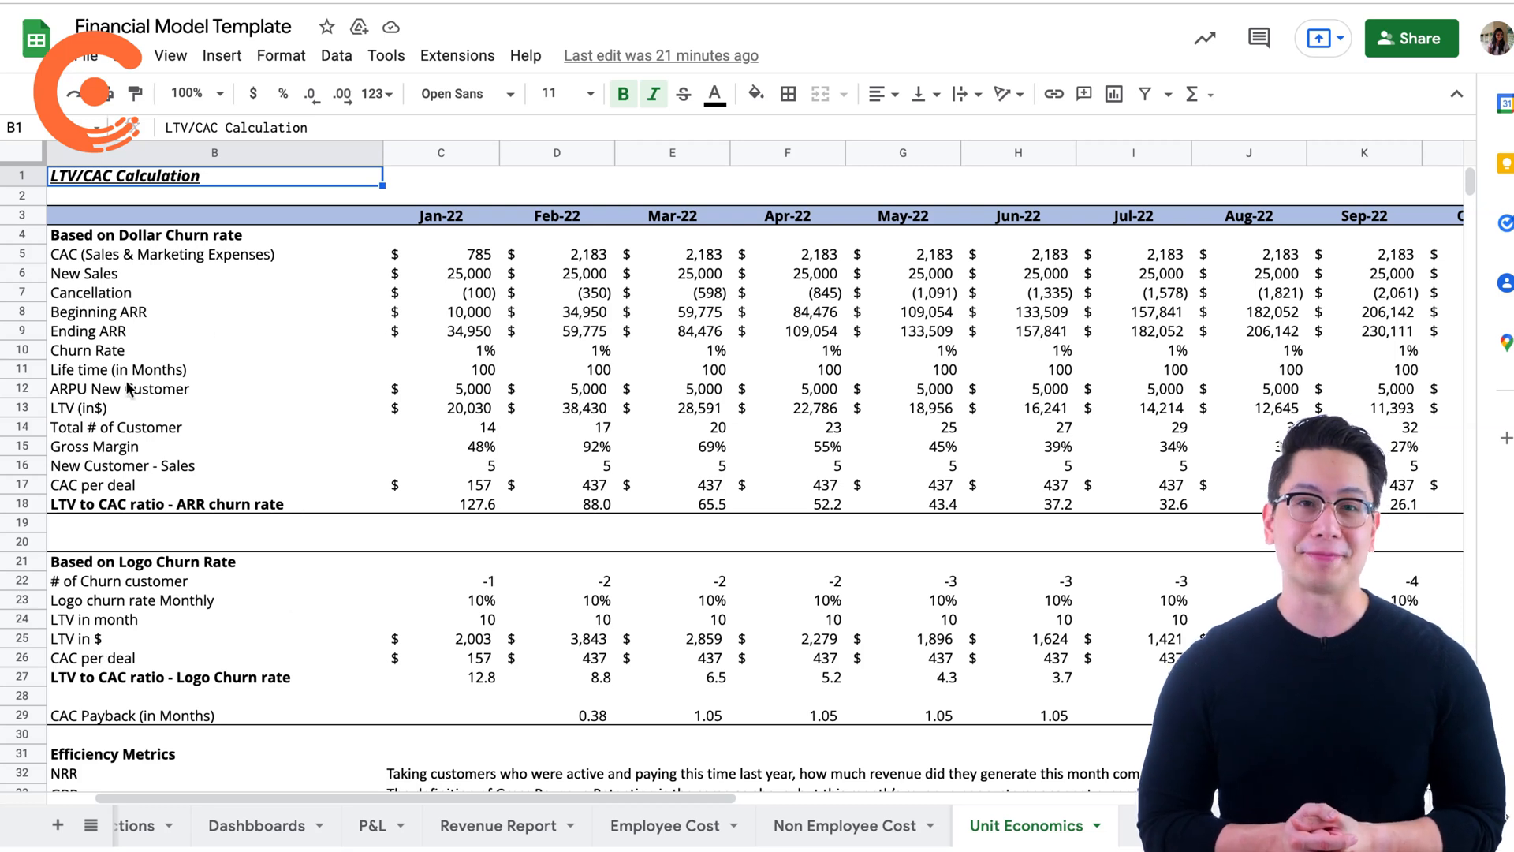
pyautogui.scroll(-3)
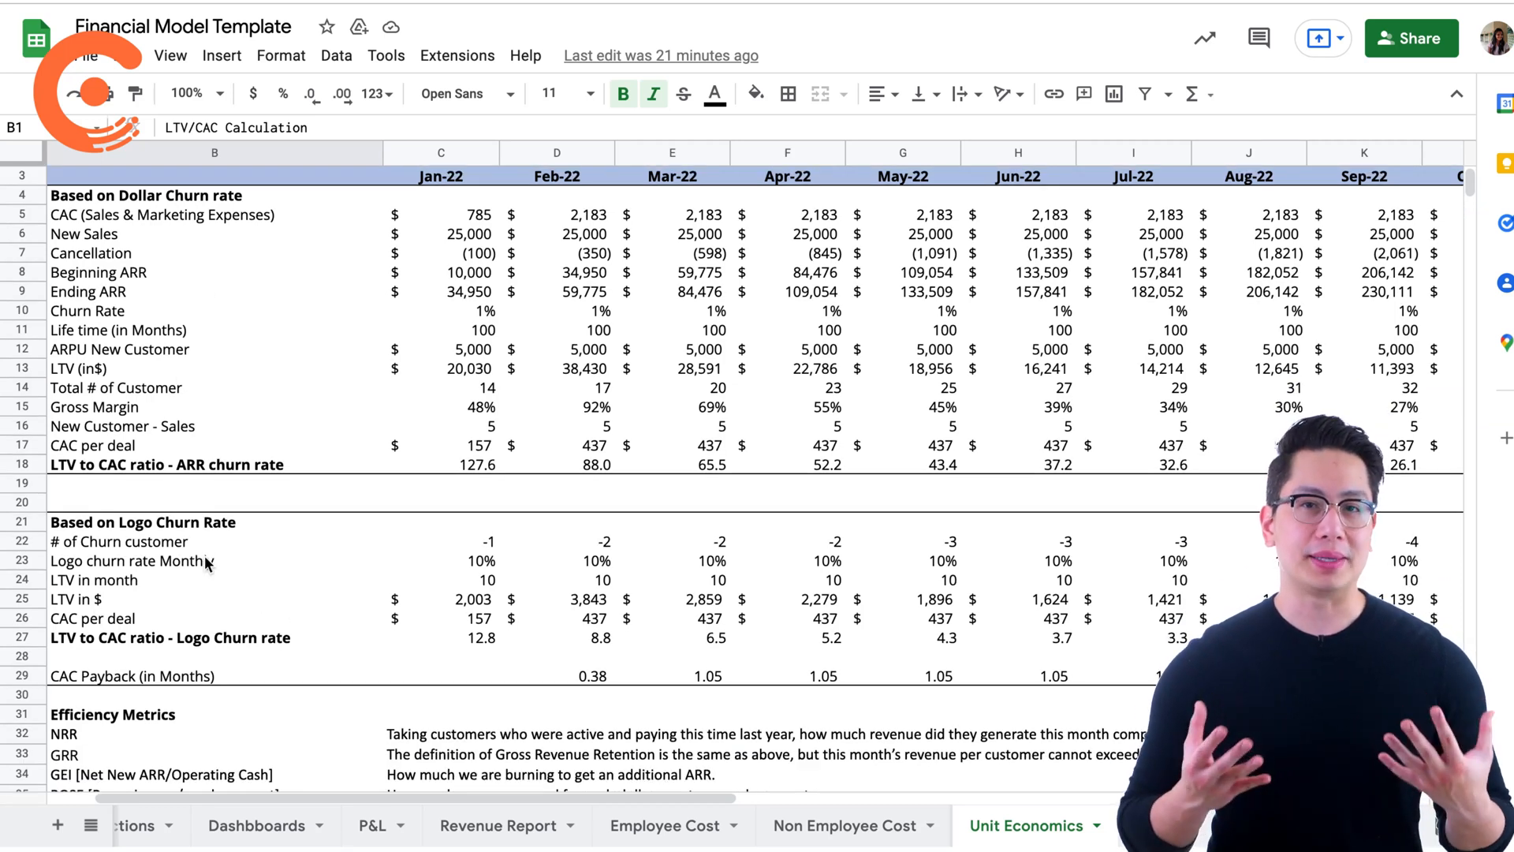
pyautogui.moveTo(322, 551)
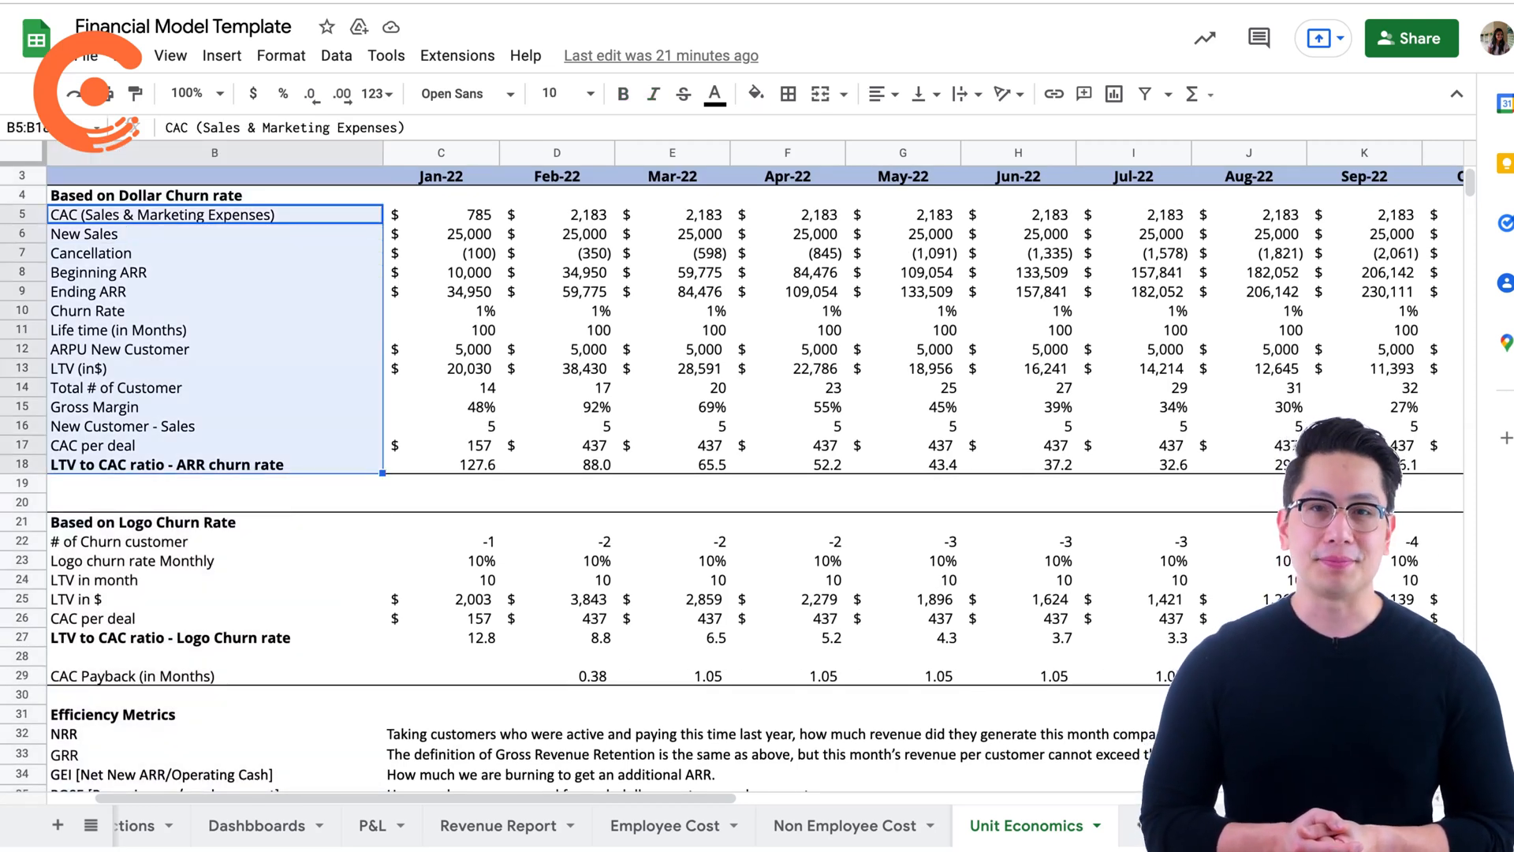
pyautogui.click(142, 522)
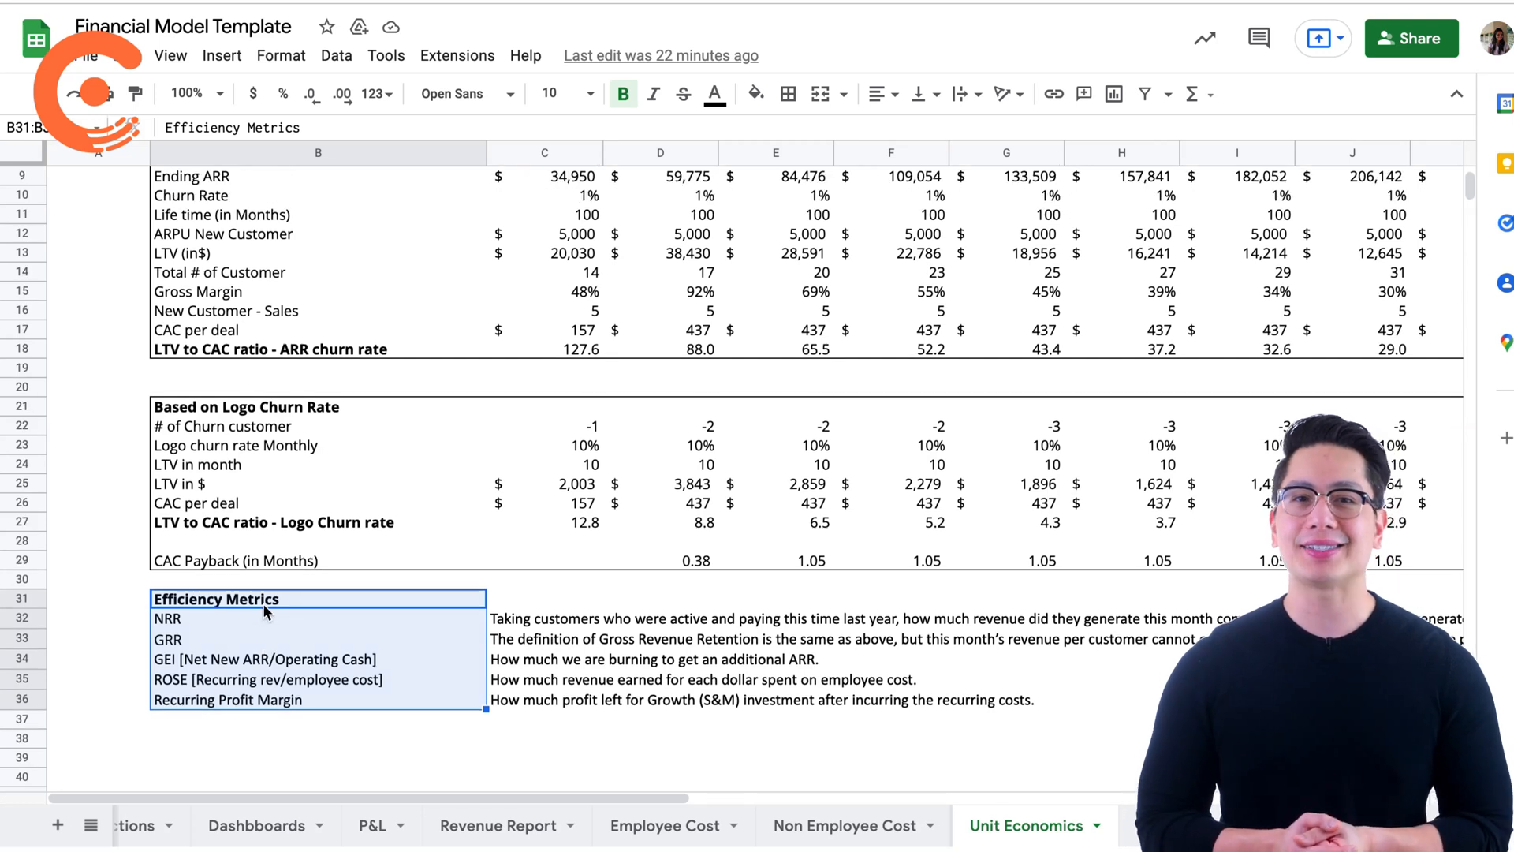
pyautogui.scroll(-3)
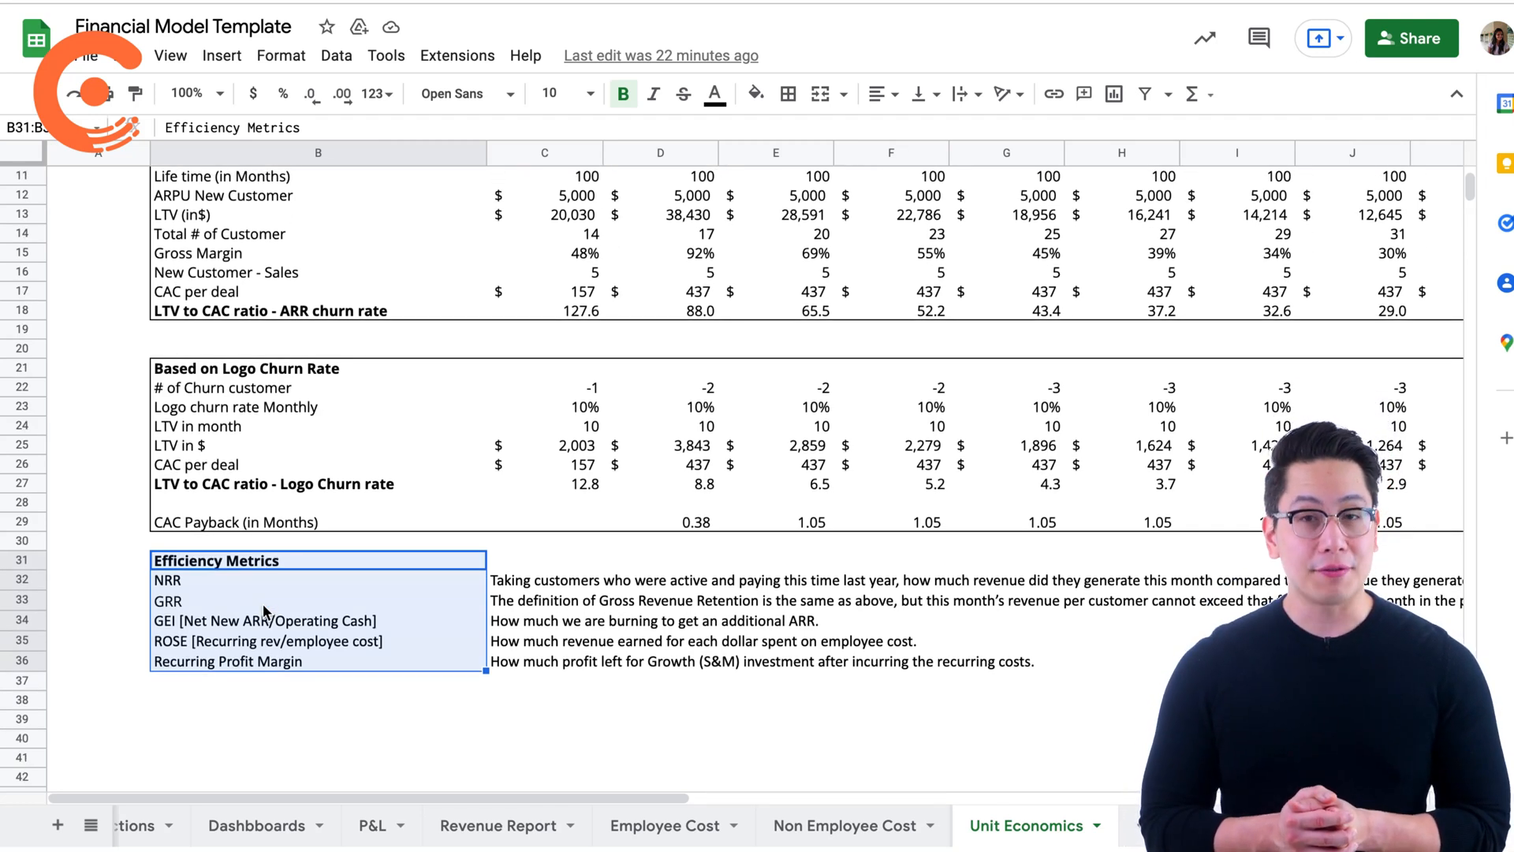